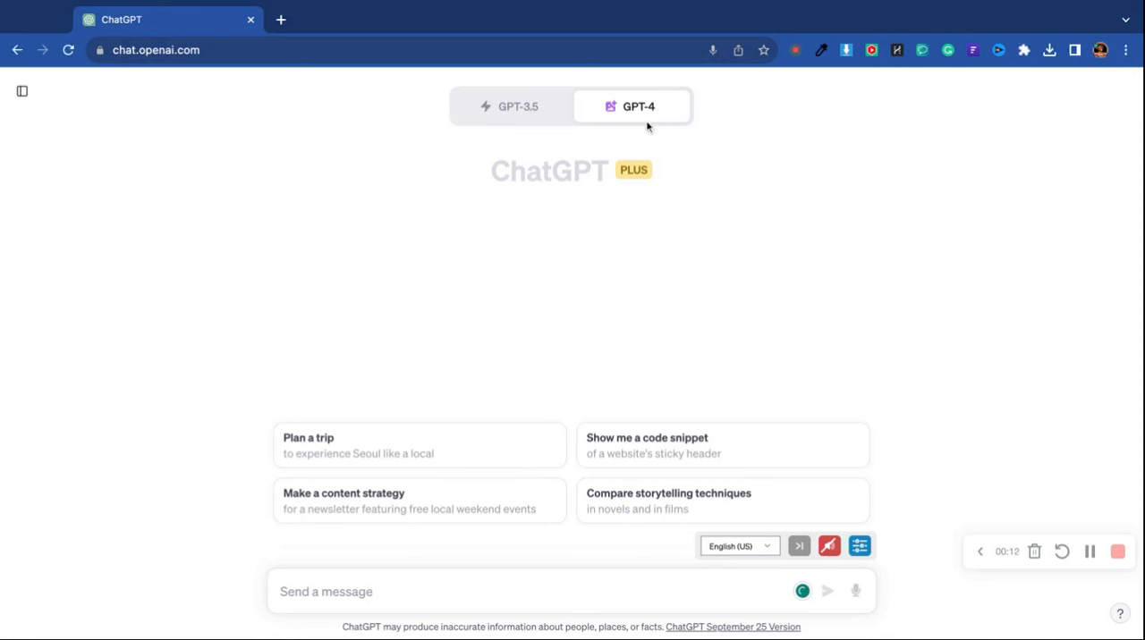
mouse_move(771, 322)
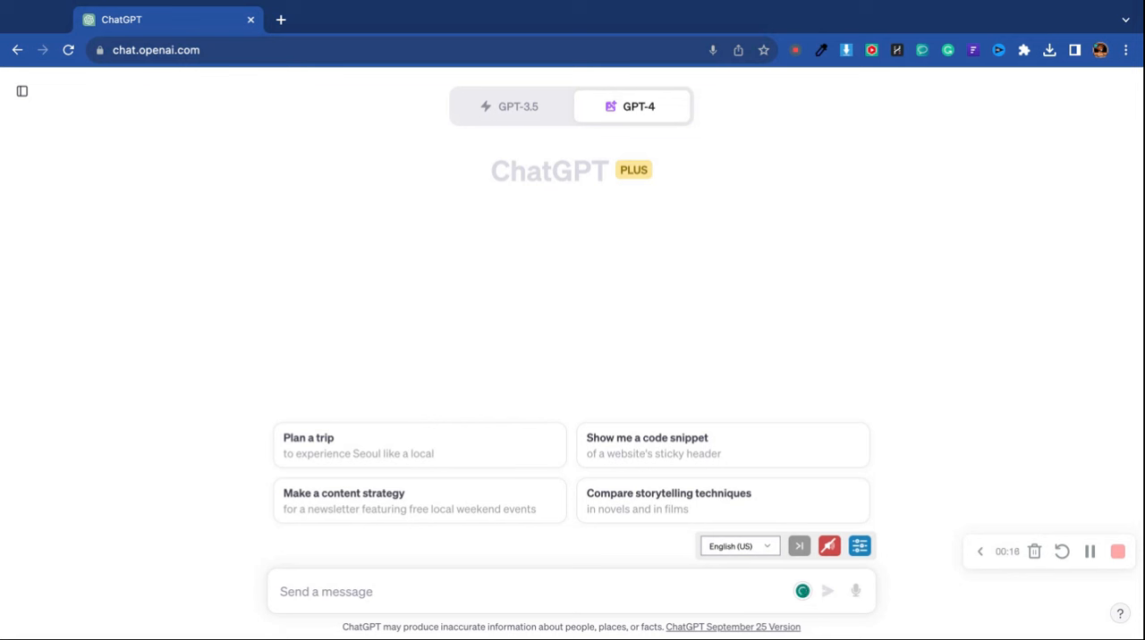
mouse_move(229, 533)
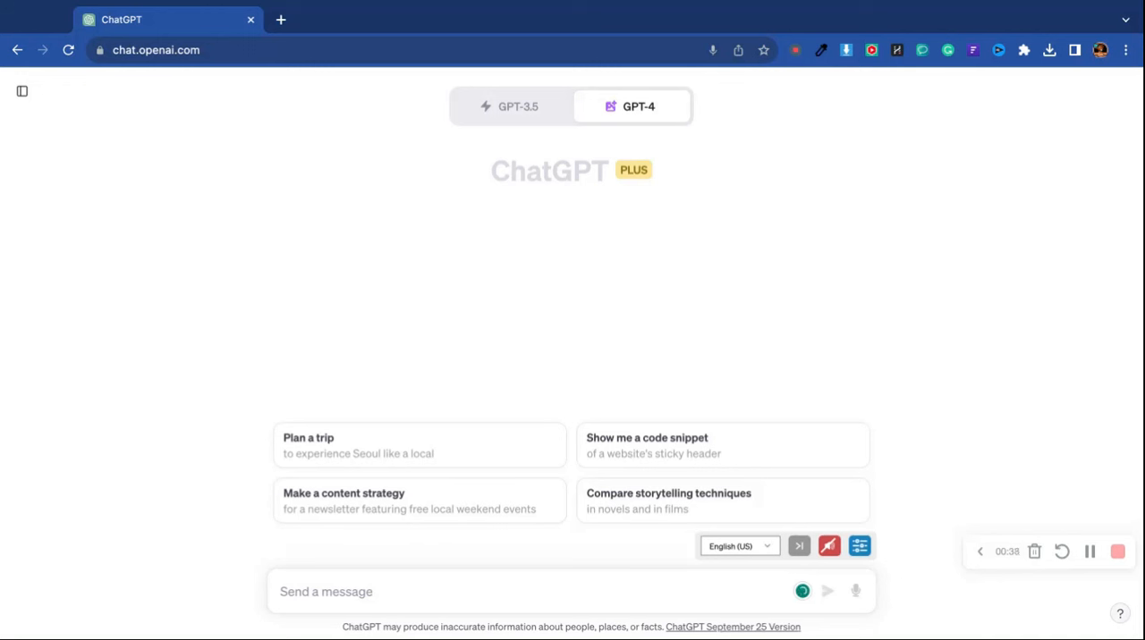
mouse_move(254, 401)
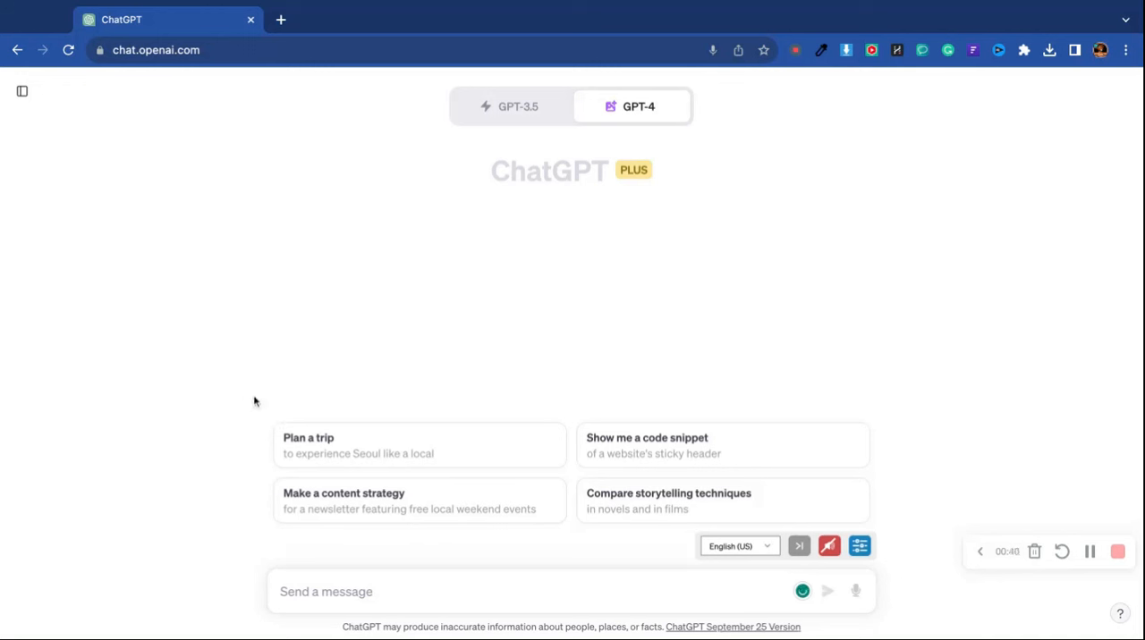
mouse_move(175, 420)
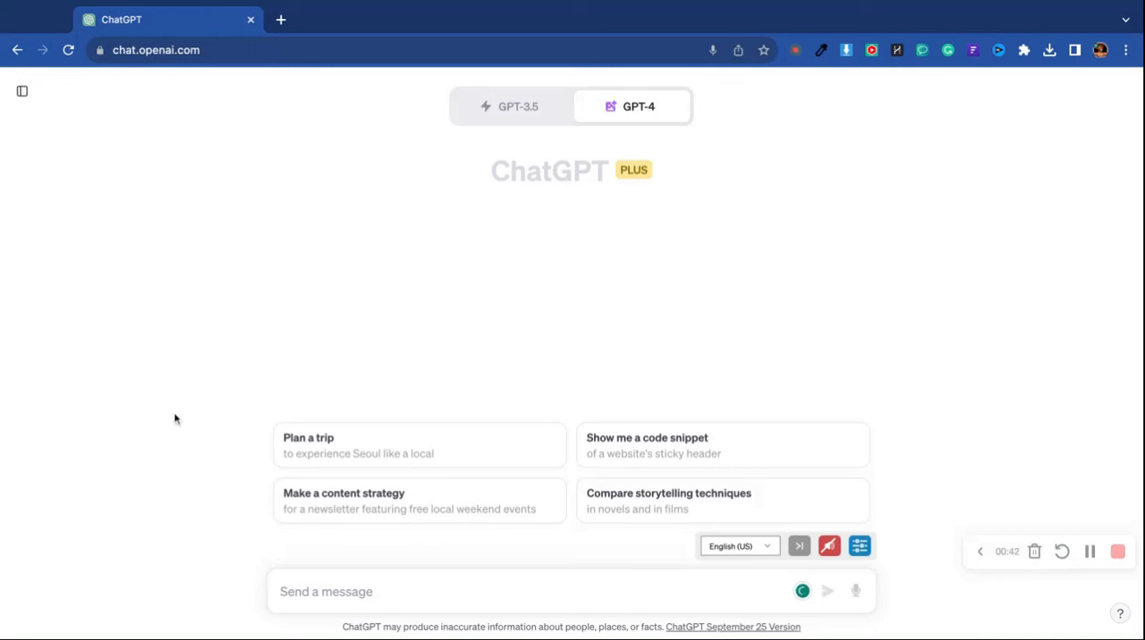
mouse_move(166, 419)
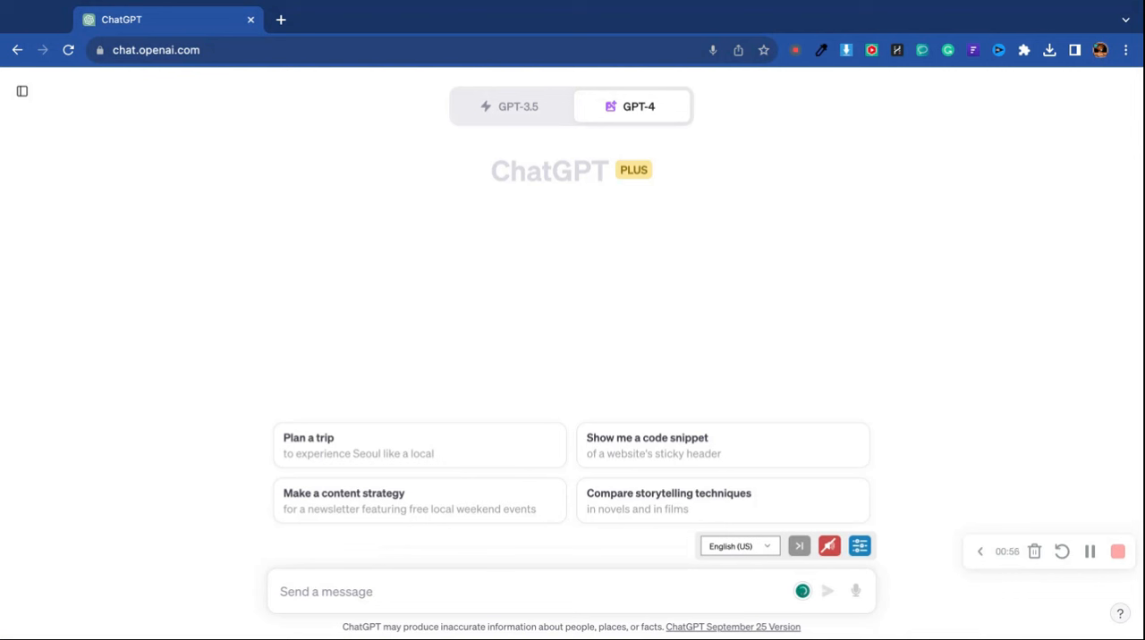
Send a prompt for a white Goldendoodle driving a blue and gold Lamborghini down a mountain highway
click(855, 590)
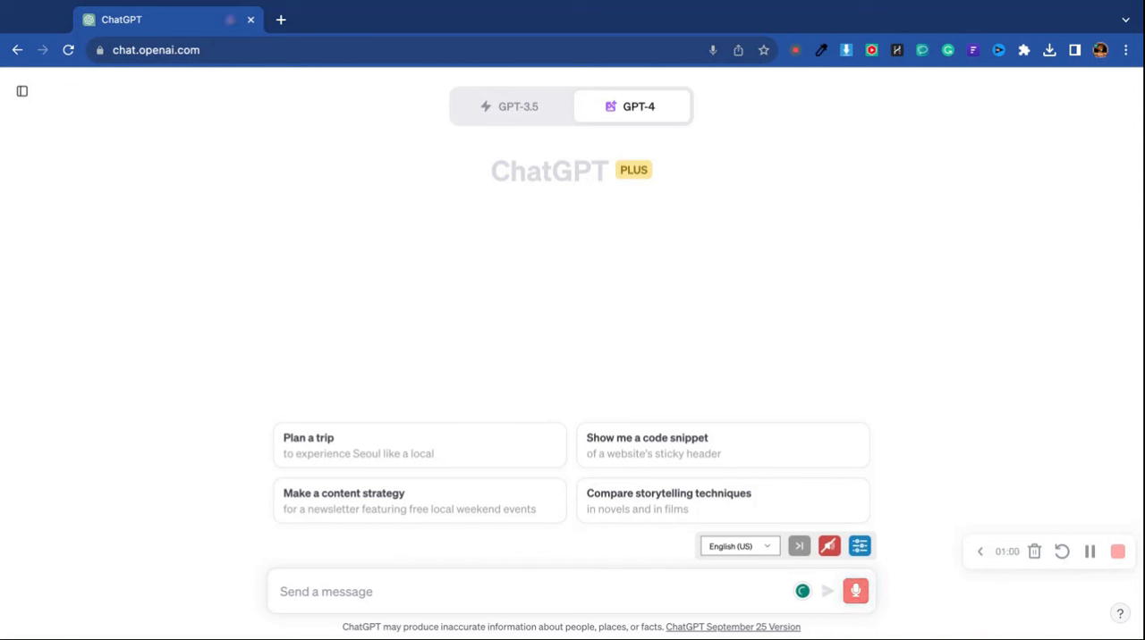
text(white goldendoodle driving a blue)
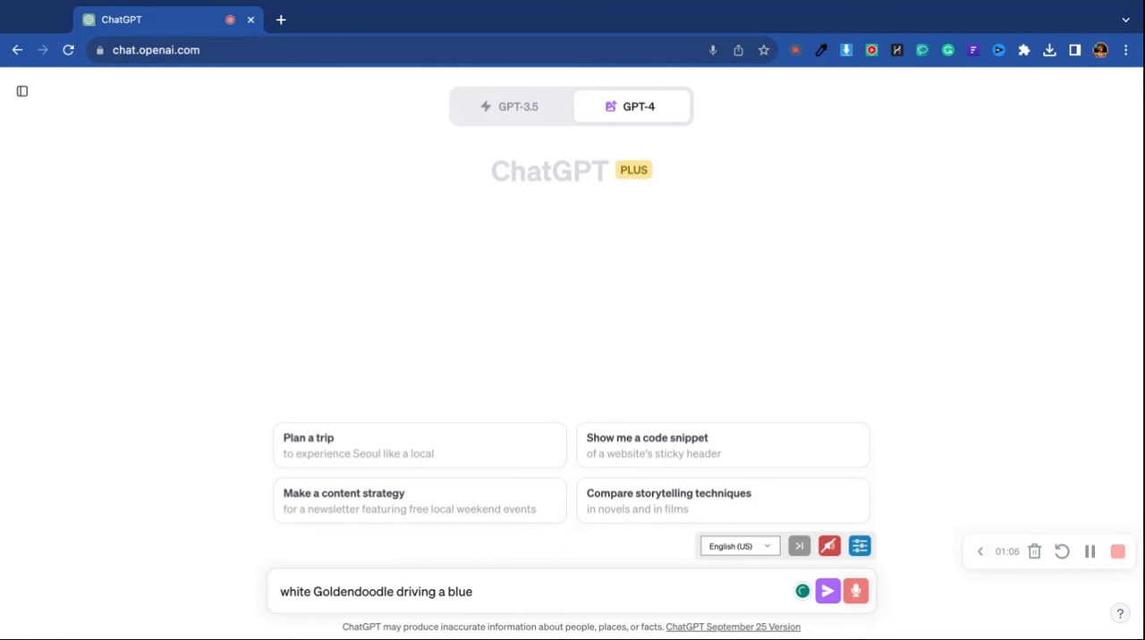
text(and gold Lamborghini very fast down a mountain)
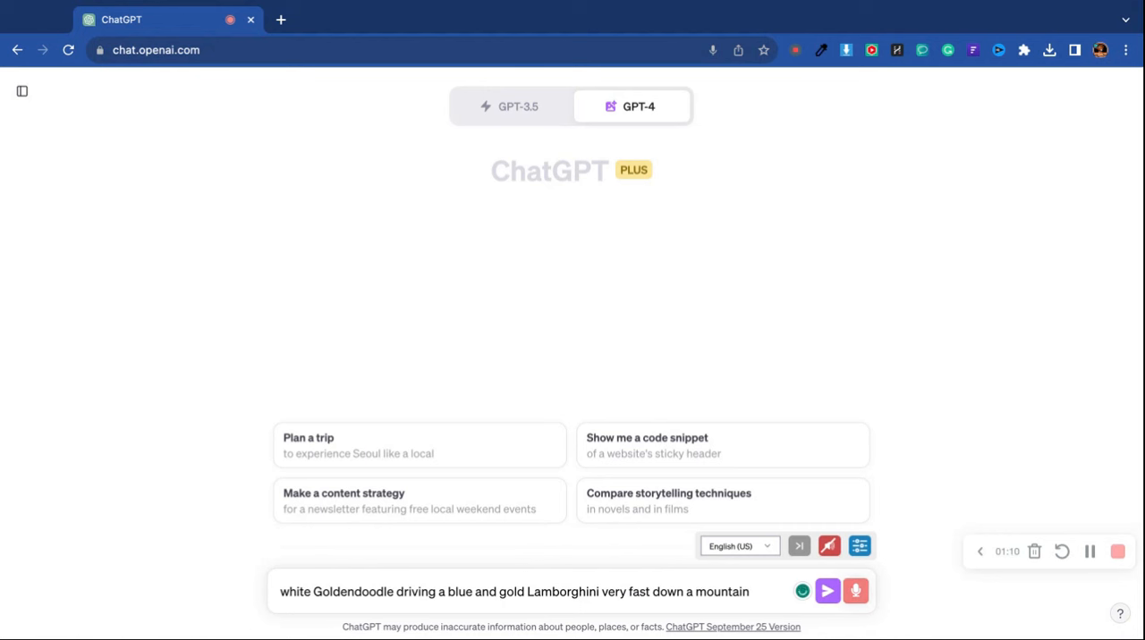
text(Highway)
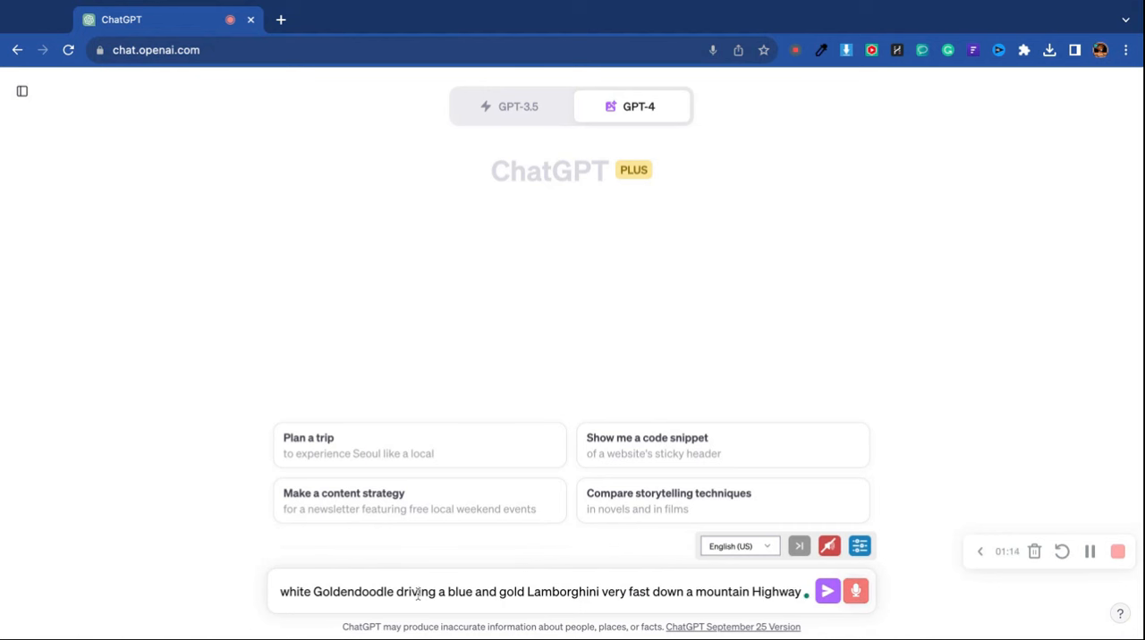
click(826, 590)
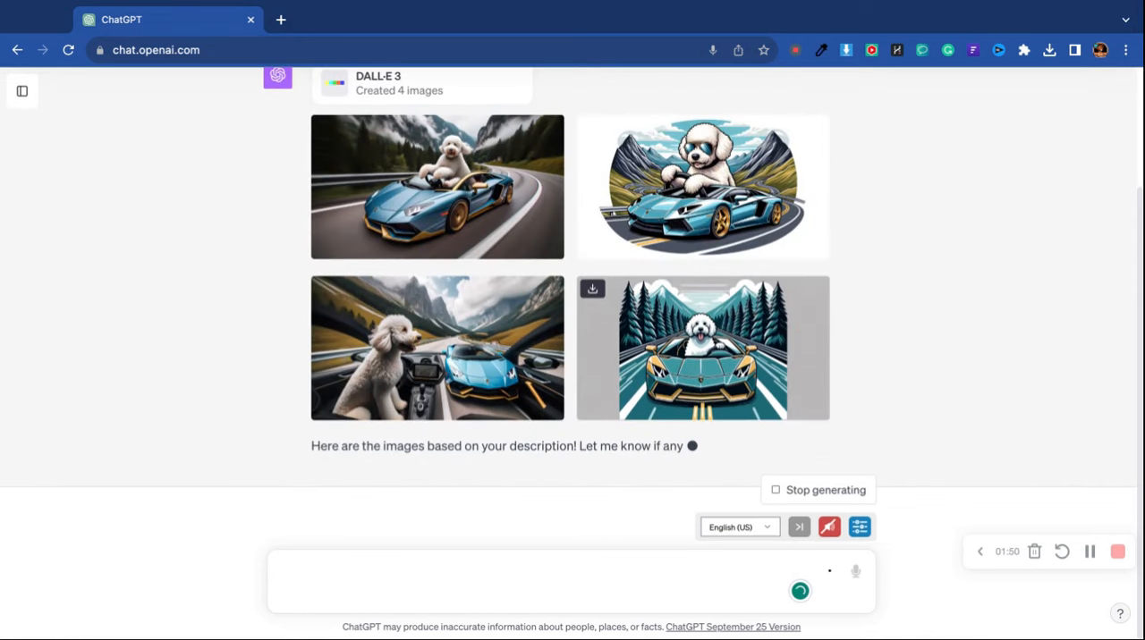
click(436, 186)
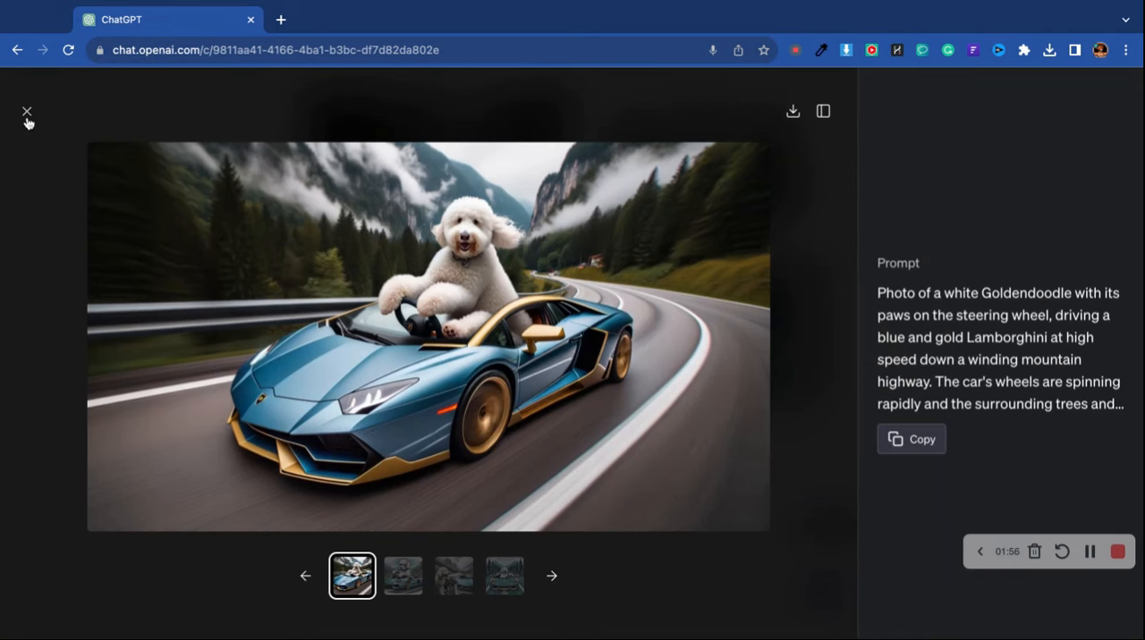
click(454, 576)
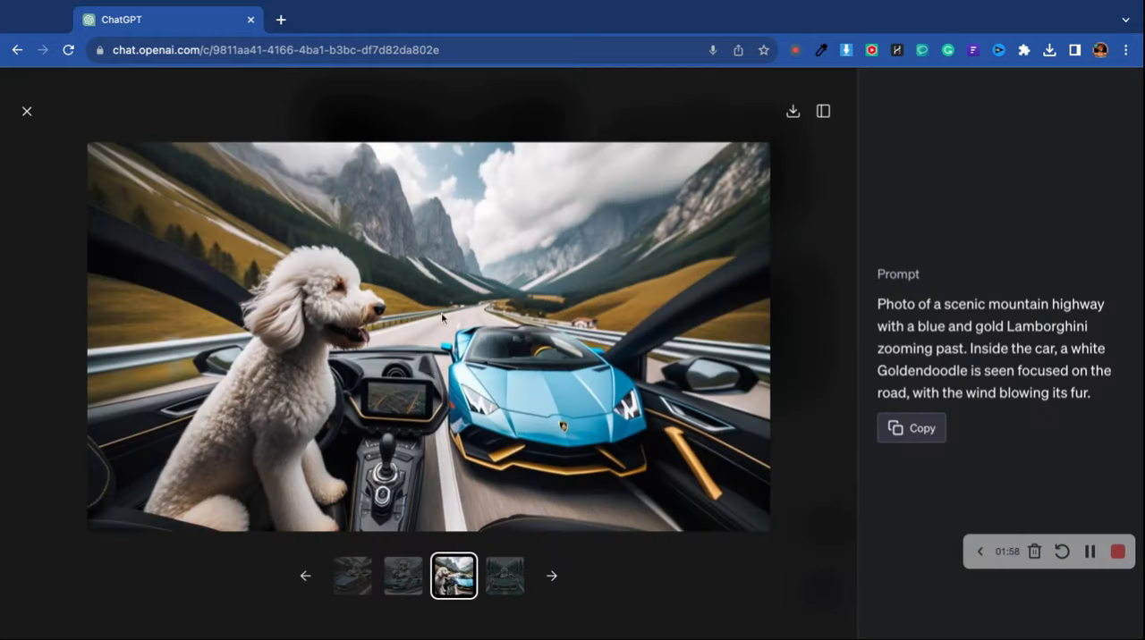
mouse_move(19, 116)
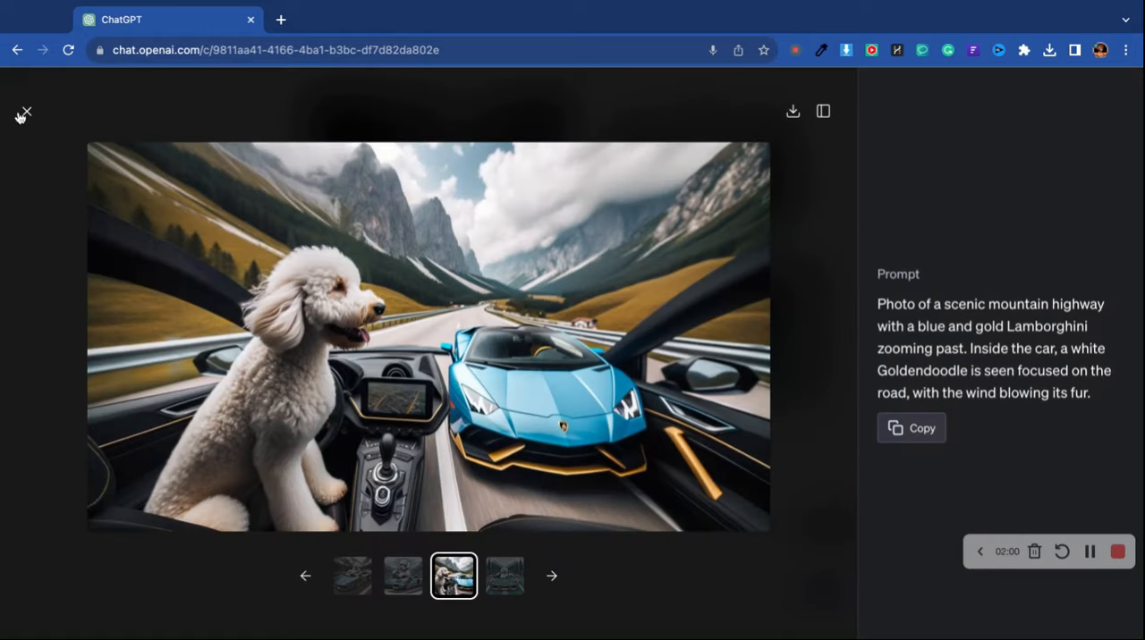
click(26, 111)
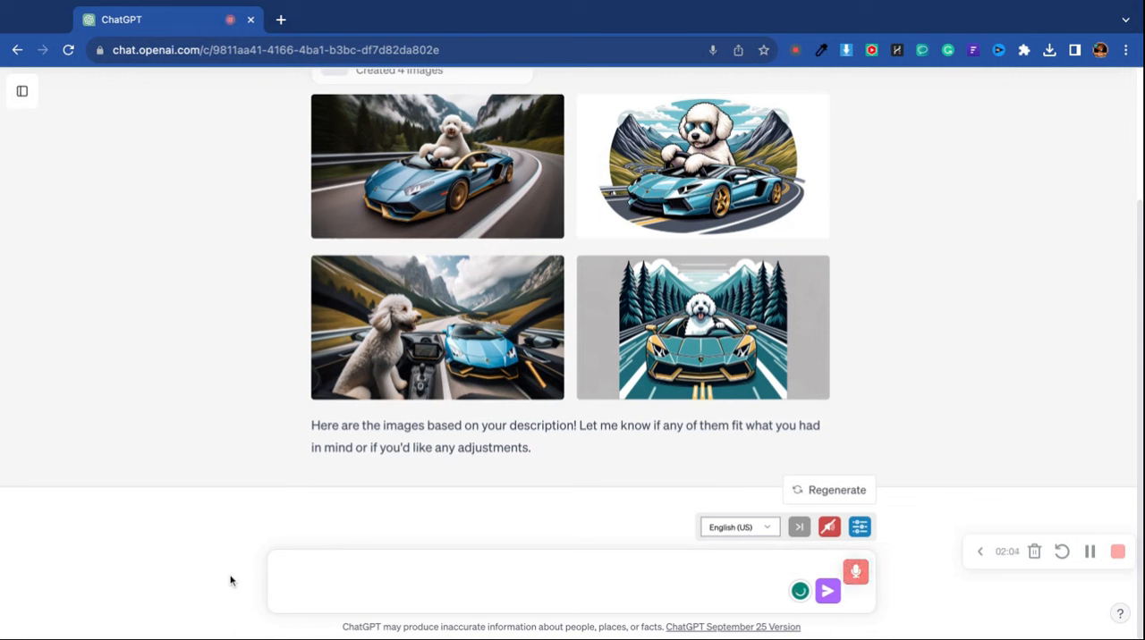
Write a high quality image request of the white goldendoodle driving the blue and gold Lamborghini very fast
text(high quality image of a white goldend)
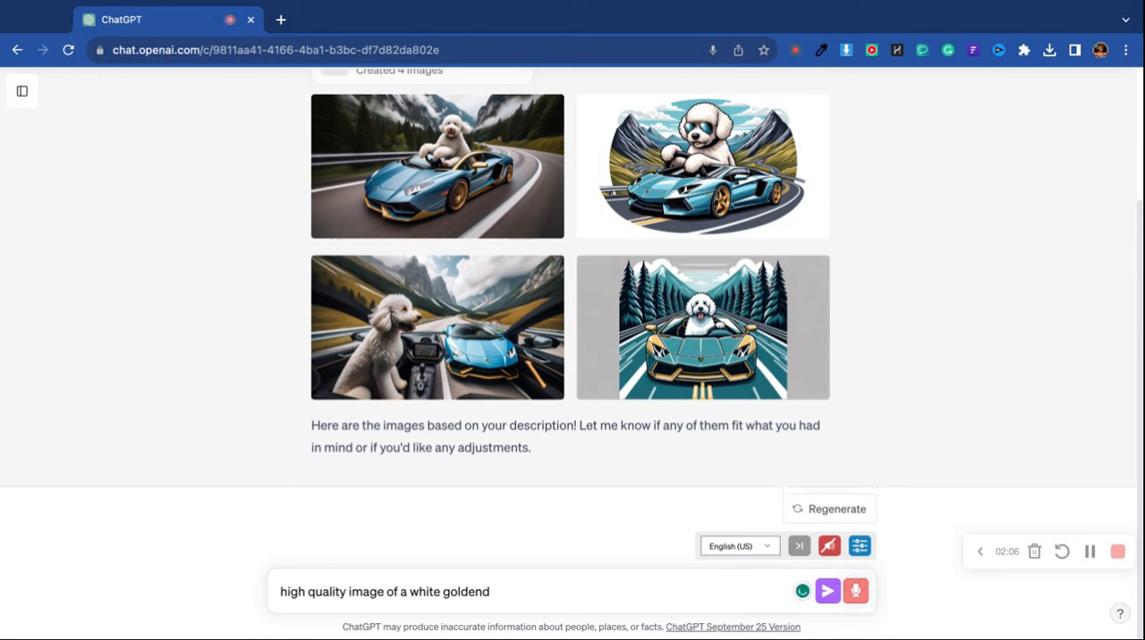
text(oodle driving a blue)
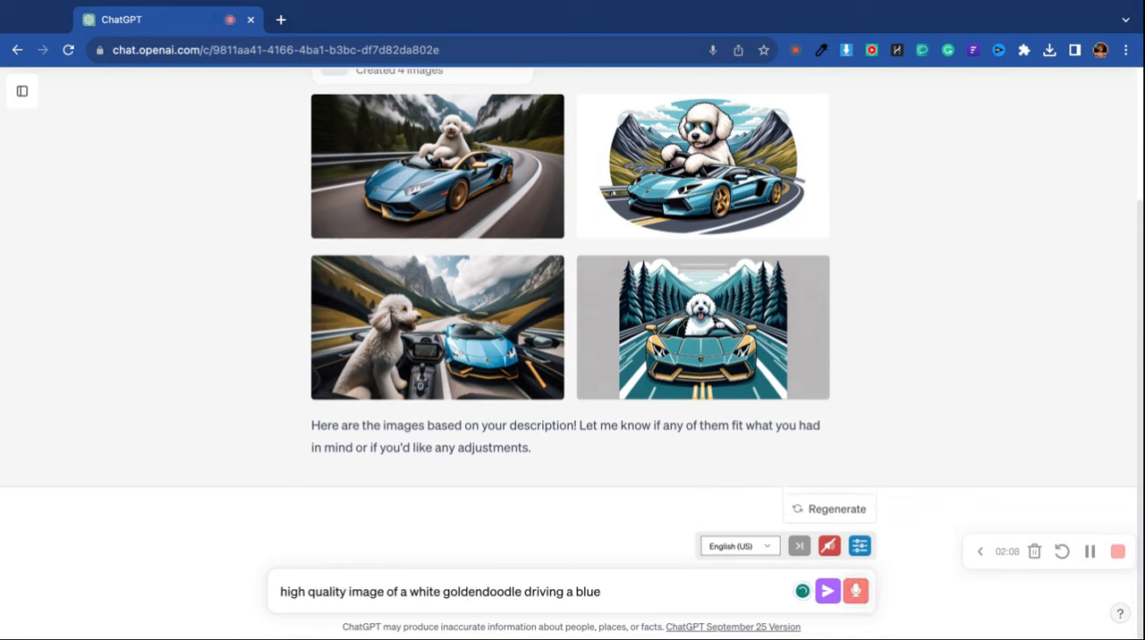
text(and gold Lamborghini very)
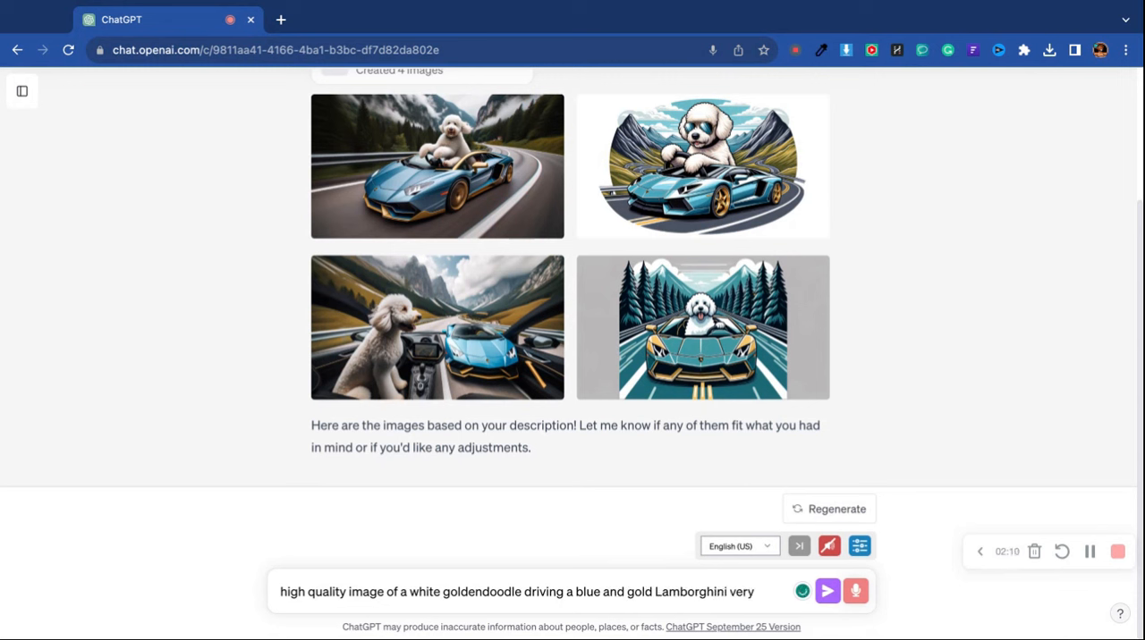
text(fast down the road make)
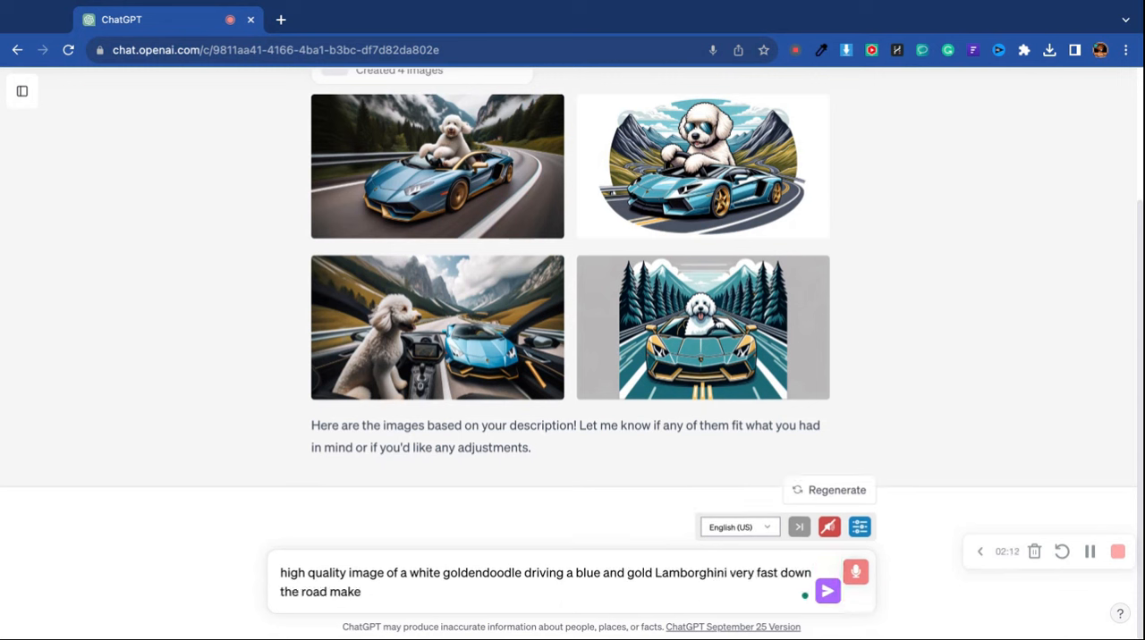
text(the image)
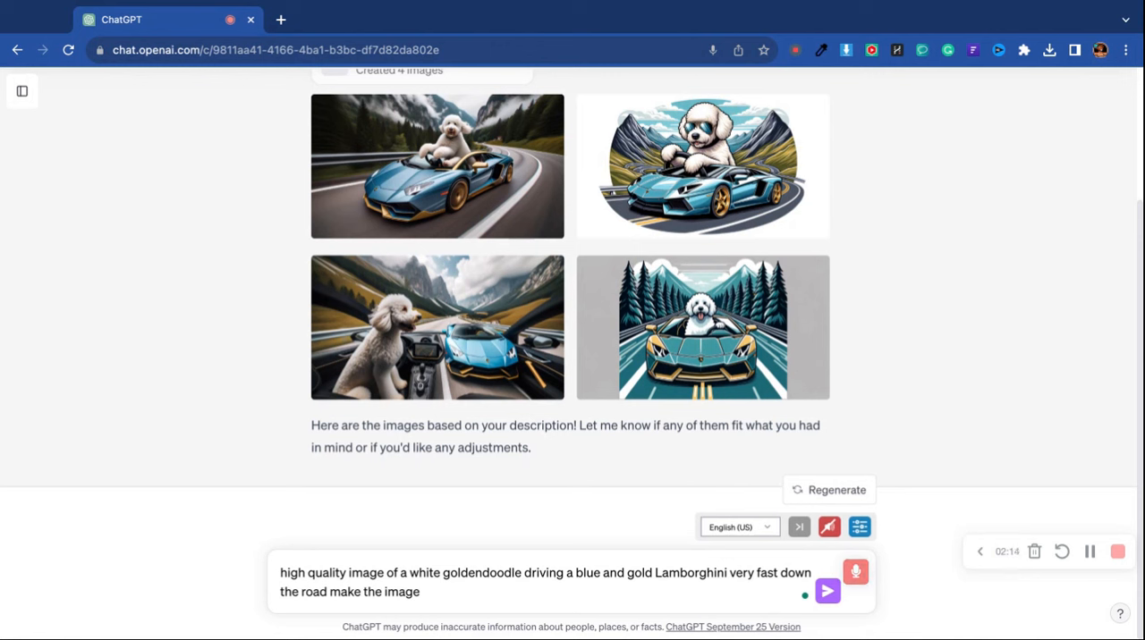
Add 'super high quality, indistinguishable from a real picture, 8K, Unreal Engine' and send it
text(super high quality and)
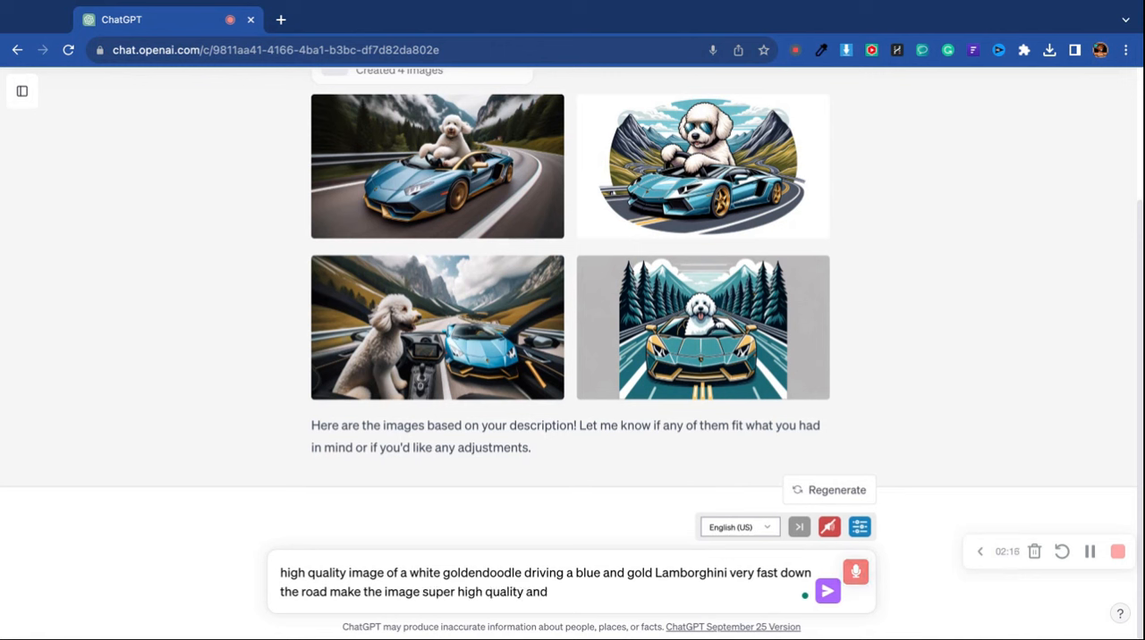
text(indistinguishable from a real)
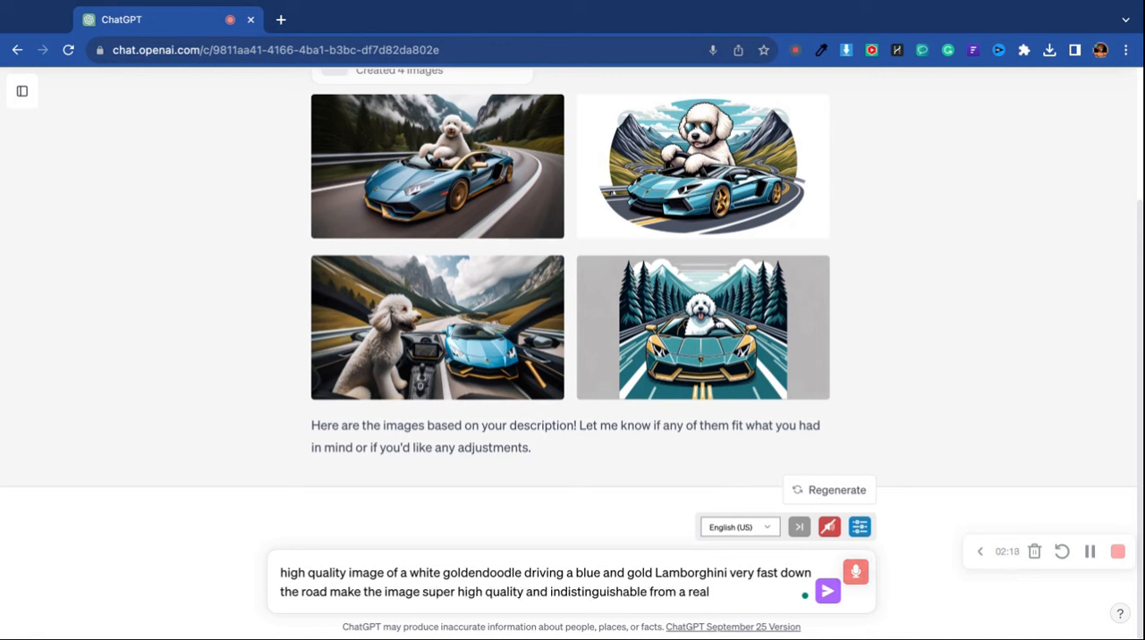
text(picture create an)
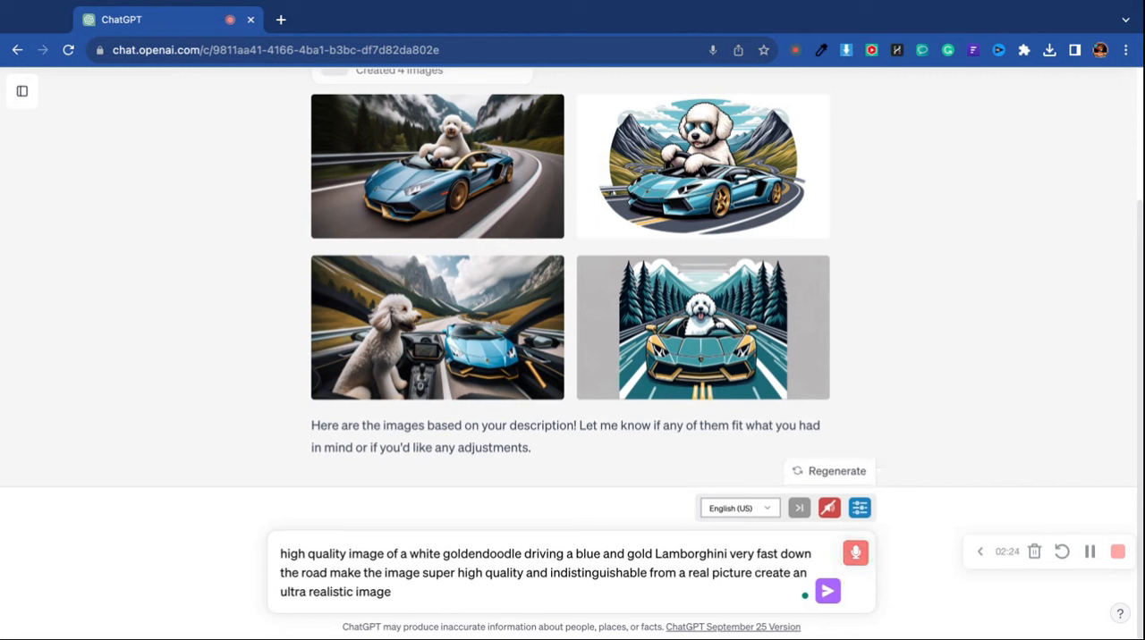
text(8K)
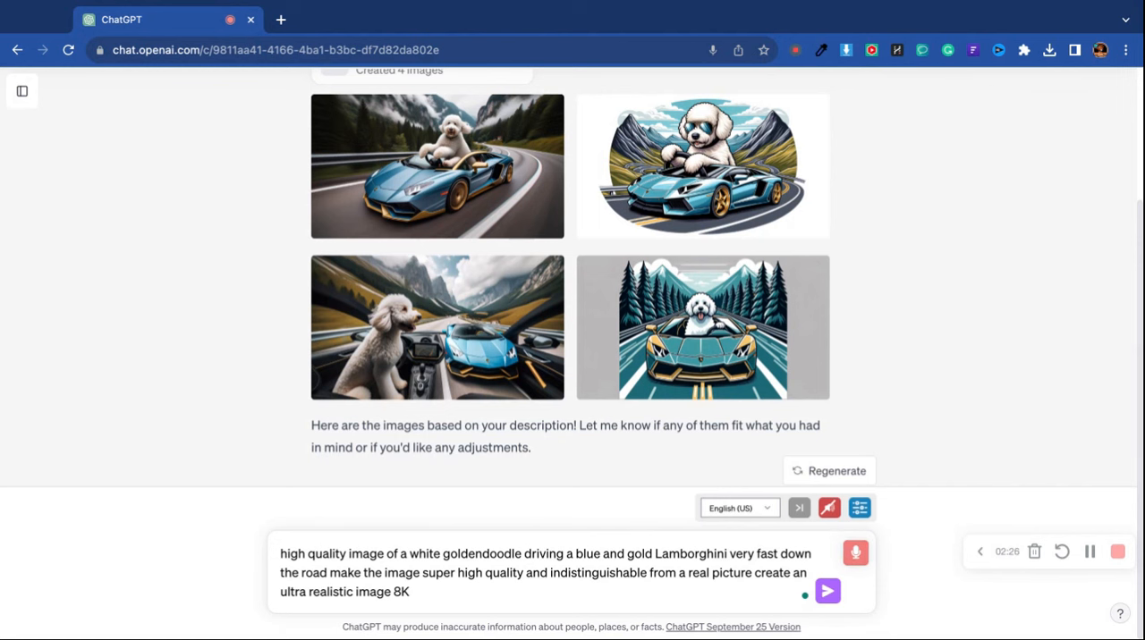
text(Unreal Engine)
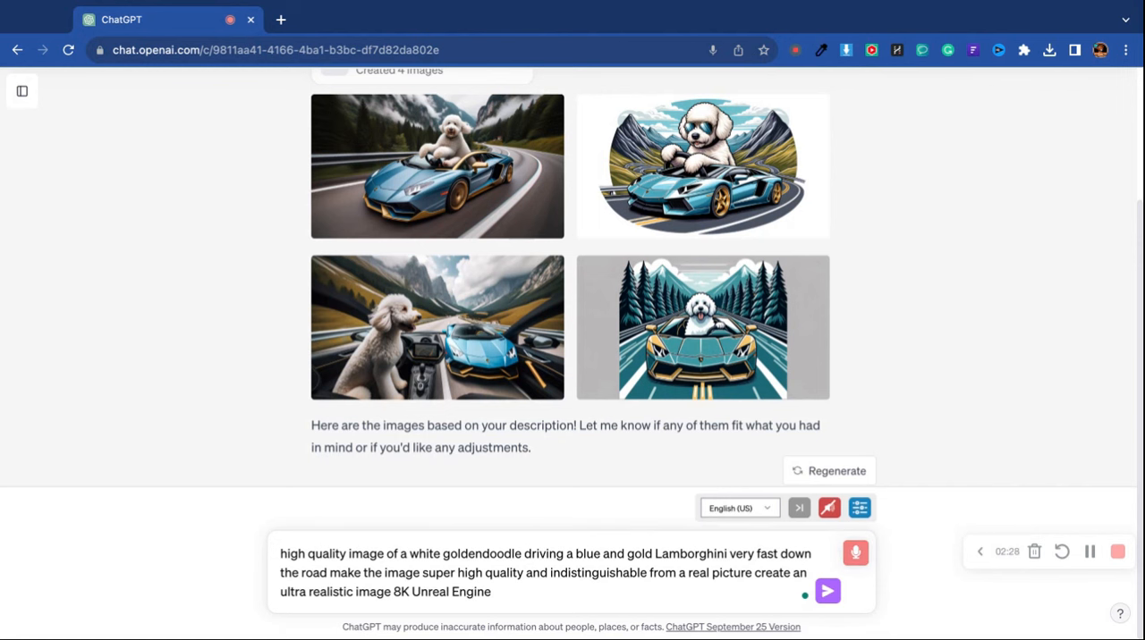
click(826, 591)
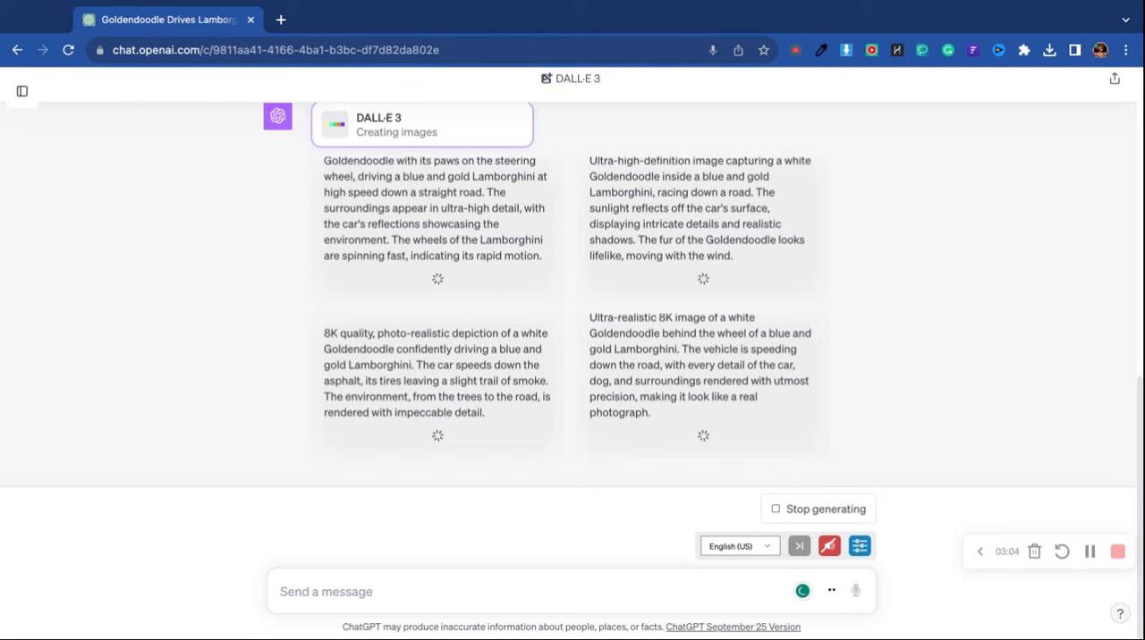
mouse_move(211, 372)
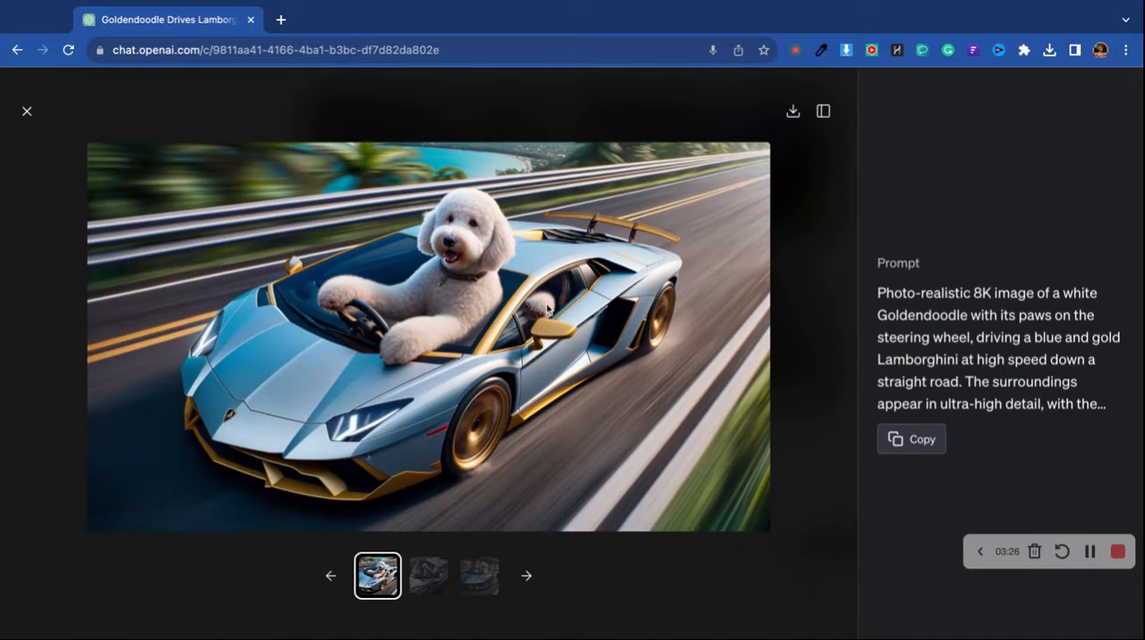
mouse_move(580, 306)
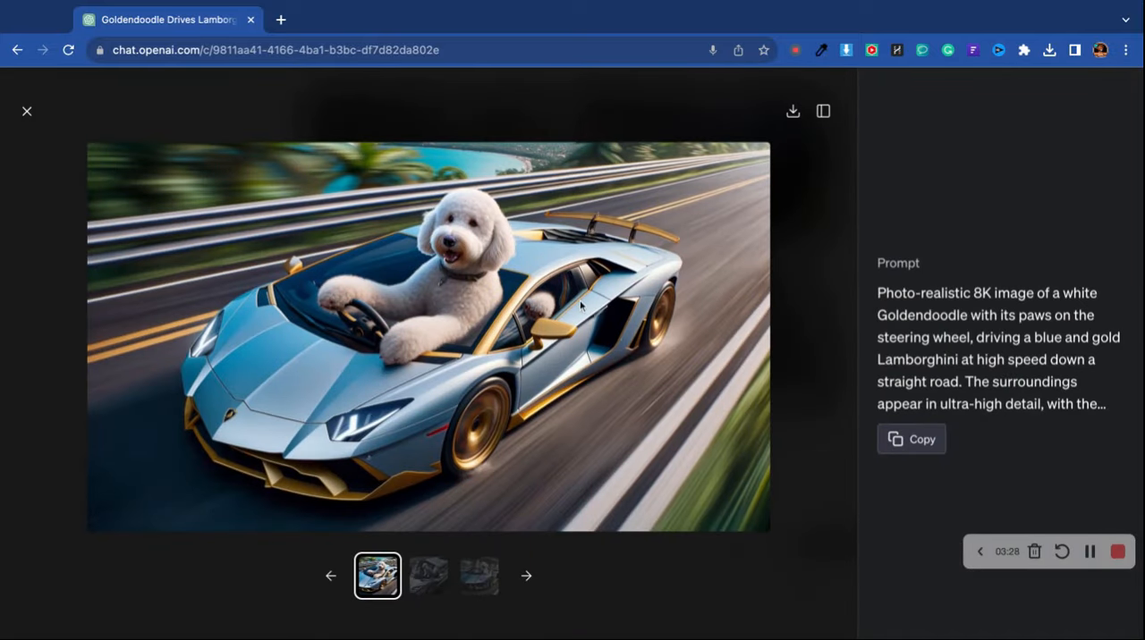
View the second and third Goldendoodle Lamborghini images enlarged, then return to the chat
click(429, 576)
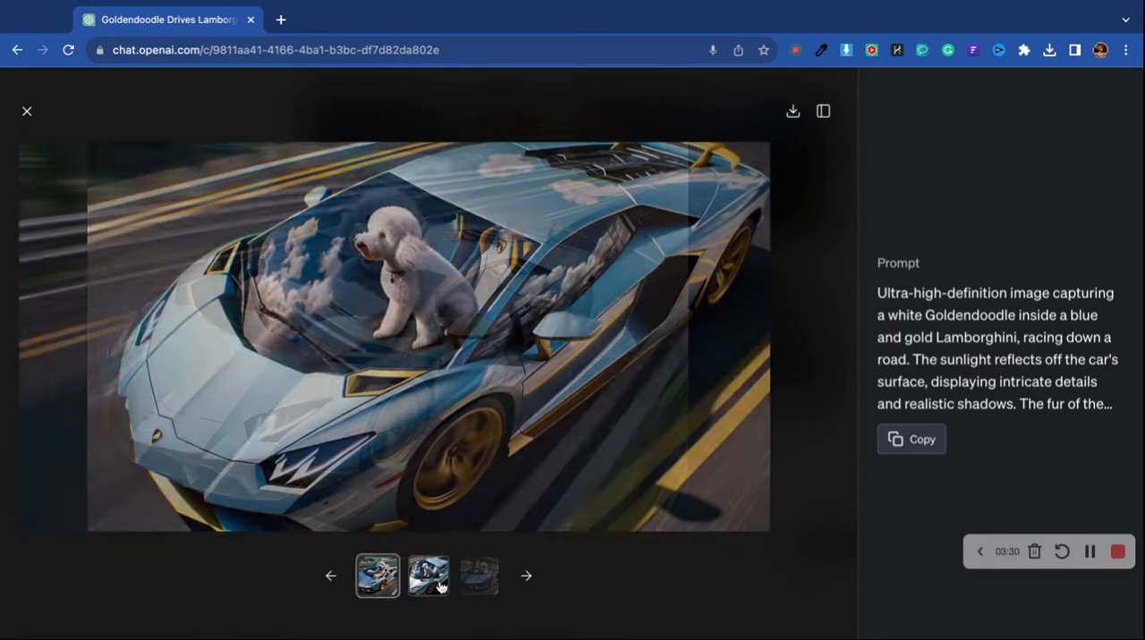
click(429, 576)
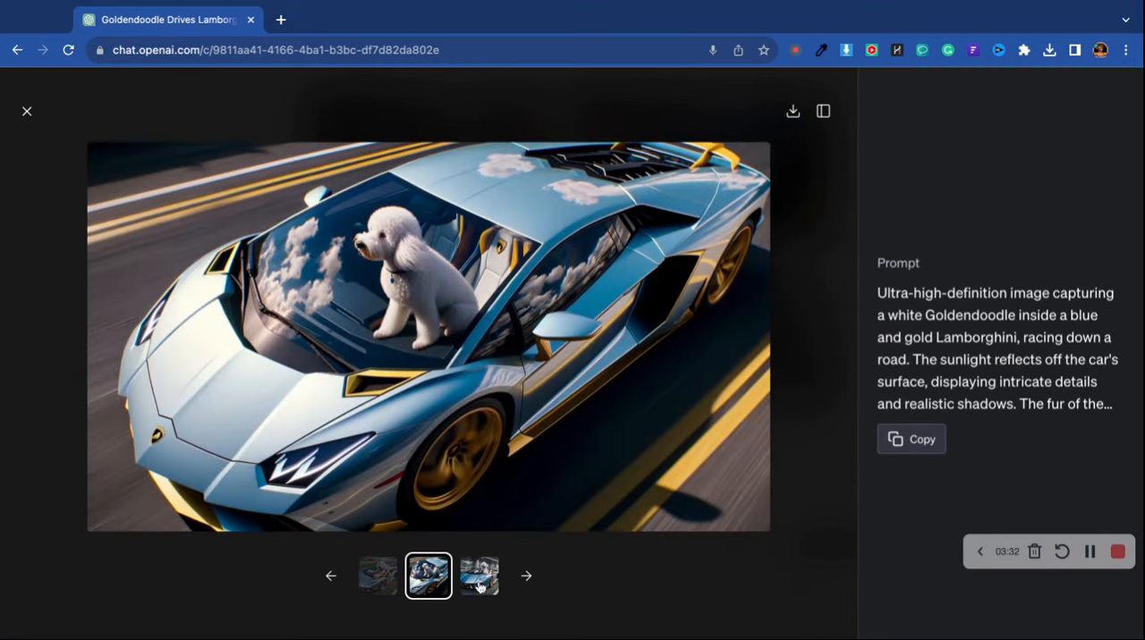
click(480, 576)
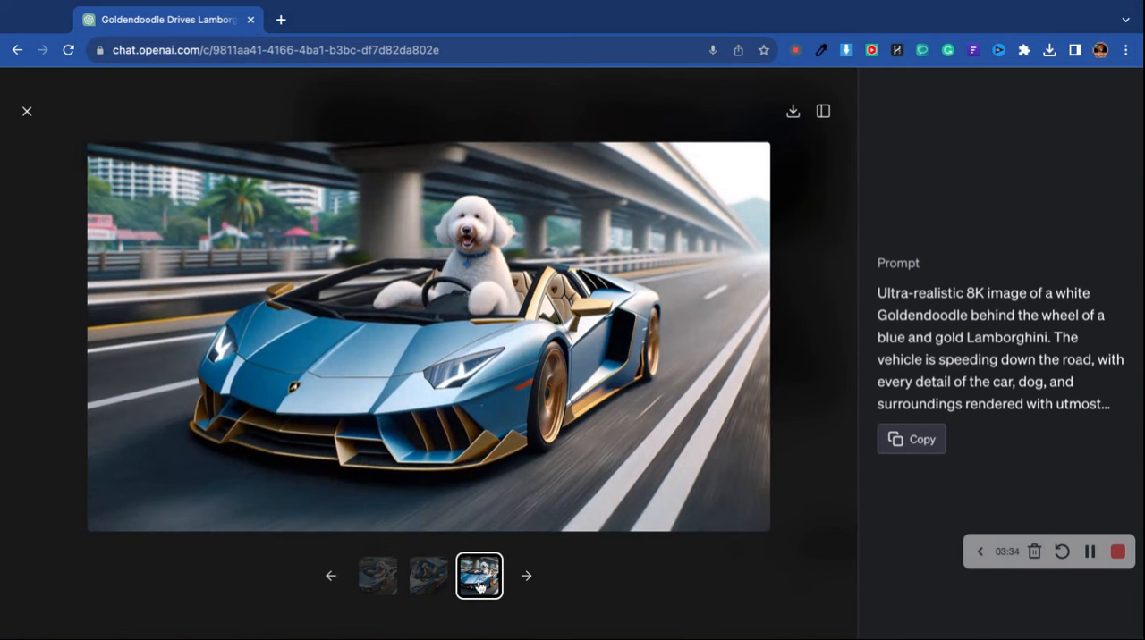
click(27, 111)
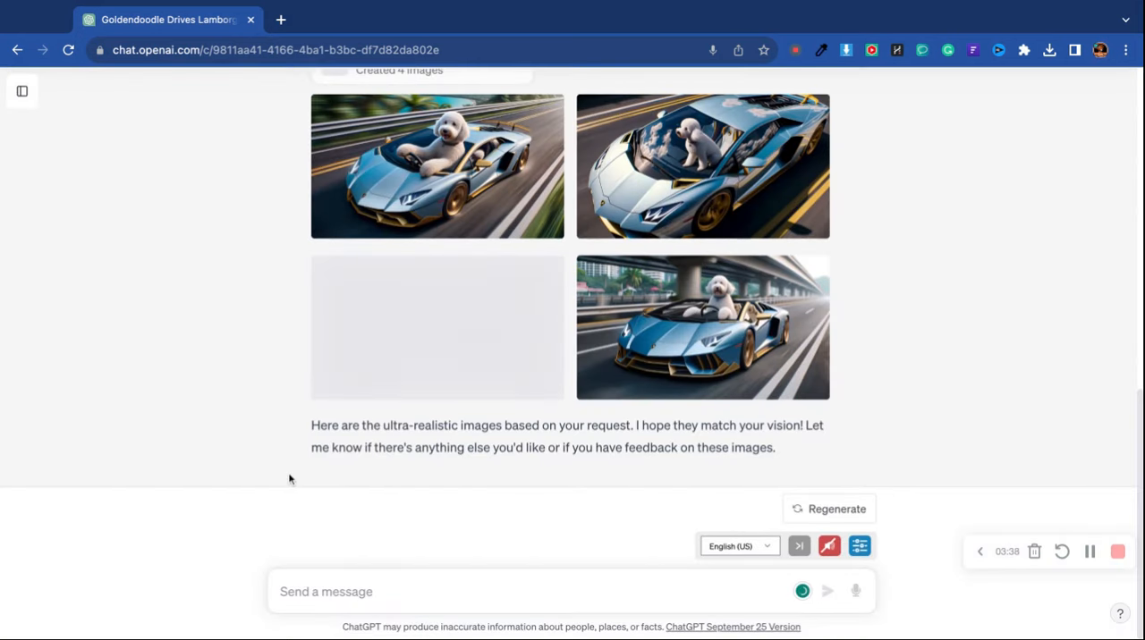
mouse_move(243, 554)
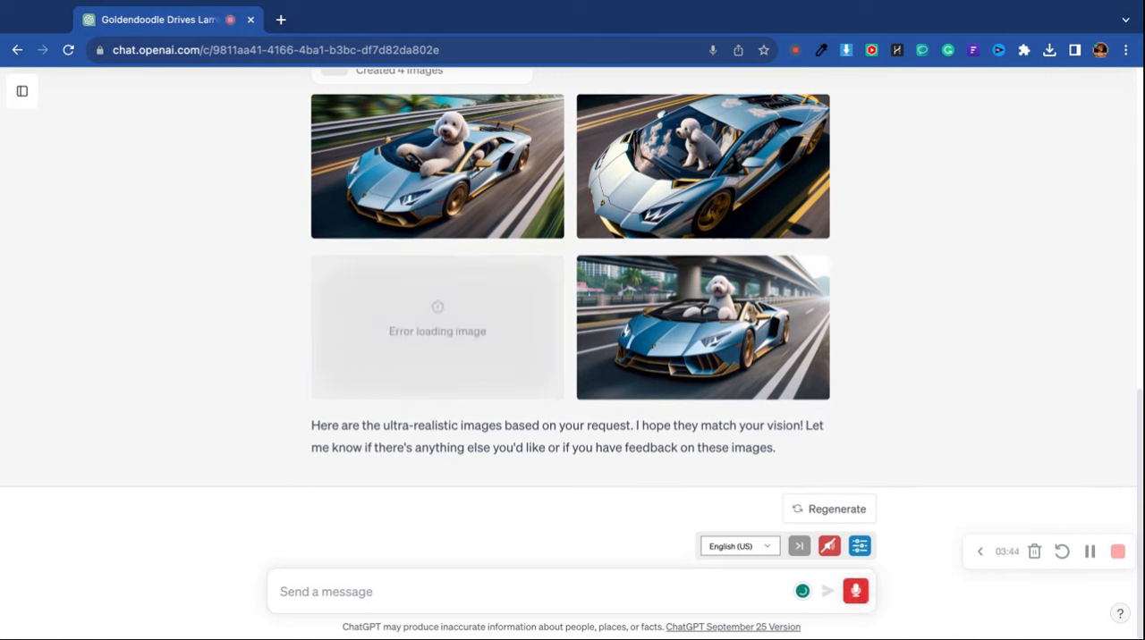
Draft a follow-up: show the interior primarily and keep the dog inside of the vehicle
text(show)
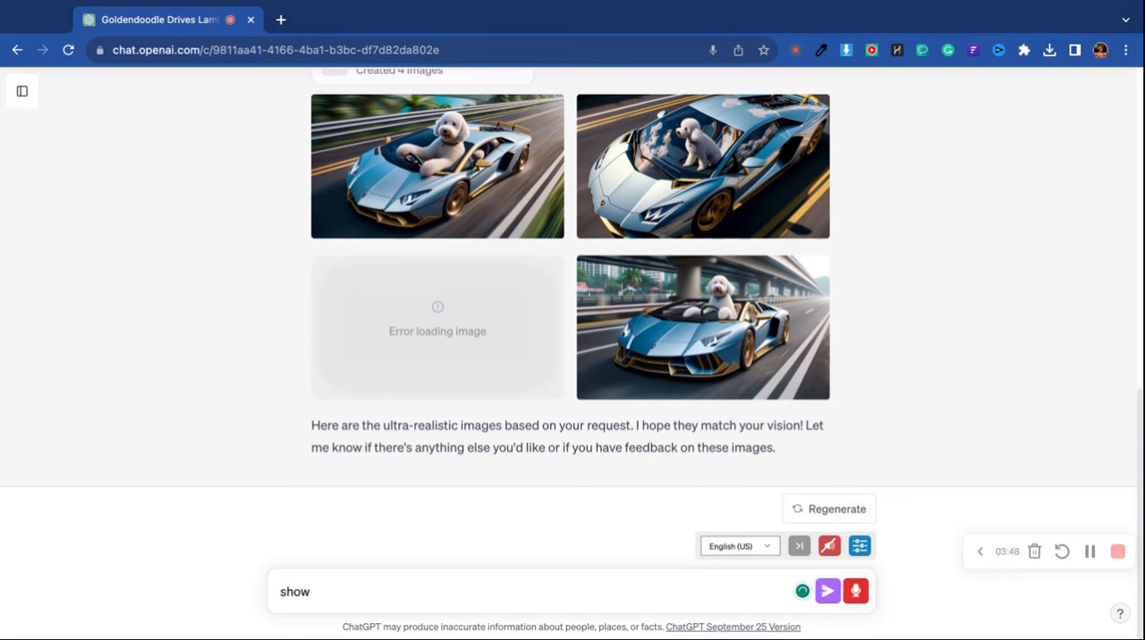
text(the interior primarily)
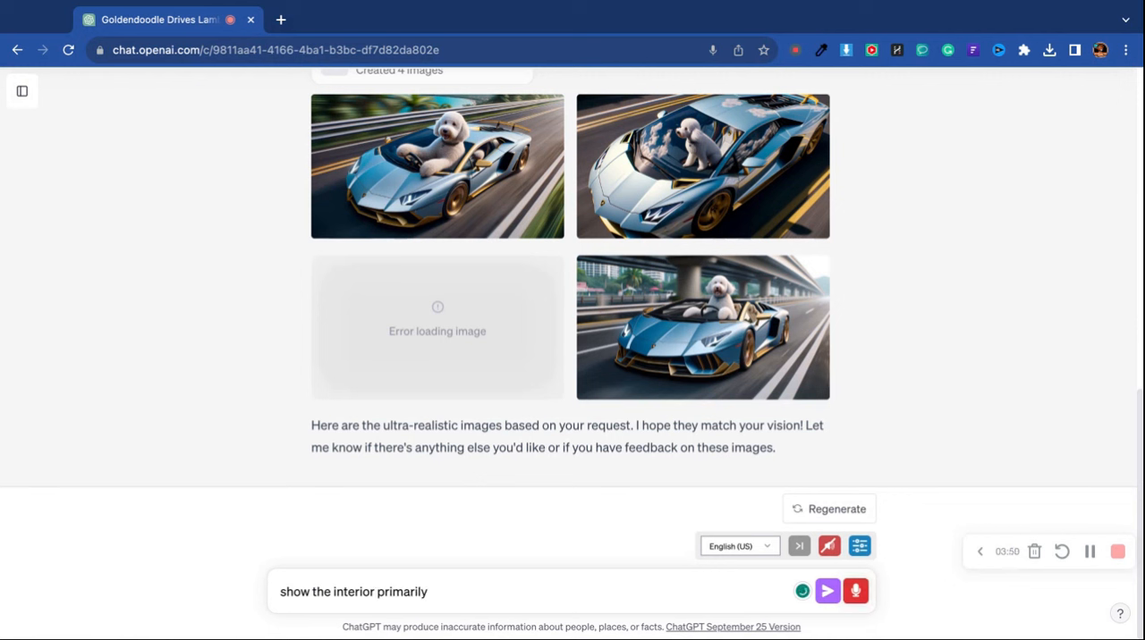
text(and keep the)
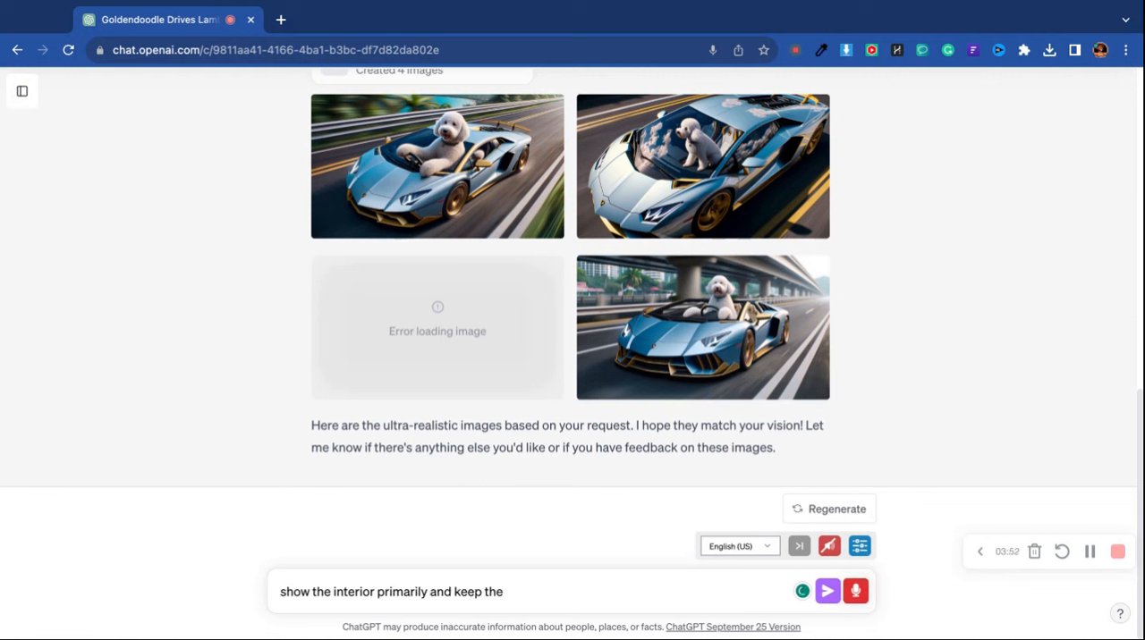
text(dog inside of the vehicle make it super realistic please)
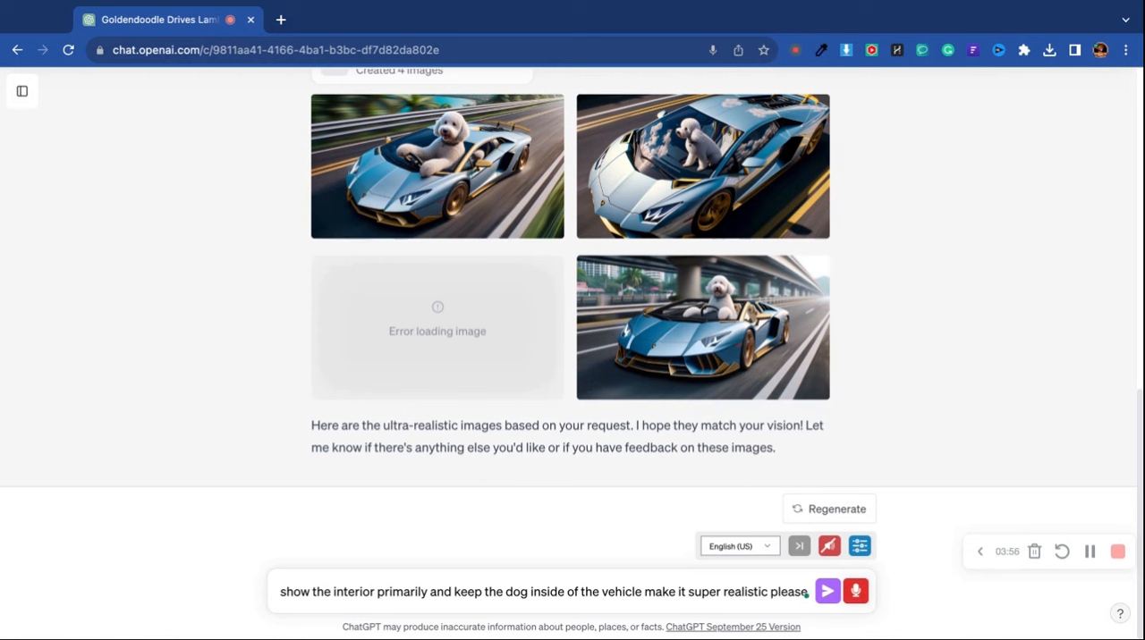
Send the interior-focused, dog-inside, super-realistic image request
click(826, 590)
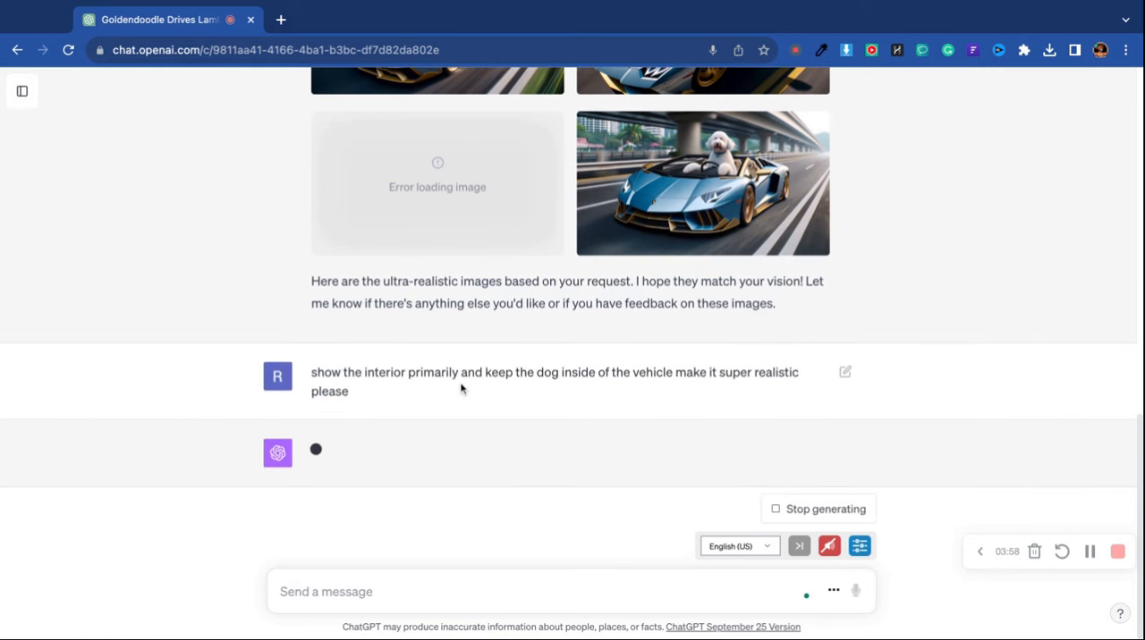
mouse_move(463, 403)
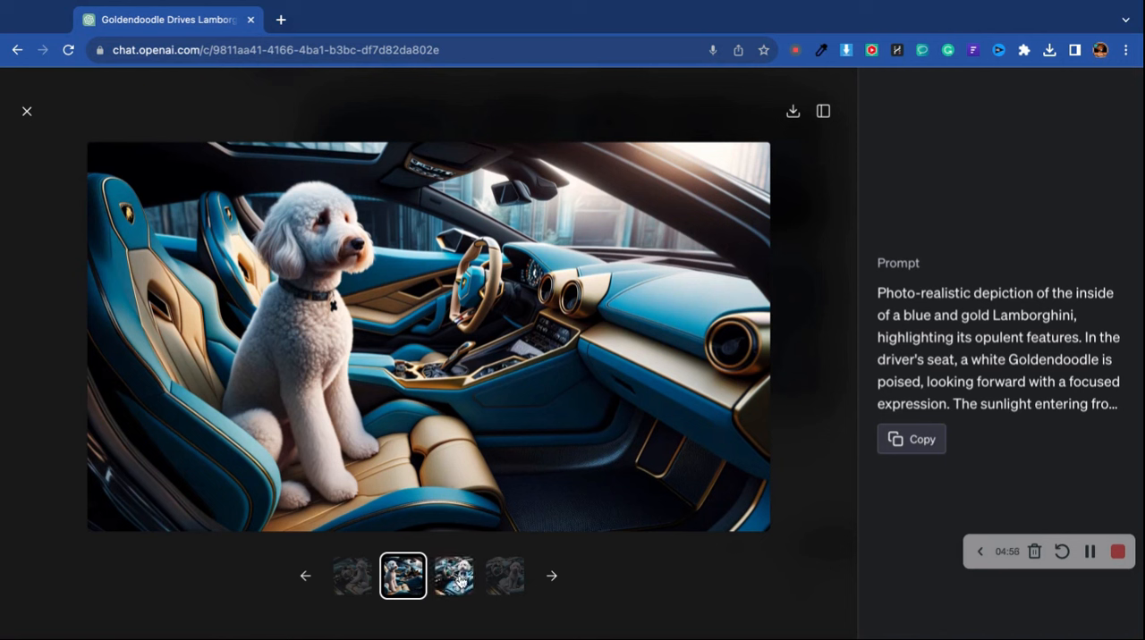
mouse_move(458, 575)
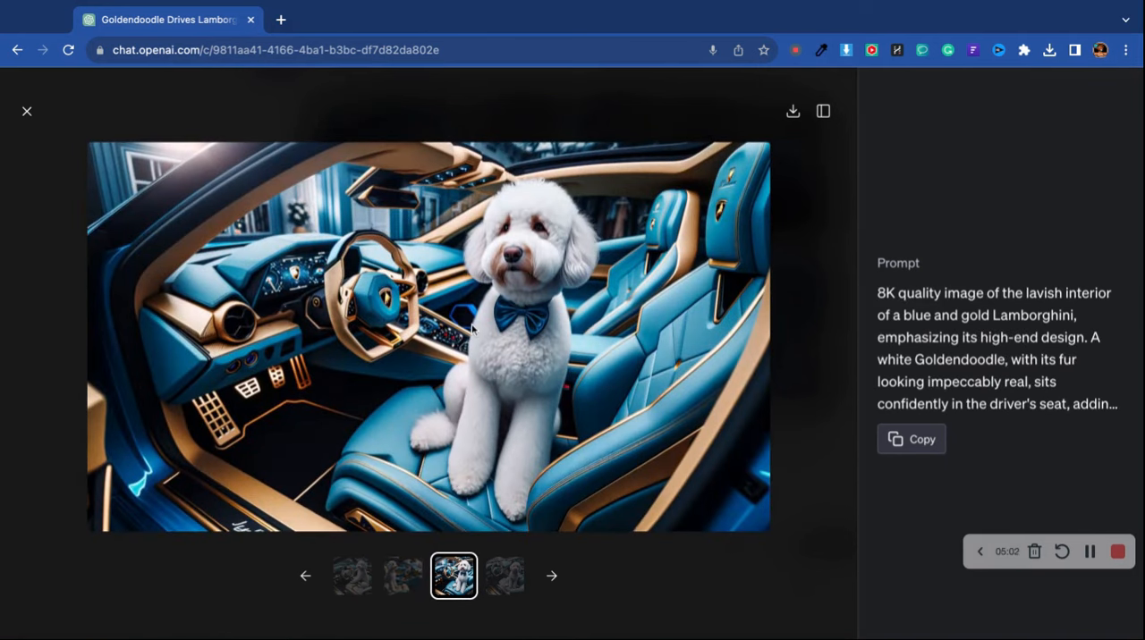
mouse_move(640, 325)
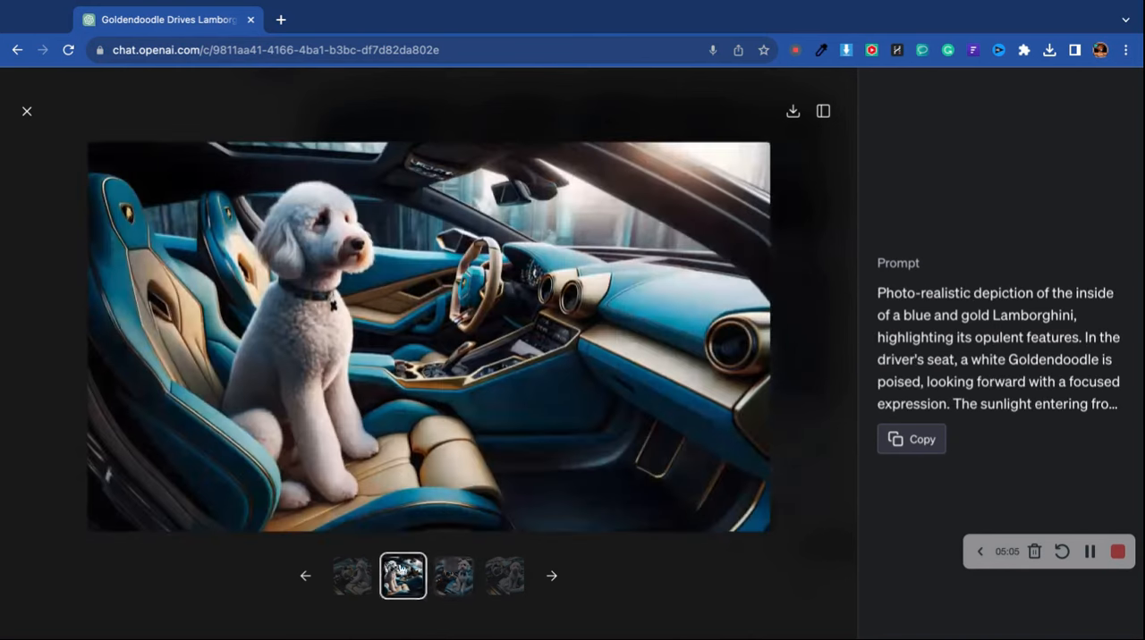
View the third and fourth interior Goldendoodle images full-size, then return to the chat
click(454, 576)
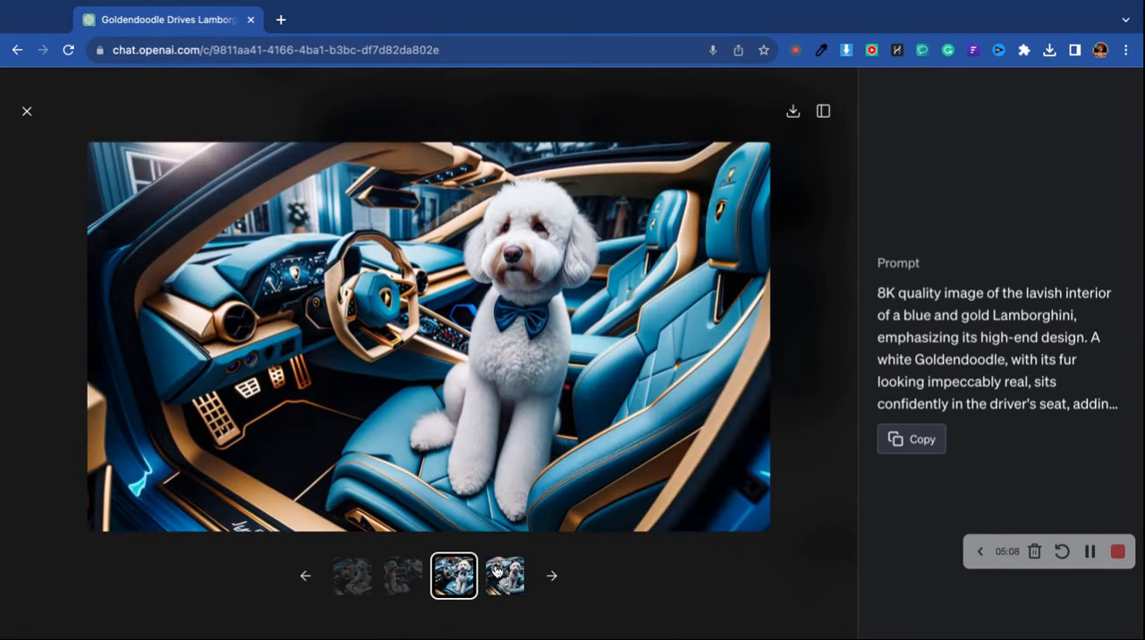
click(505, 576)
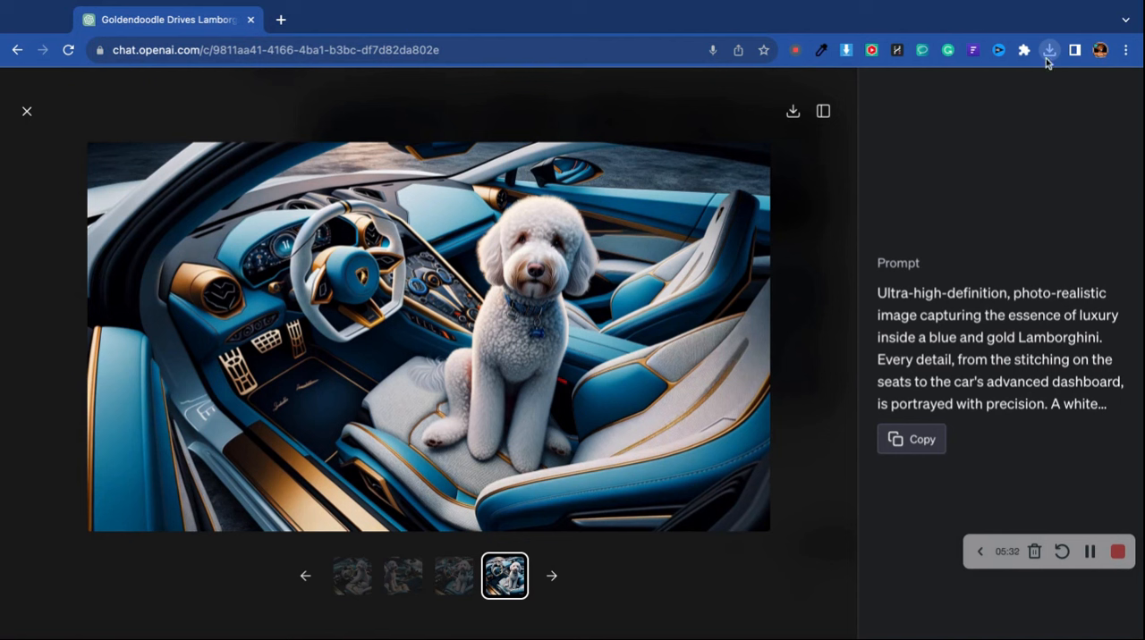
click(26, 111)
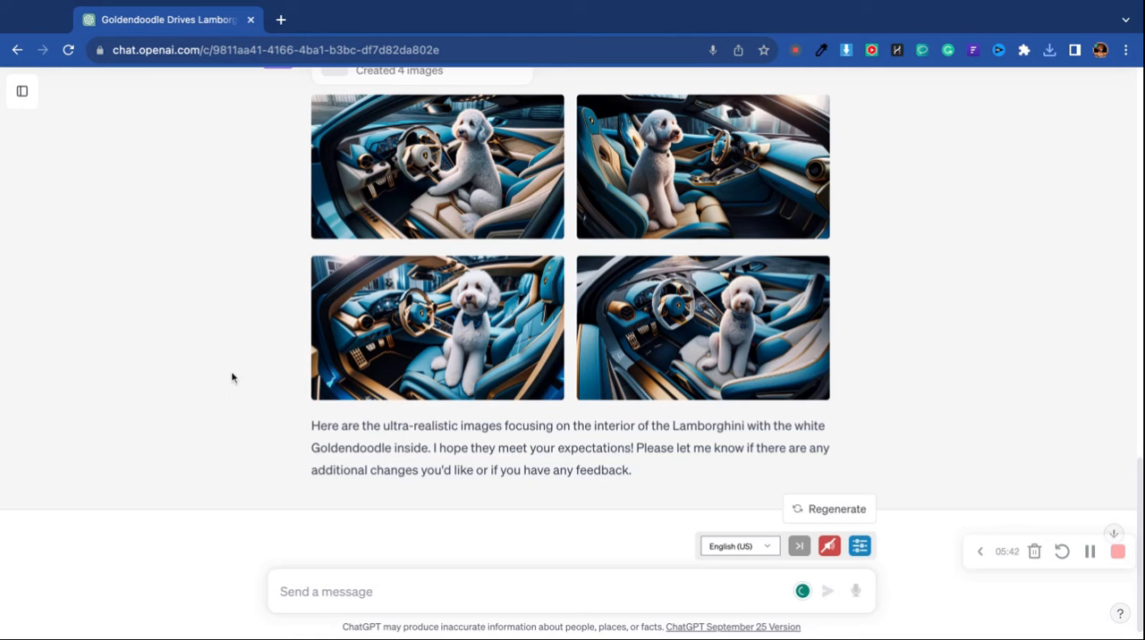
Send 'give the Goldendoodle gold teeth' and watch the four new images generate
scroll(down, 3)
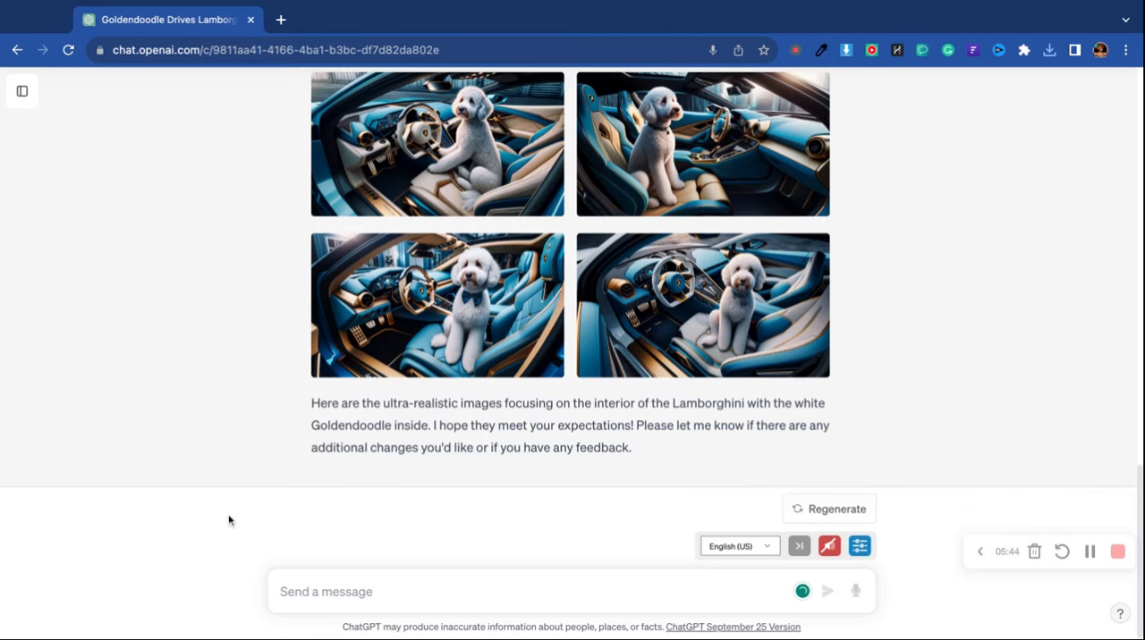
text(give the Goldendoodle)
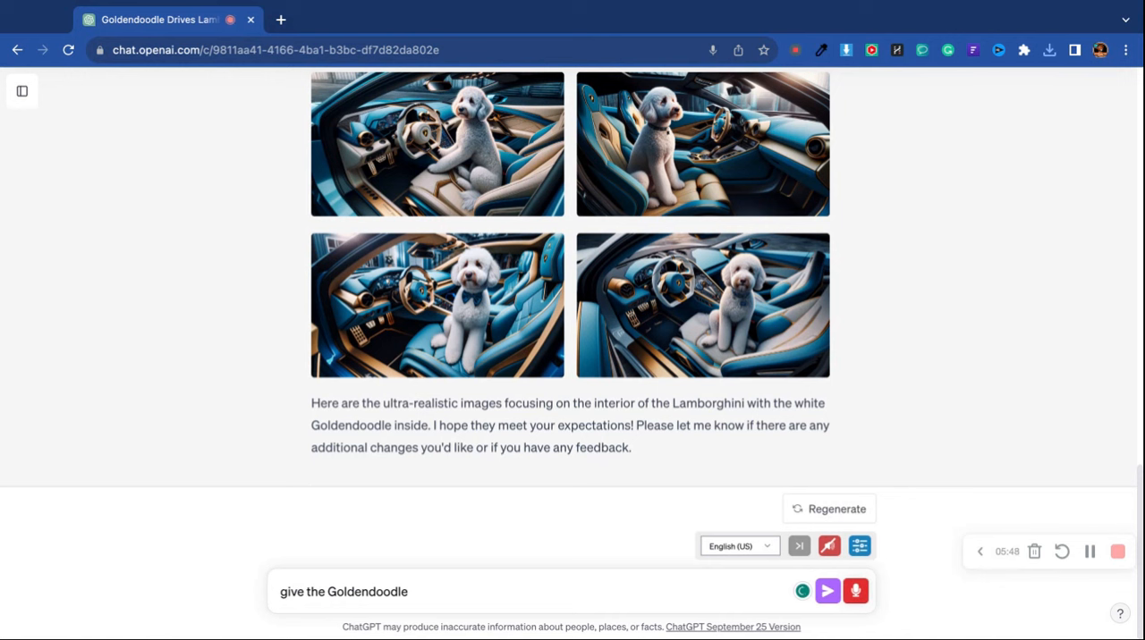
text(gold teeth)
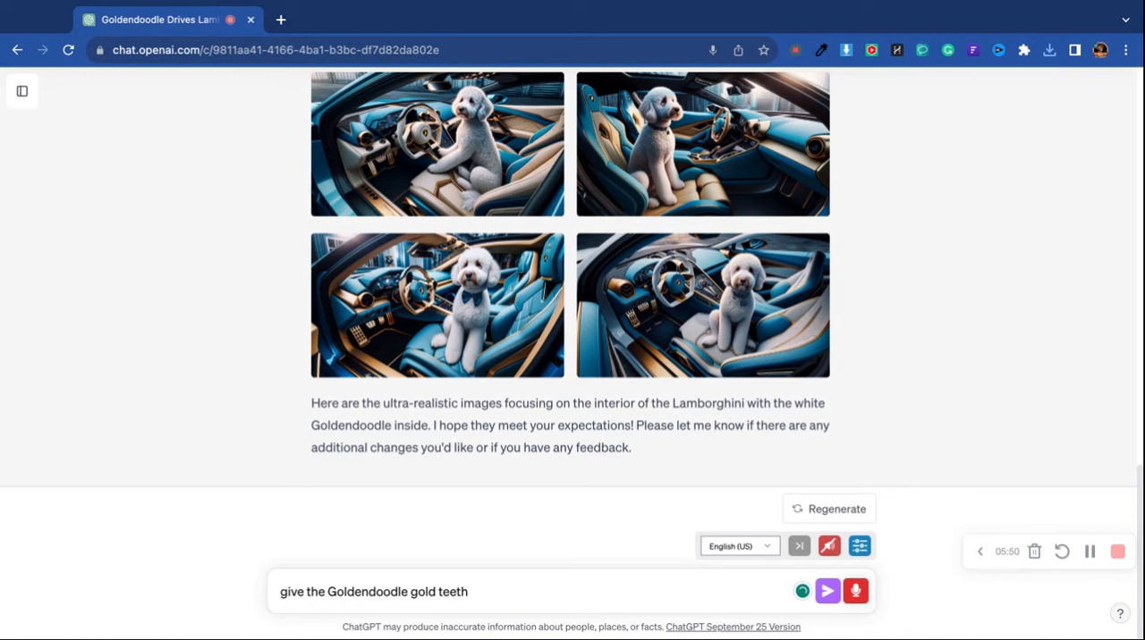
click(827, 591)
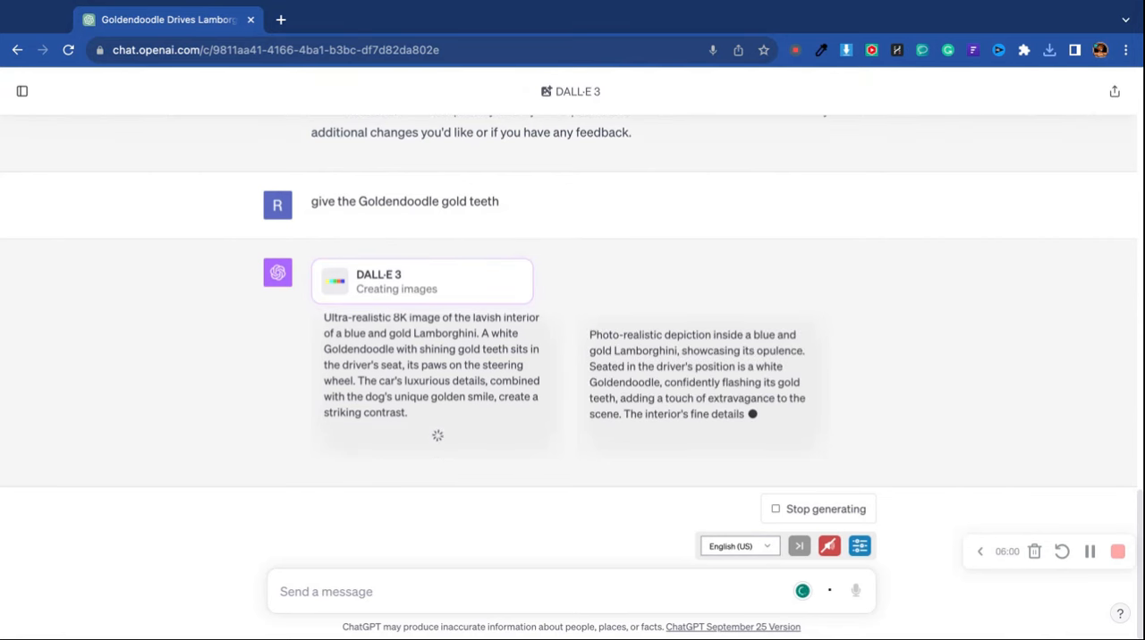
scroll(down, 3)
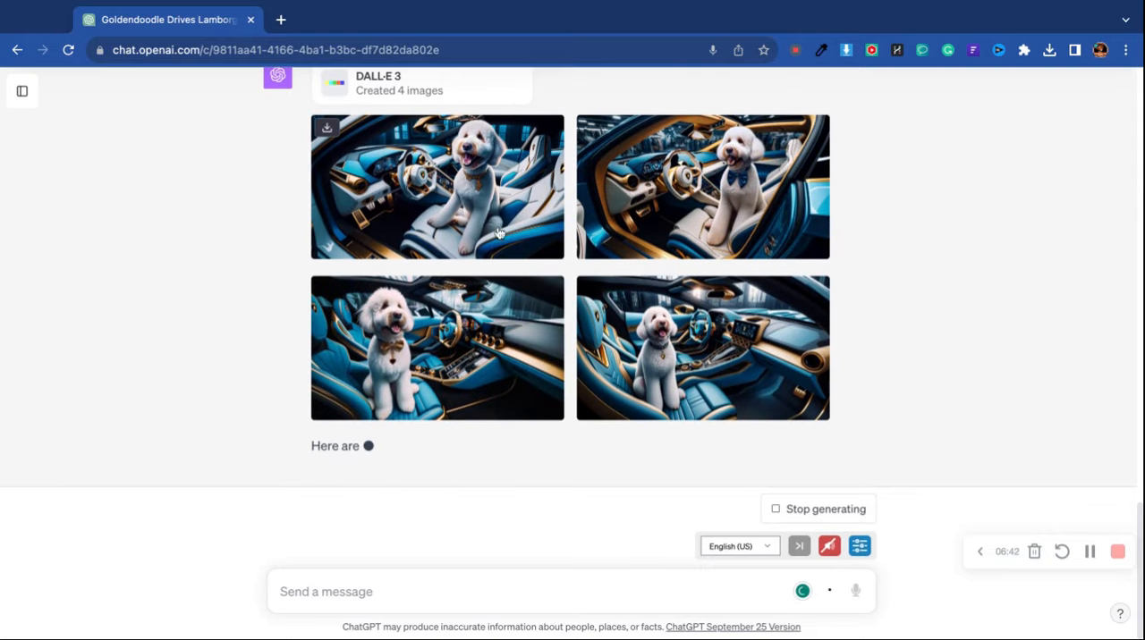
Step through all four gold-teeth Goldendoodle images full-size, revisit the first two, then close the viewer
click(436, 186)
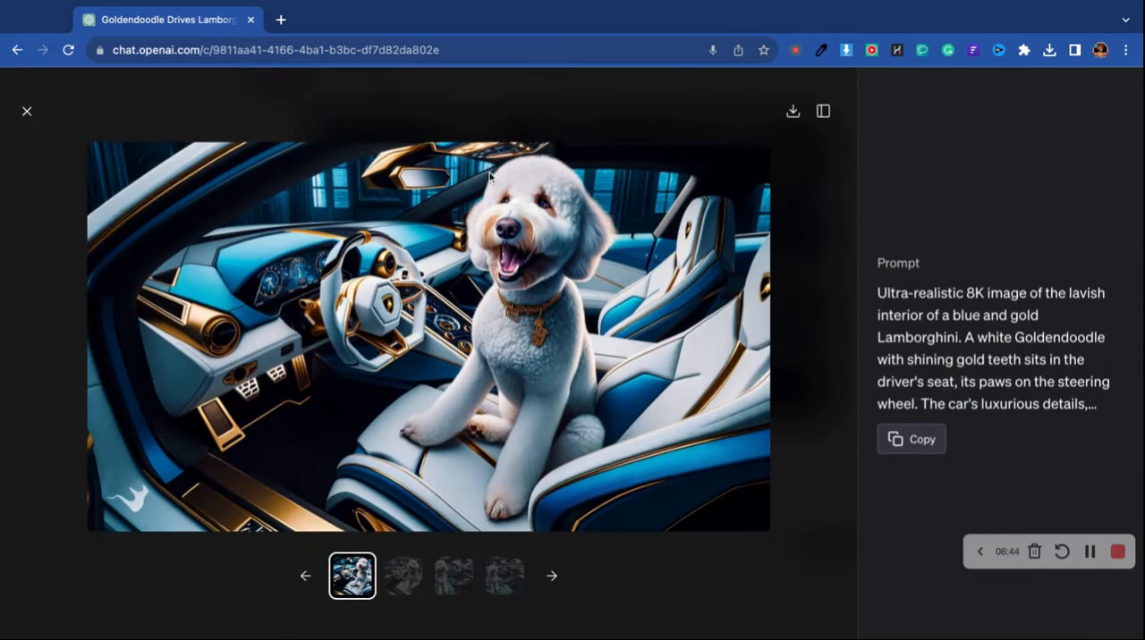
mouse_move(581, 275)
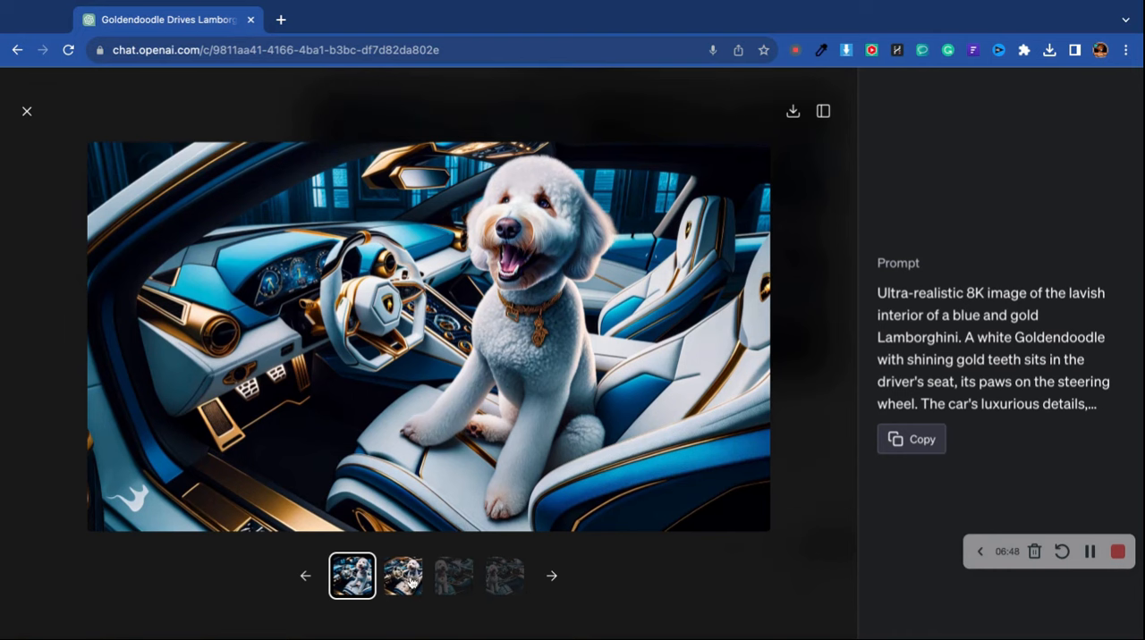
click(401, 575)
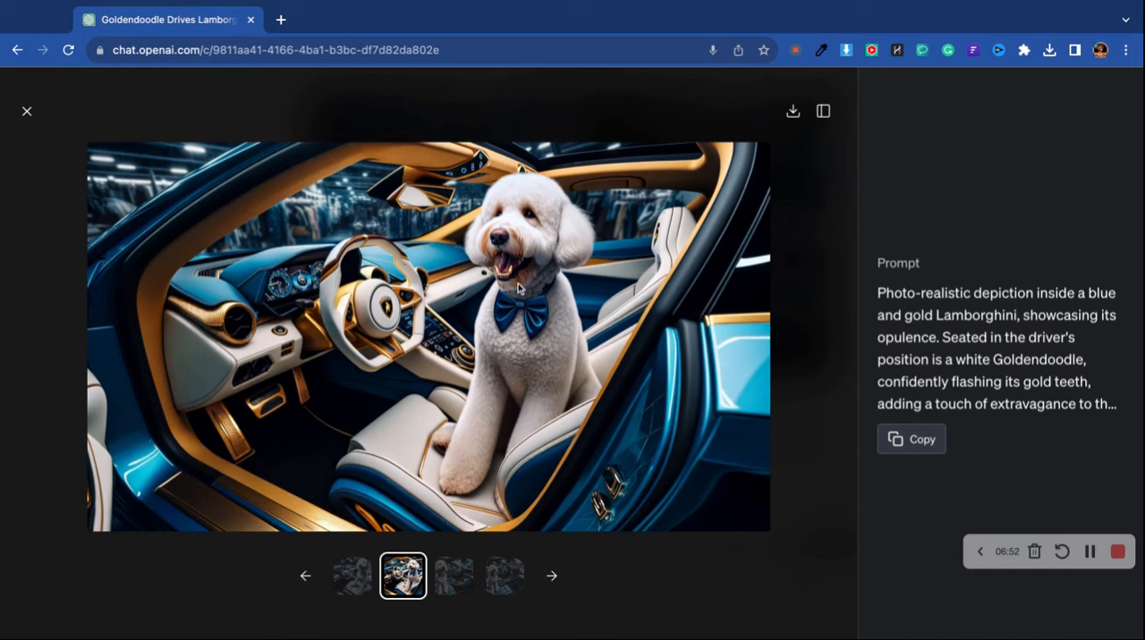
click(455, 575)
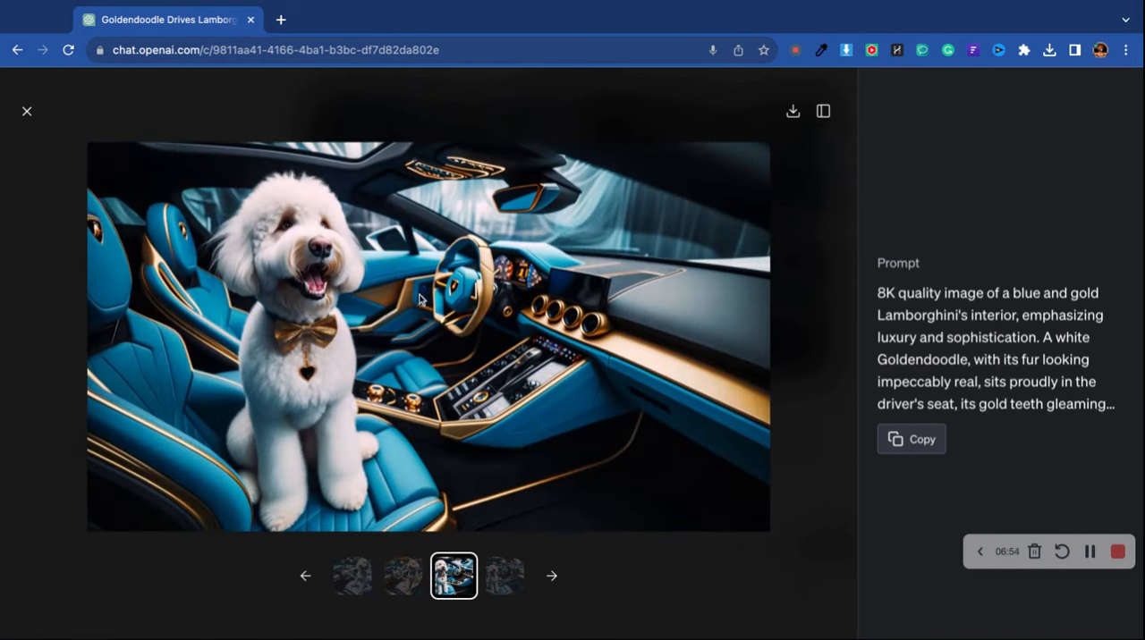
click(505, 576)
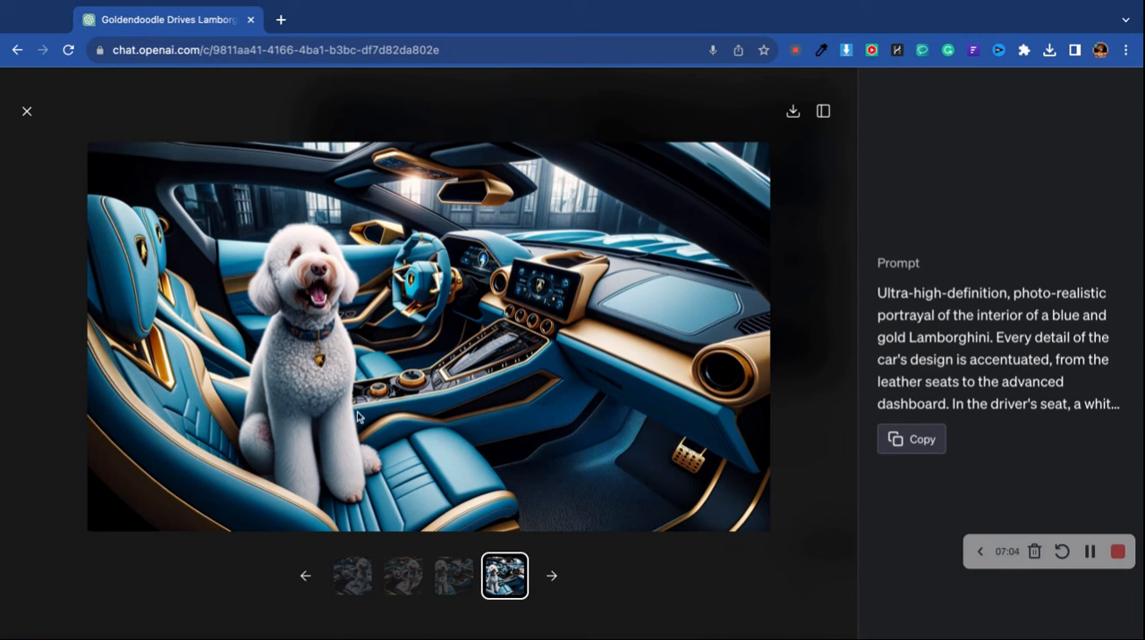
mouse_move(497, 501)
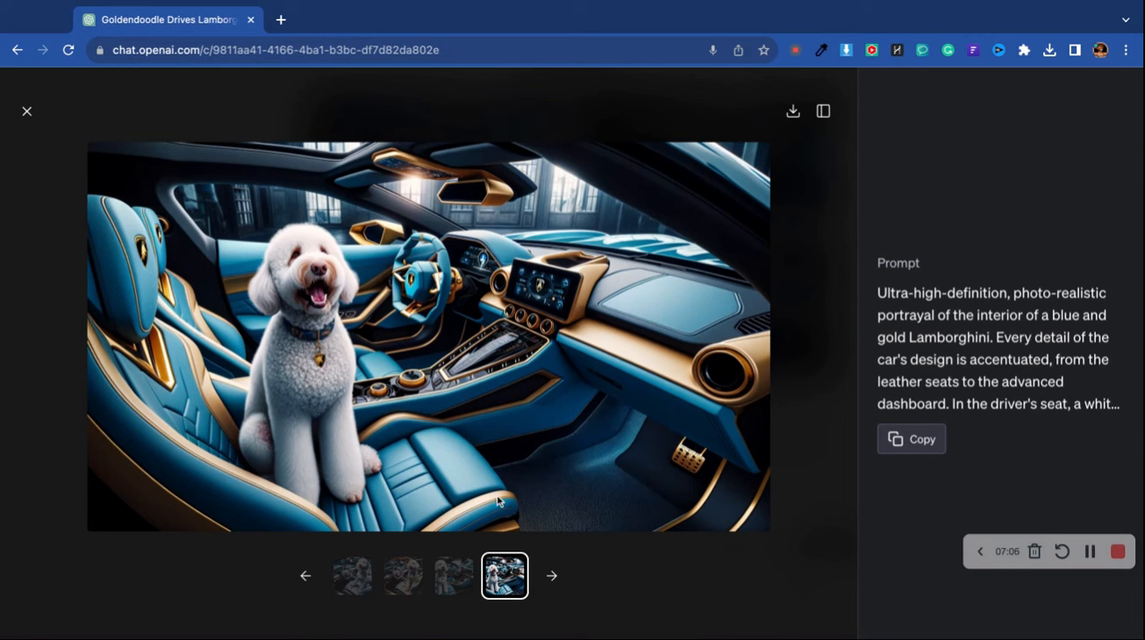
click(351, 576)
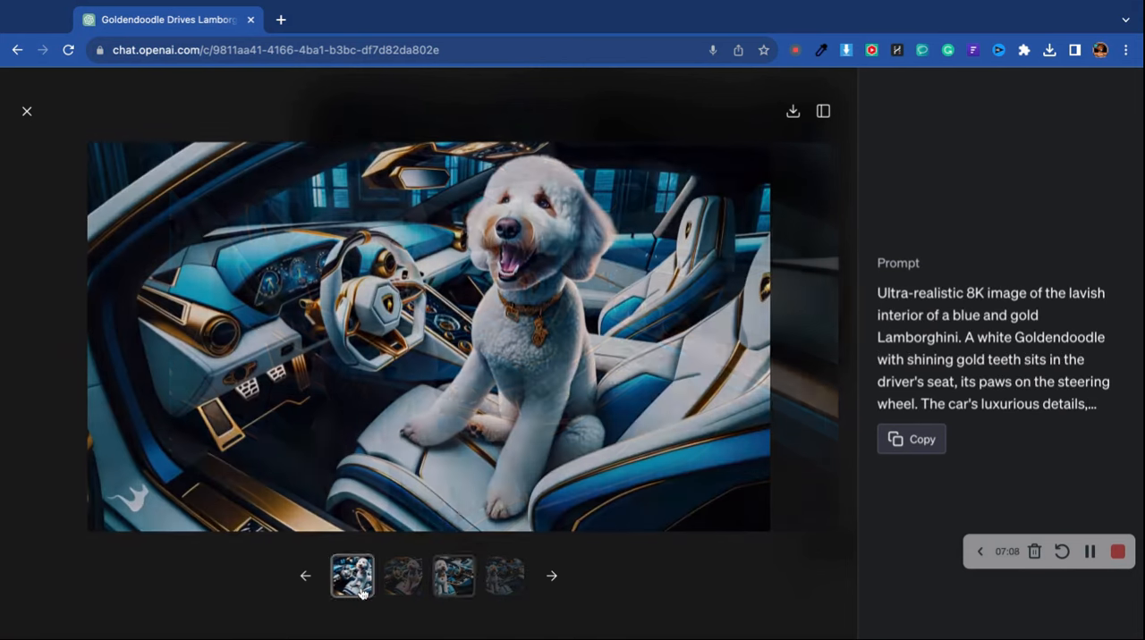
click(403, 576)
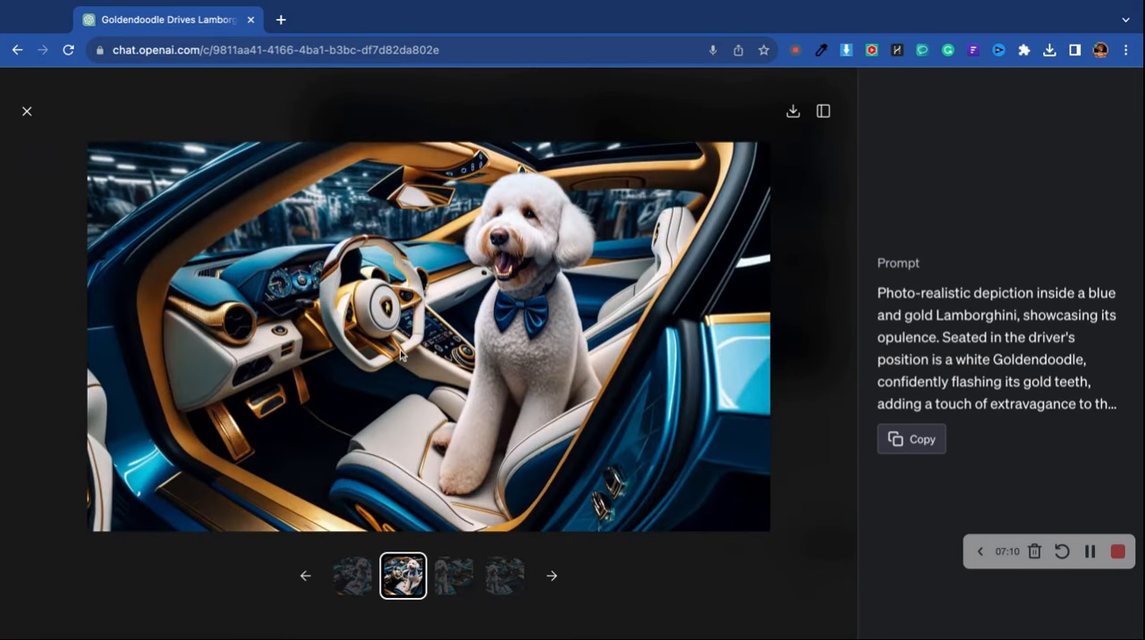
mouse_move(379, 222)
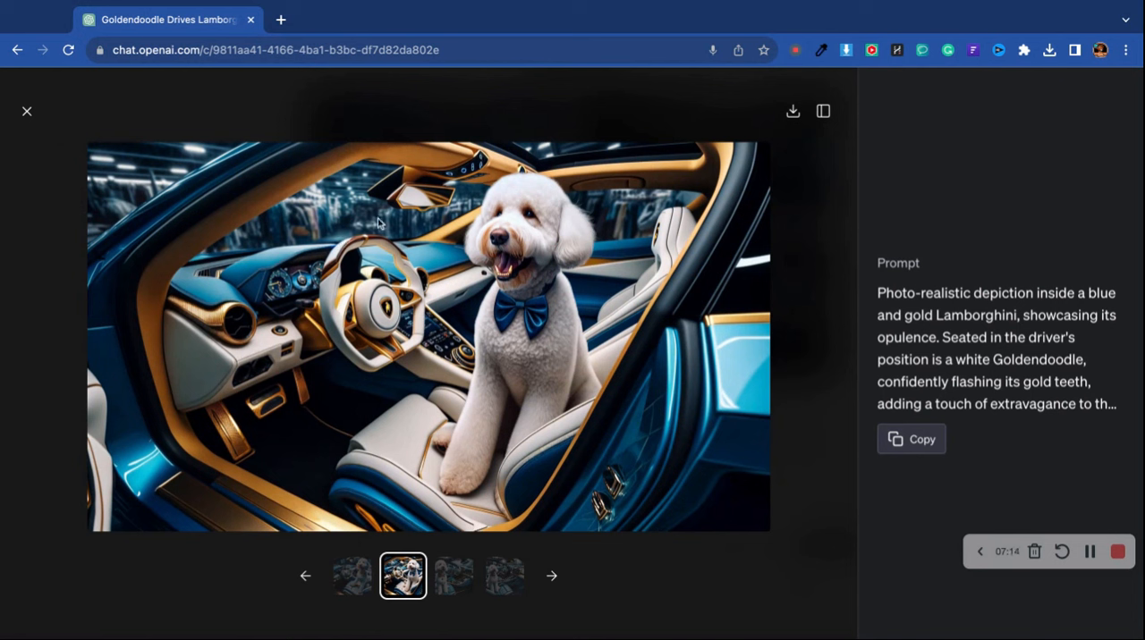
mouse_move(347, 250)
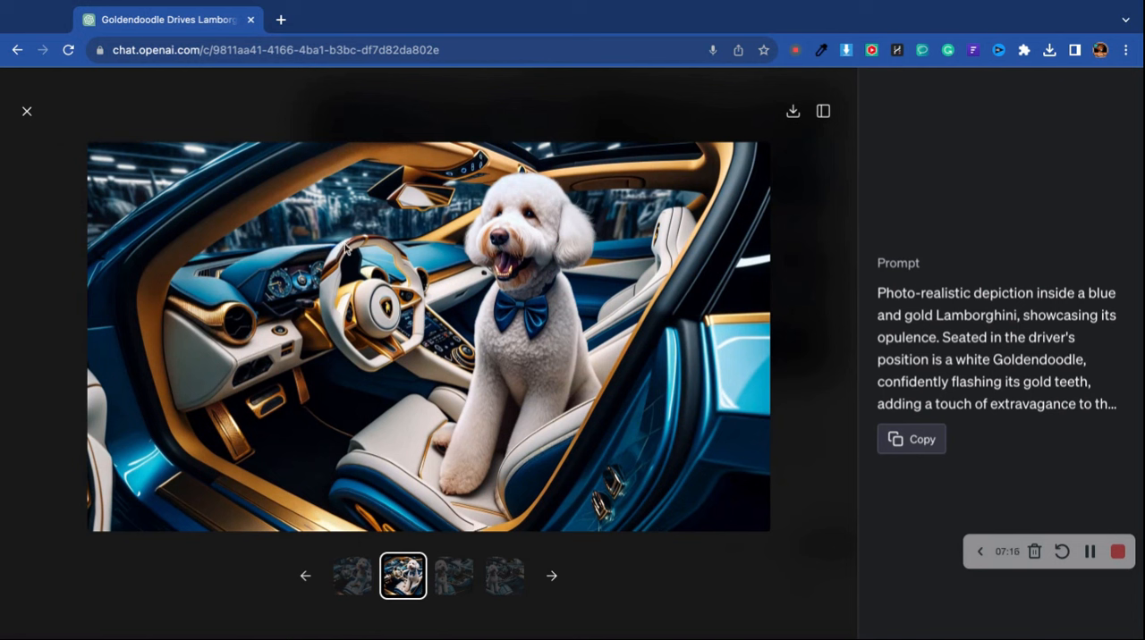
click(27, 111)
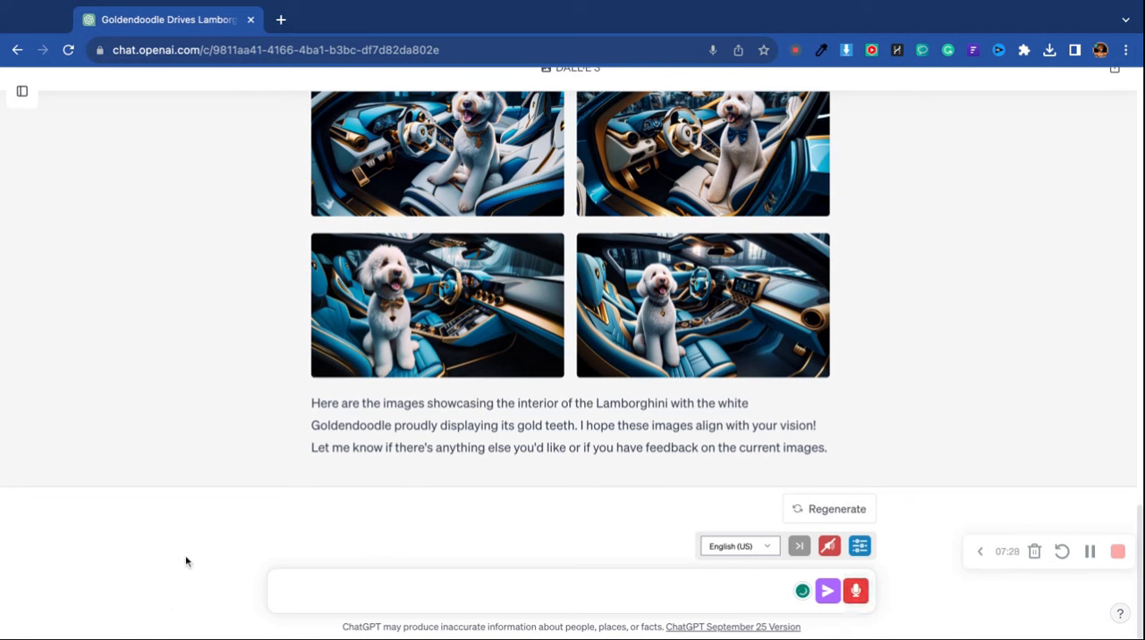
Send 'replace the dog with the wizard' and scroll to the new wizard-in-Lamborghini images
text(replace the dog wi)
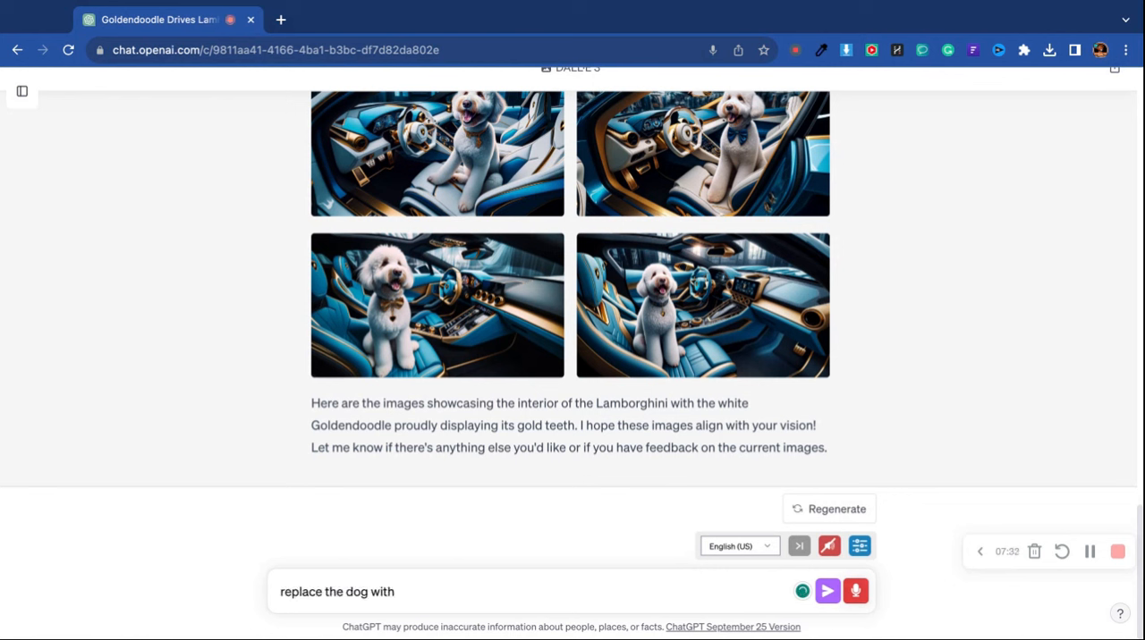
text(the wizard)
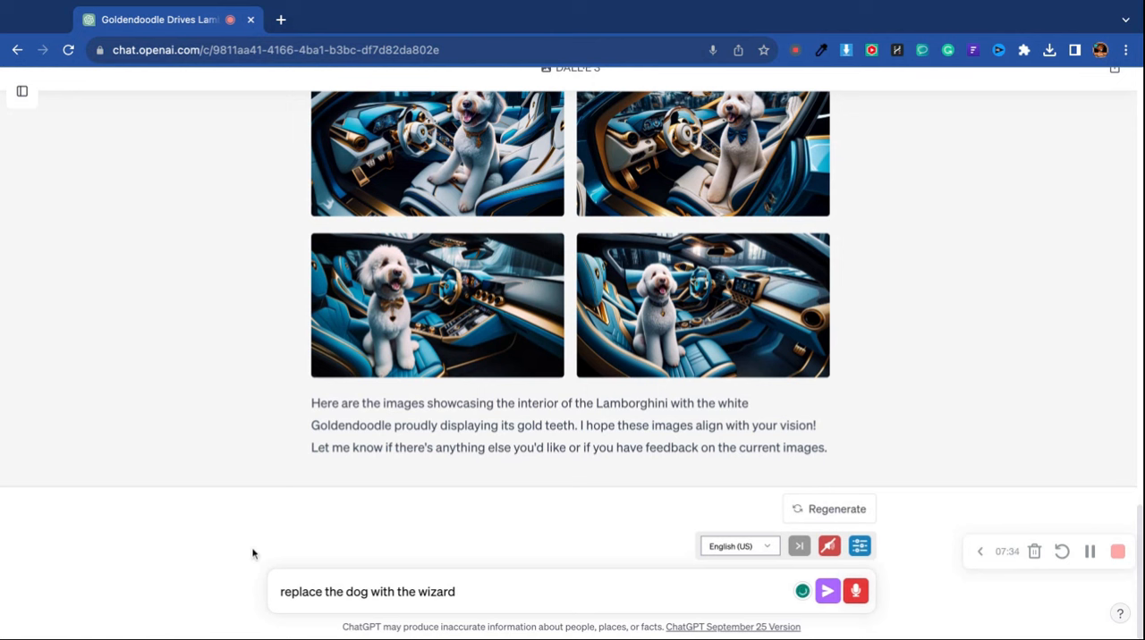
double_click(408, 592)
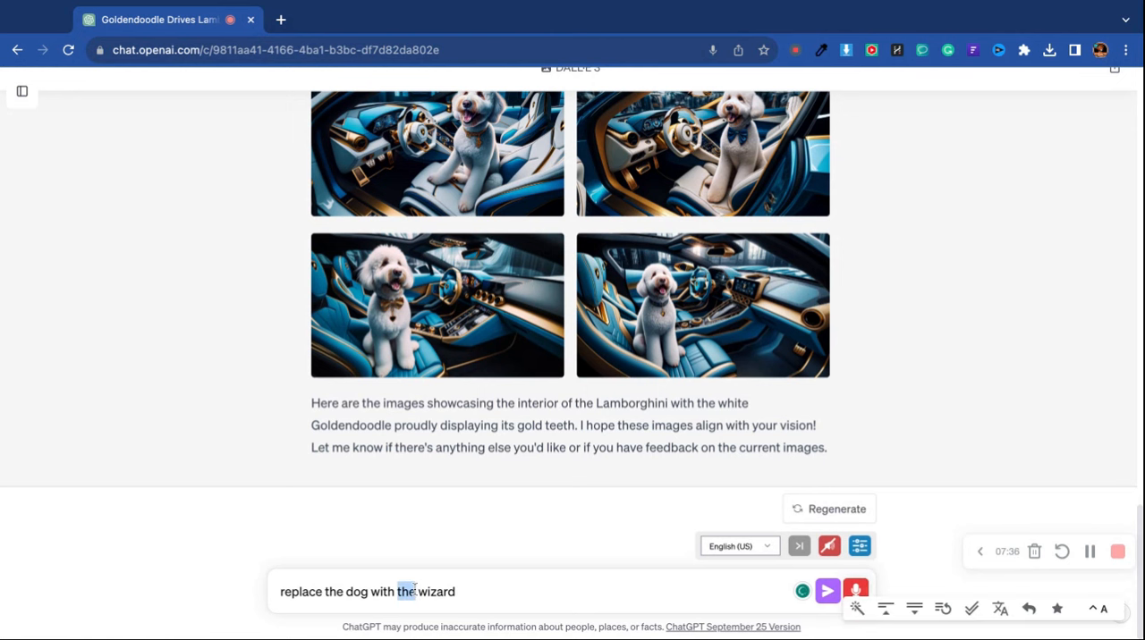
click(826, 590)
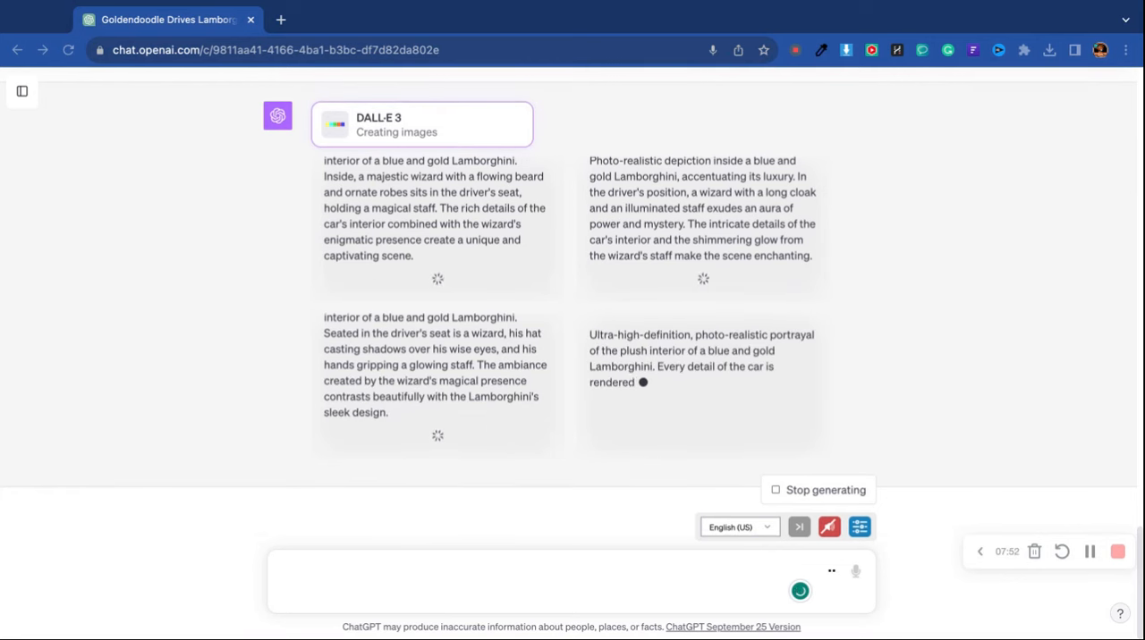
scroll(down, 3)
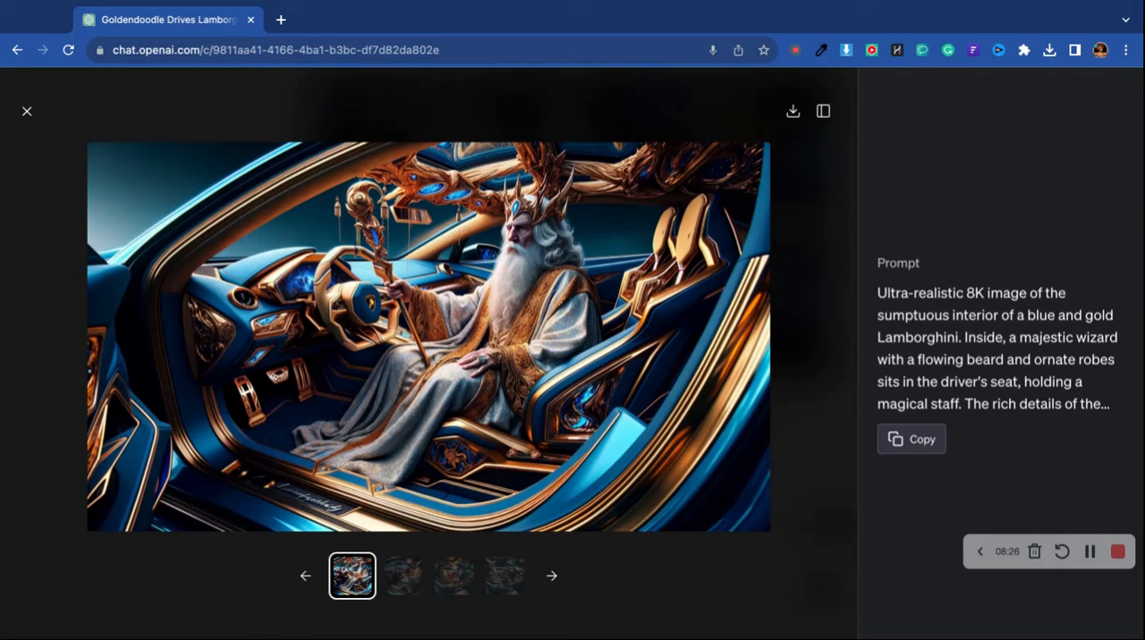
mouse_move(697, 111)
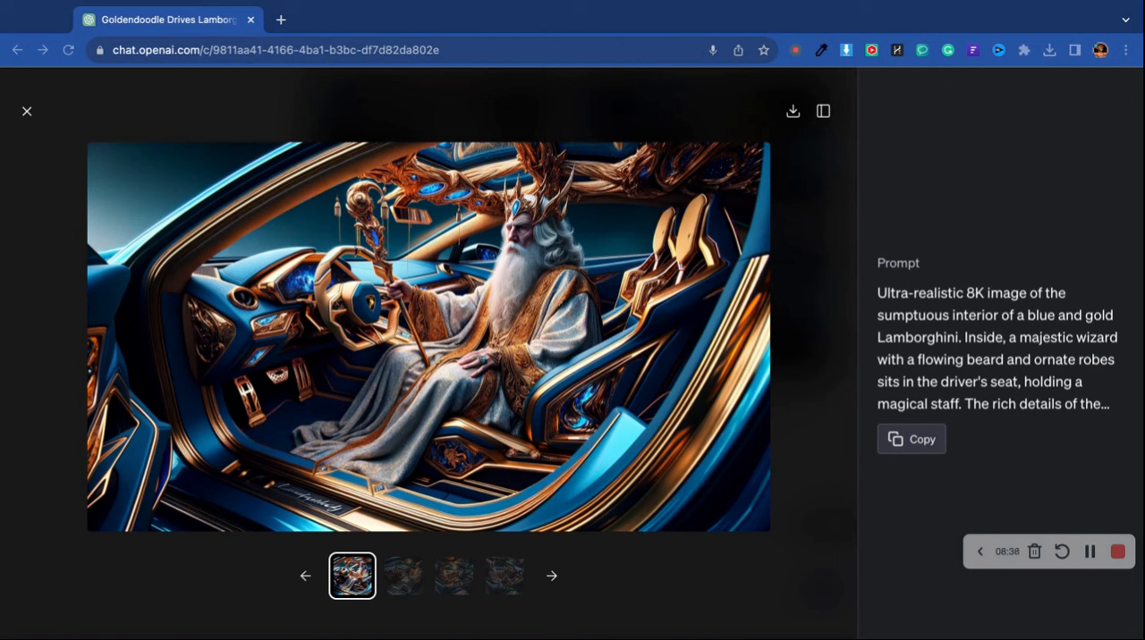
mouse_move(730, 472)
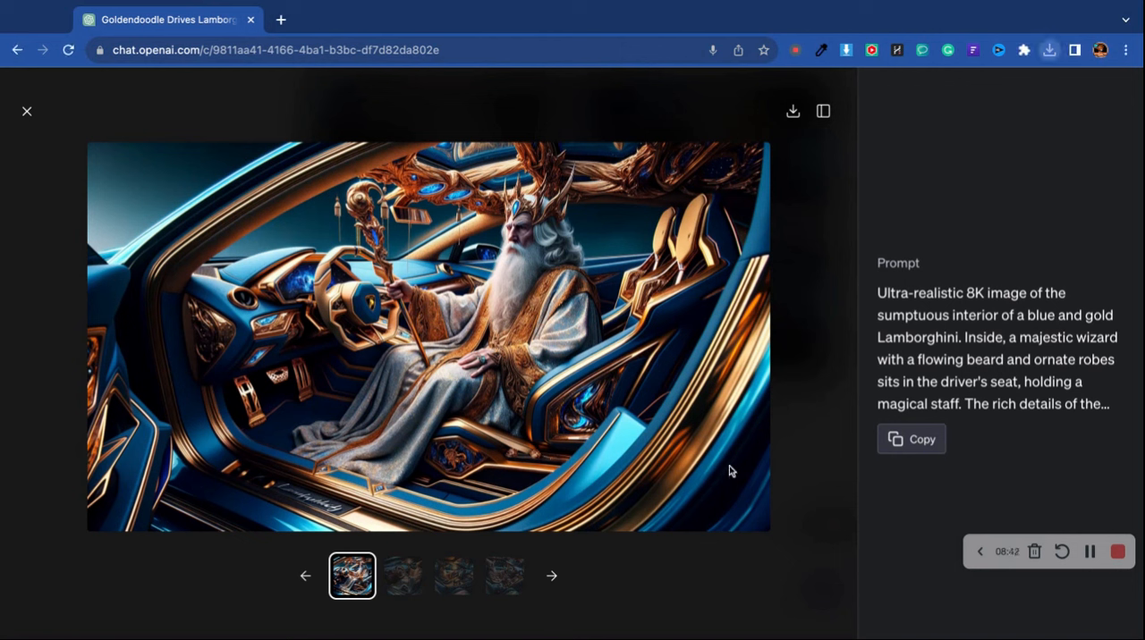
mouse_move(864, 125)
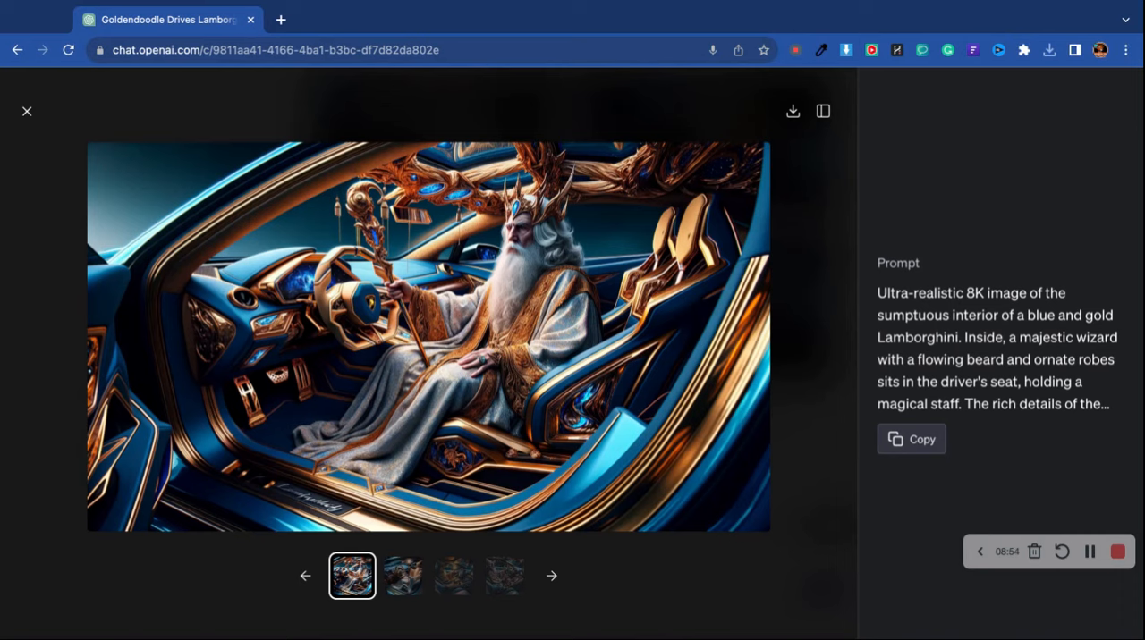
View the second and fourth wizard-in-Lamborghini images full-size, then close the viewer
click(404, 576)
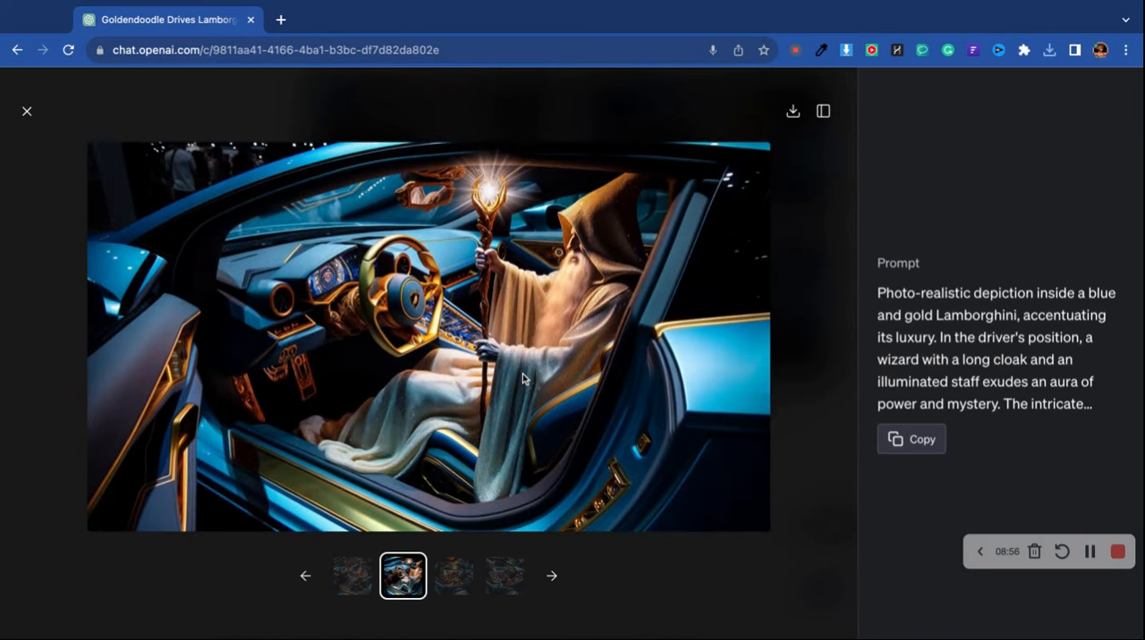
mouse_move(618, 314)
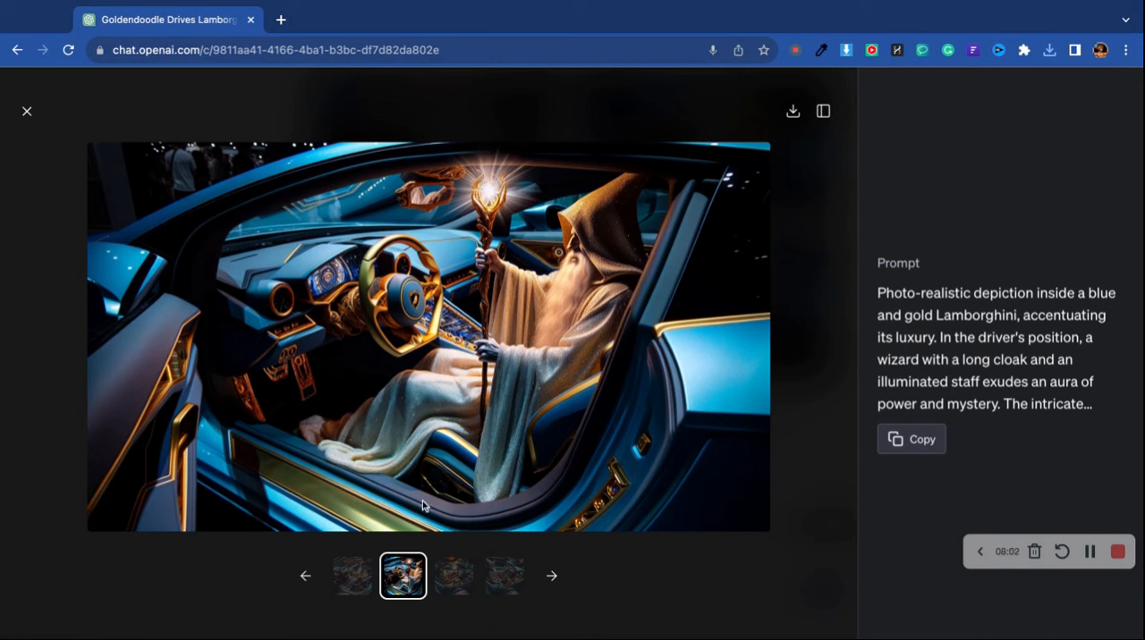
mouse_move(790, 111)
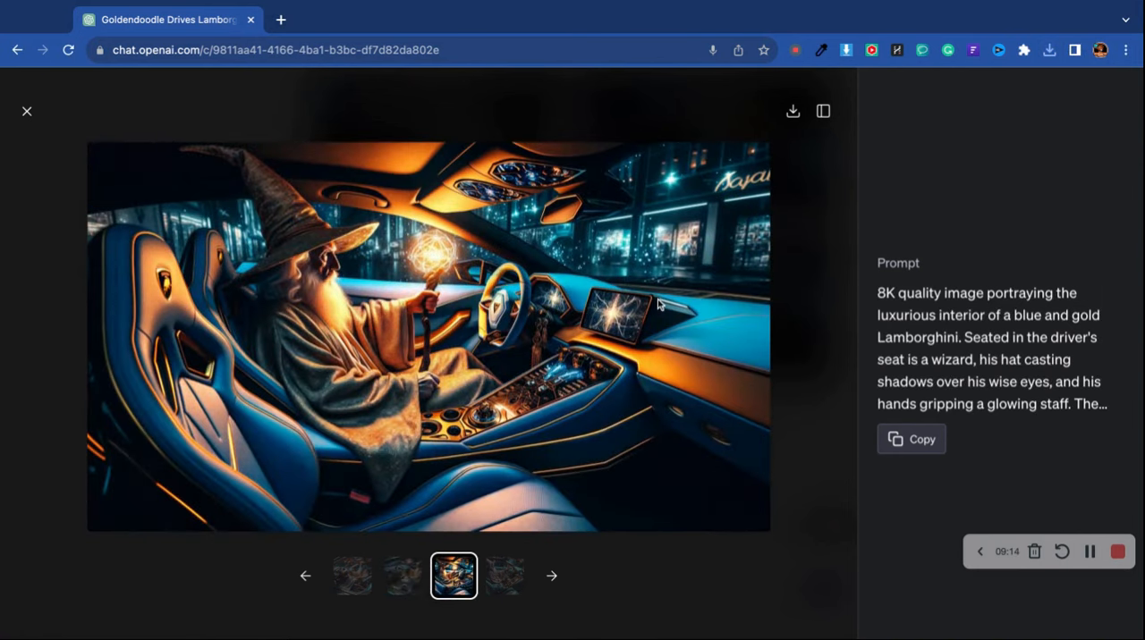
mouse_move(671, 171)
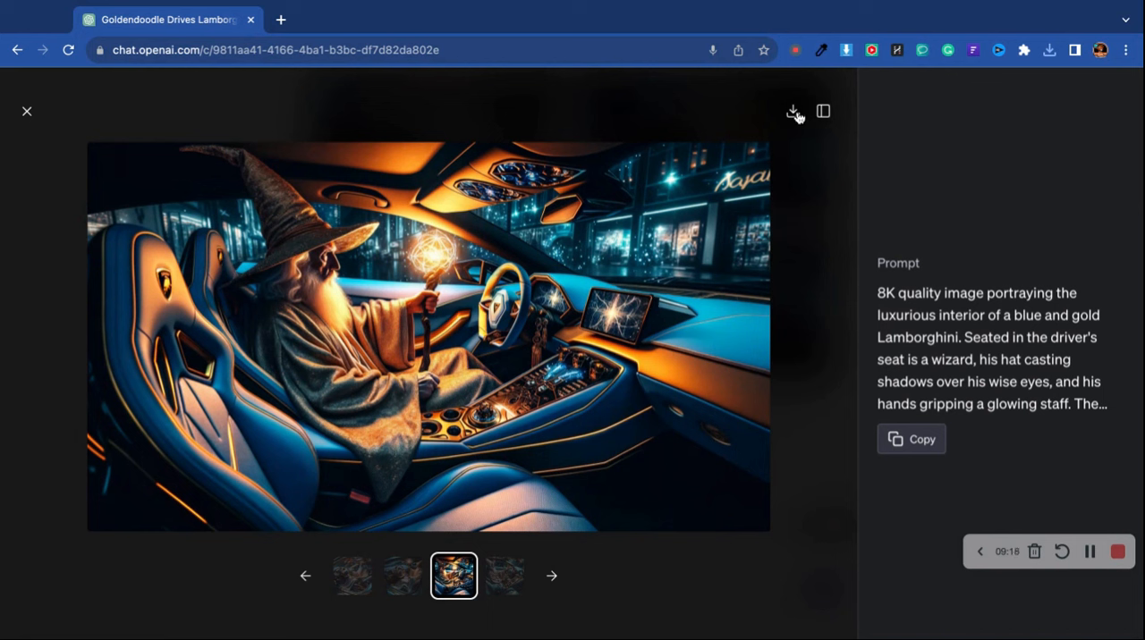
mouse_move(792, 111)
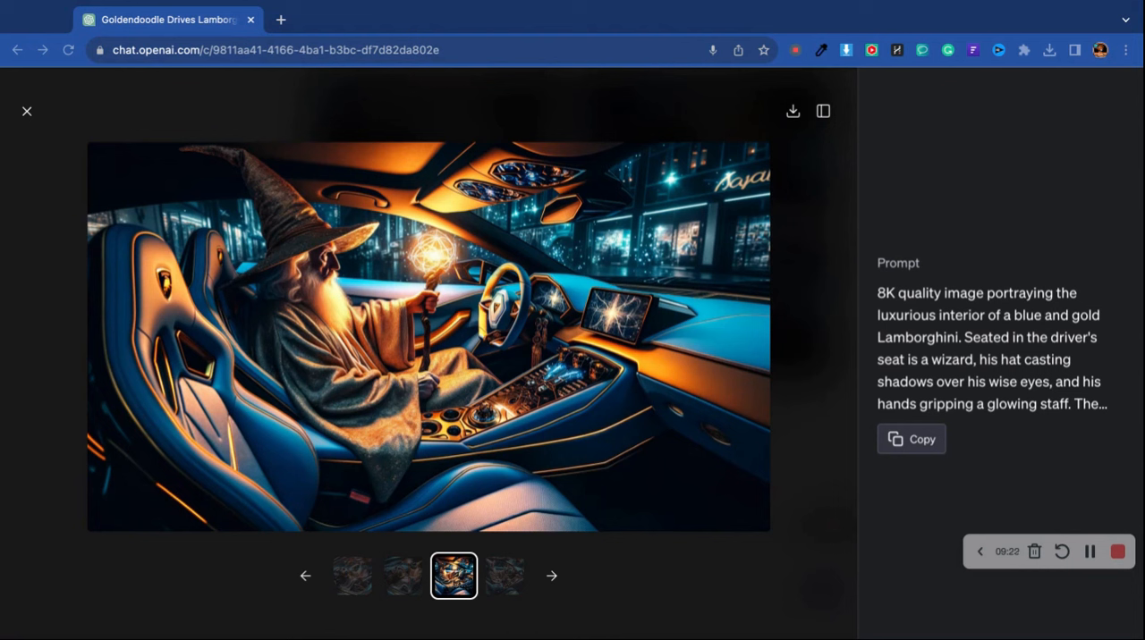
mouse_move(622, 208)
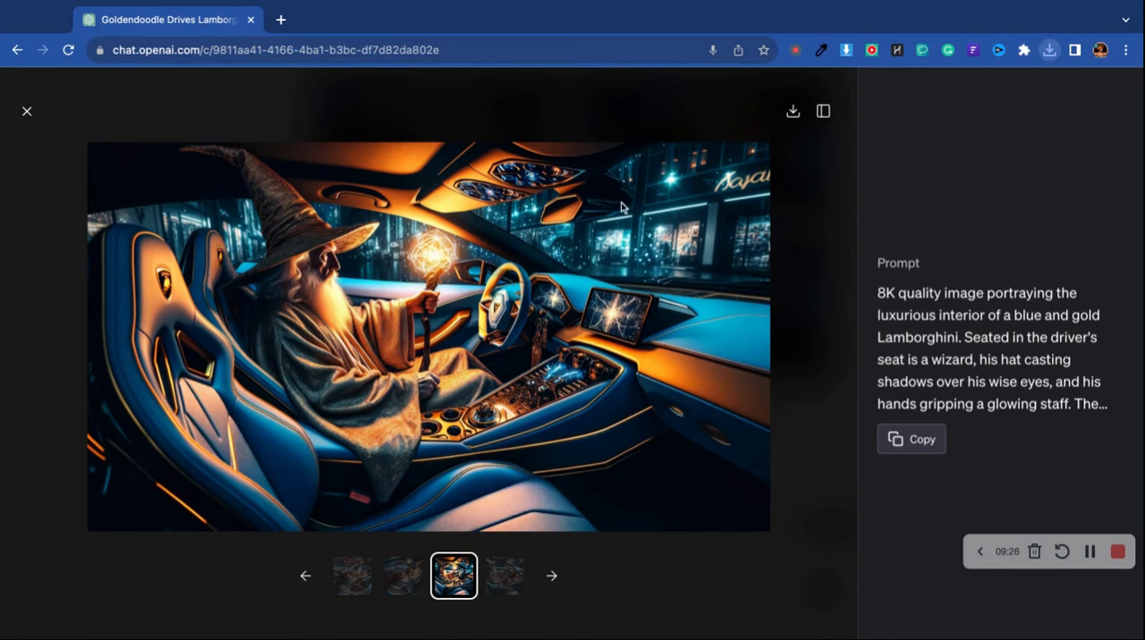
click(505, 576)
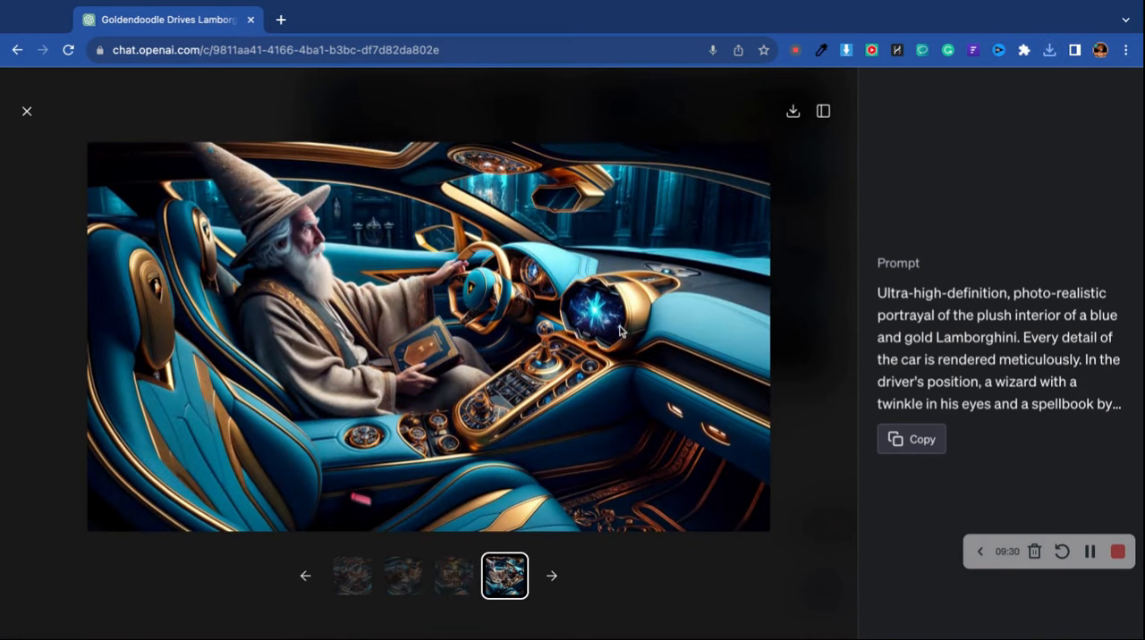
mouse_move(794, 97)
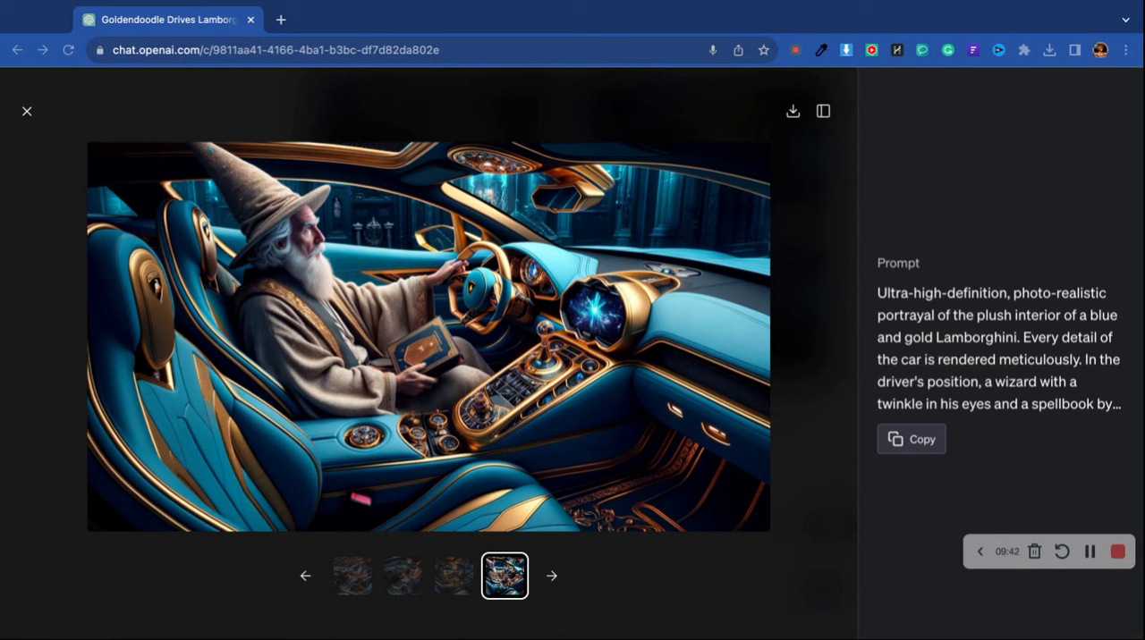
mouse_move(677, 170)
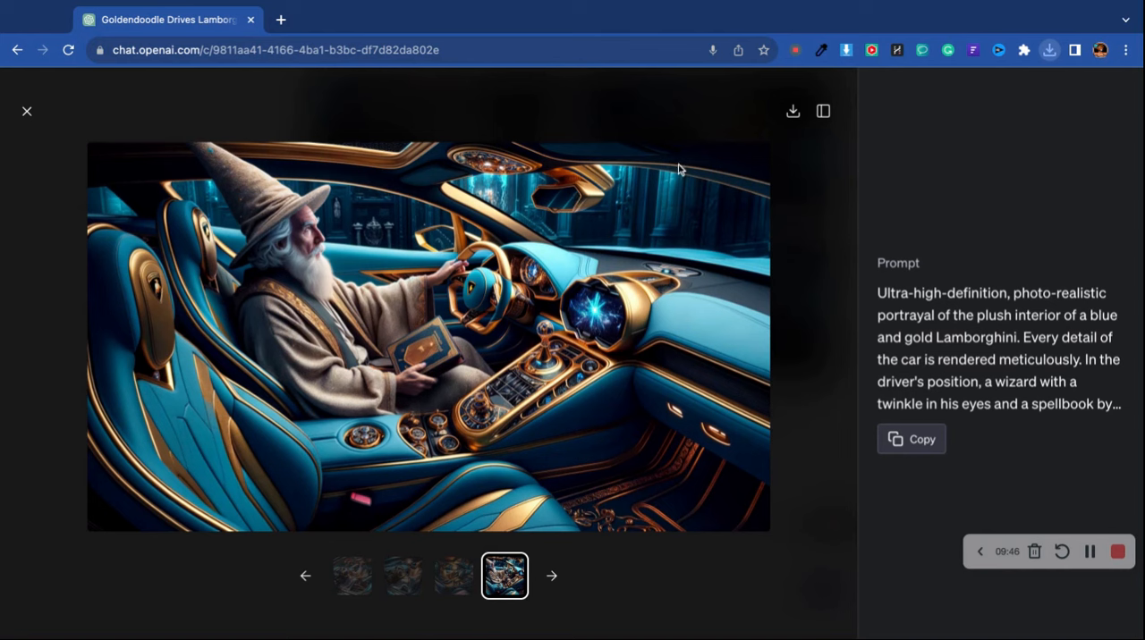
mouse_move(50, 313)
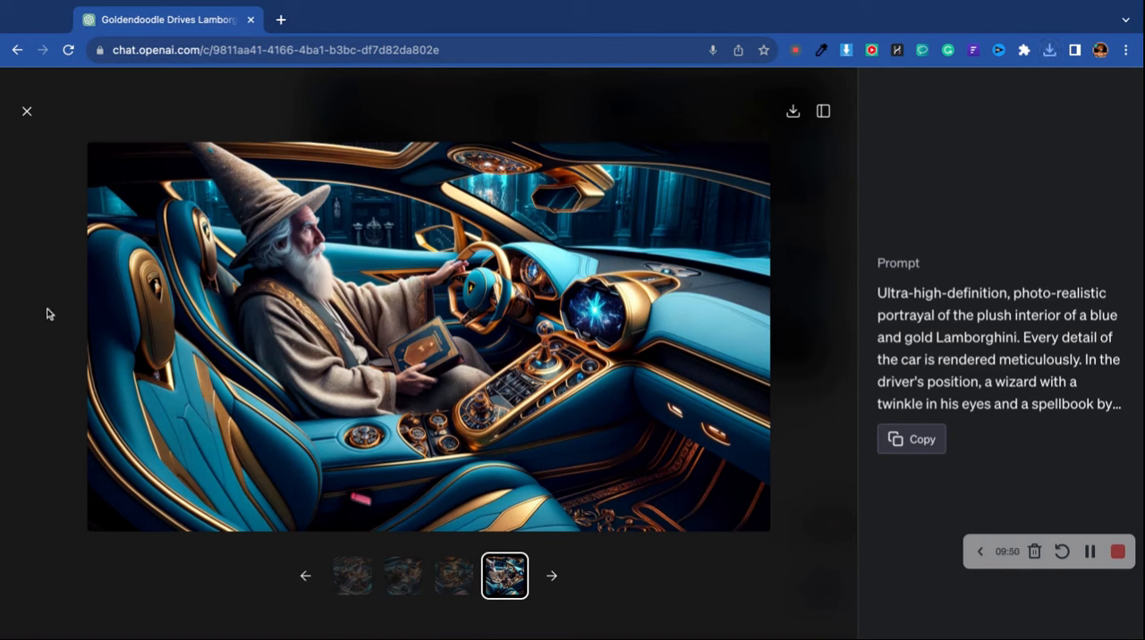
click(27, 111)
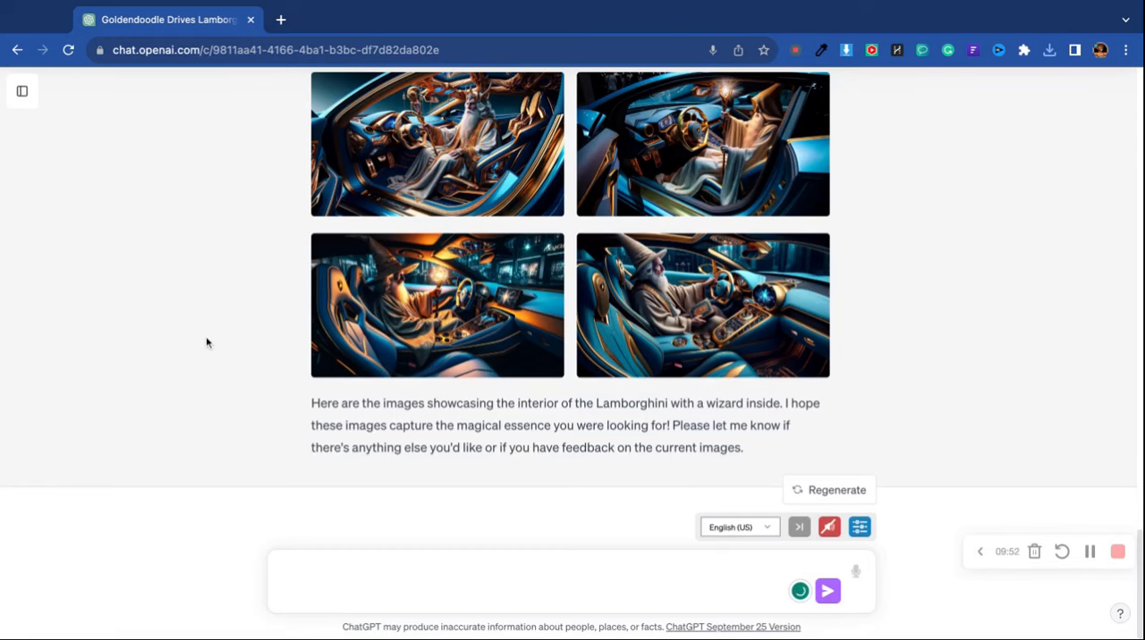
mouse_move(227, 276)
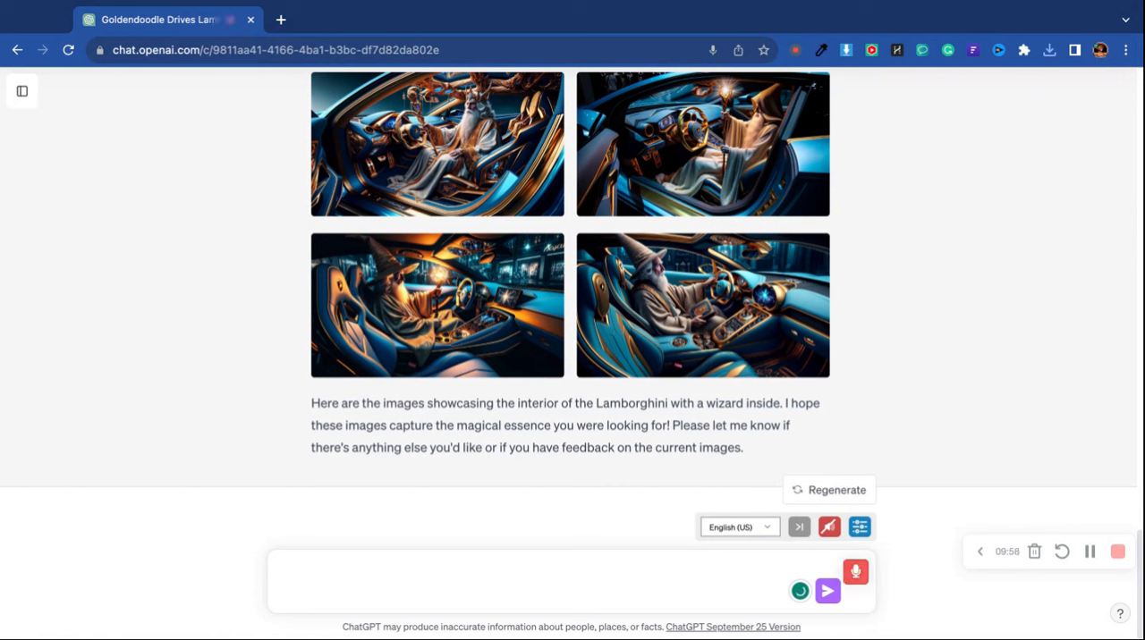
Send the follow-up 'add a dinosaur inside of the vehicle with the wizard'
text(add a dinosaur)
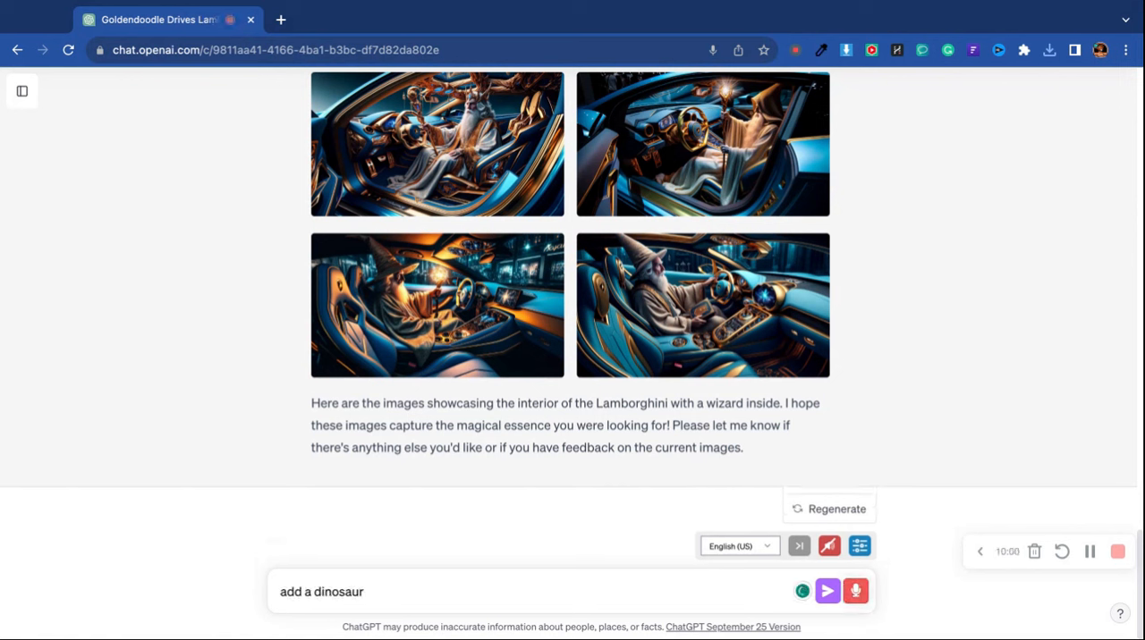
text(inside of the vehicle with the wizard)
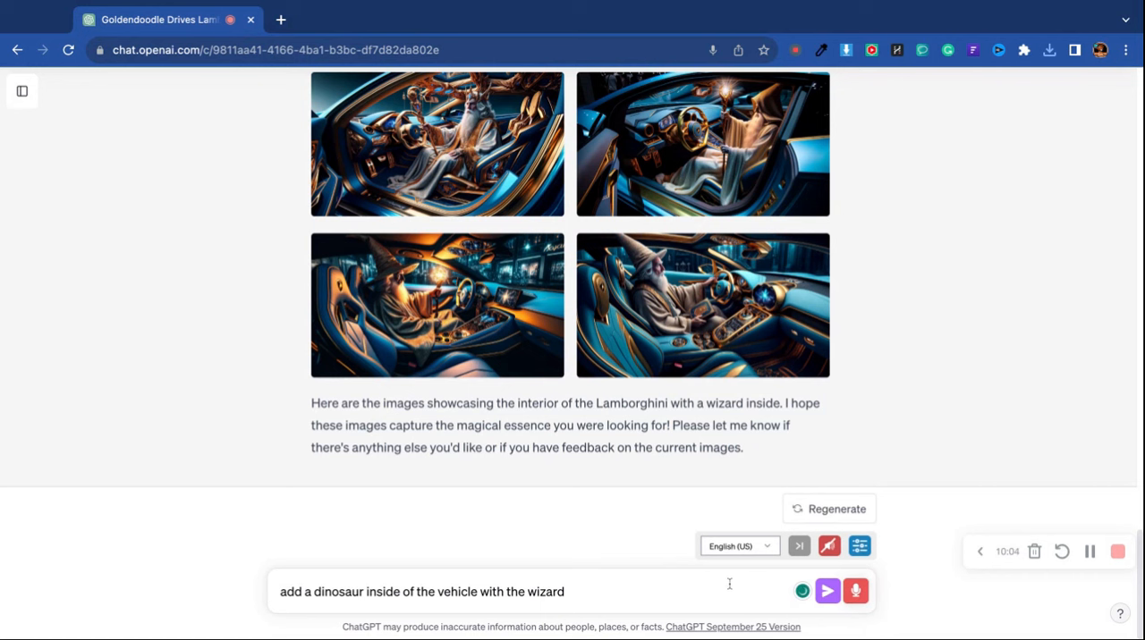
click(826, 590)
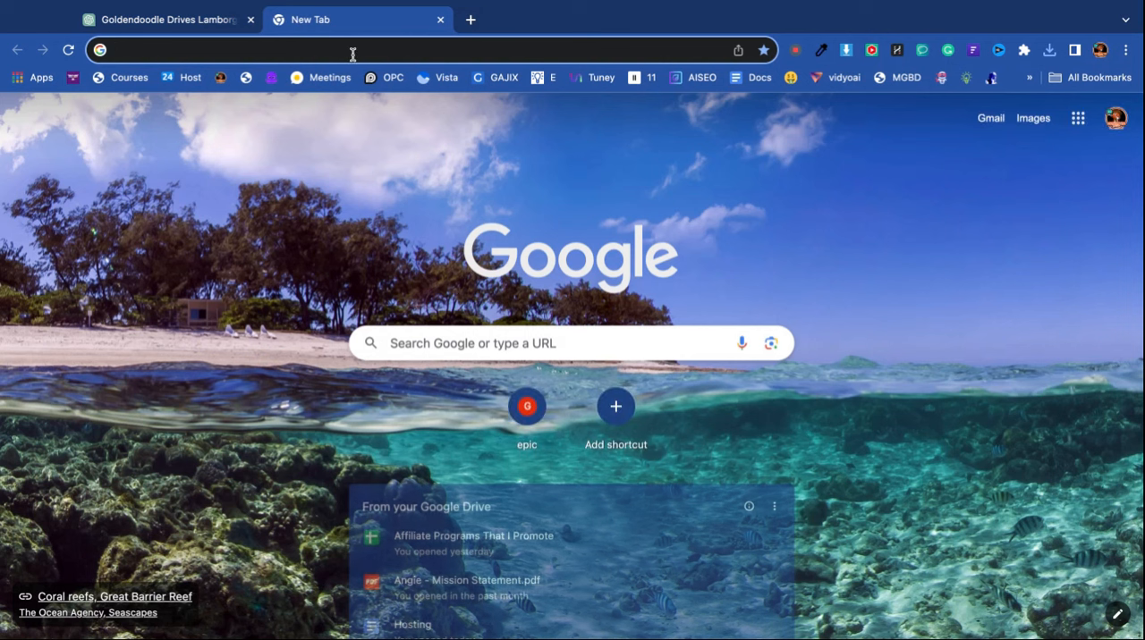
Search 'invest in openai' and open the sponsored Fundrise pre-IPO AI investments result
text(invest in openai)
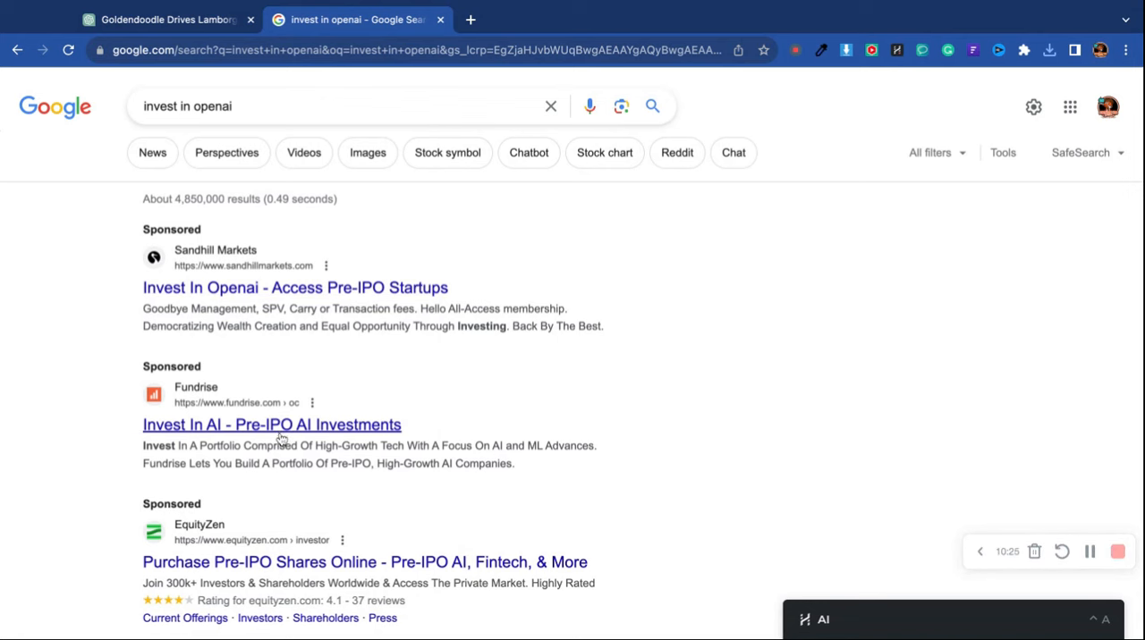
mouse_move(312, 432)
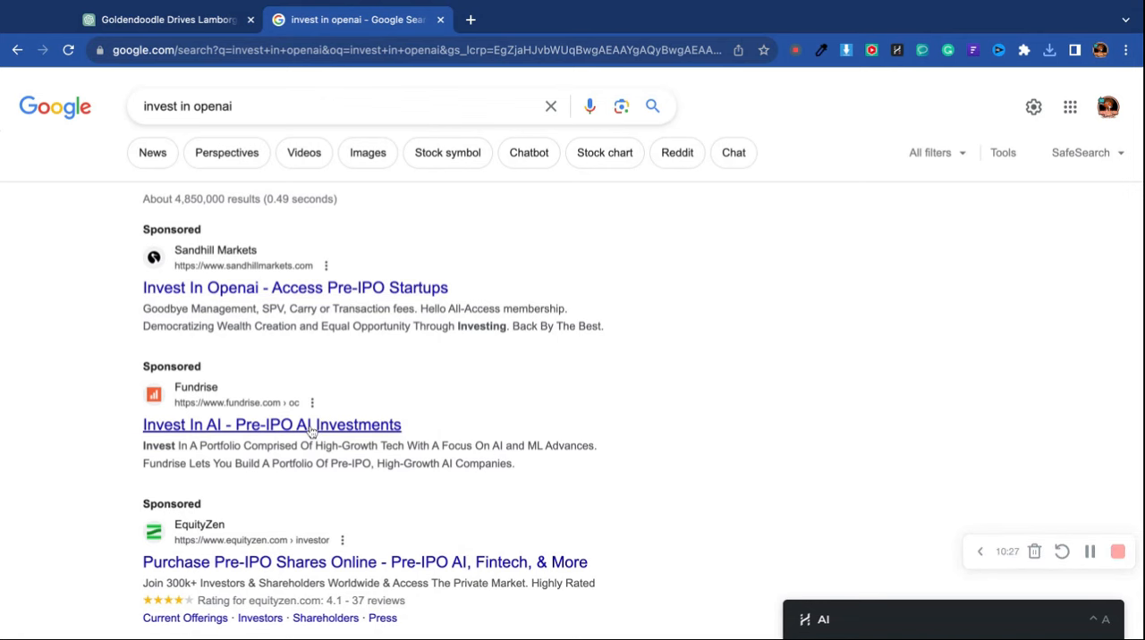
click(272, 424)
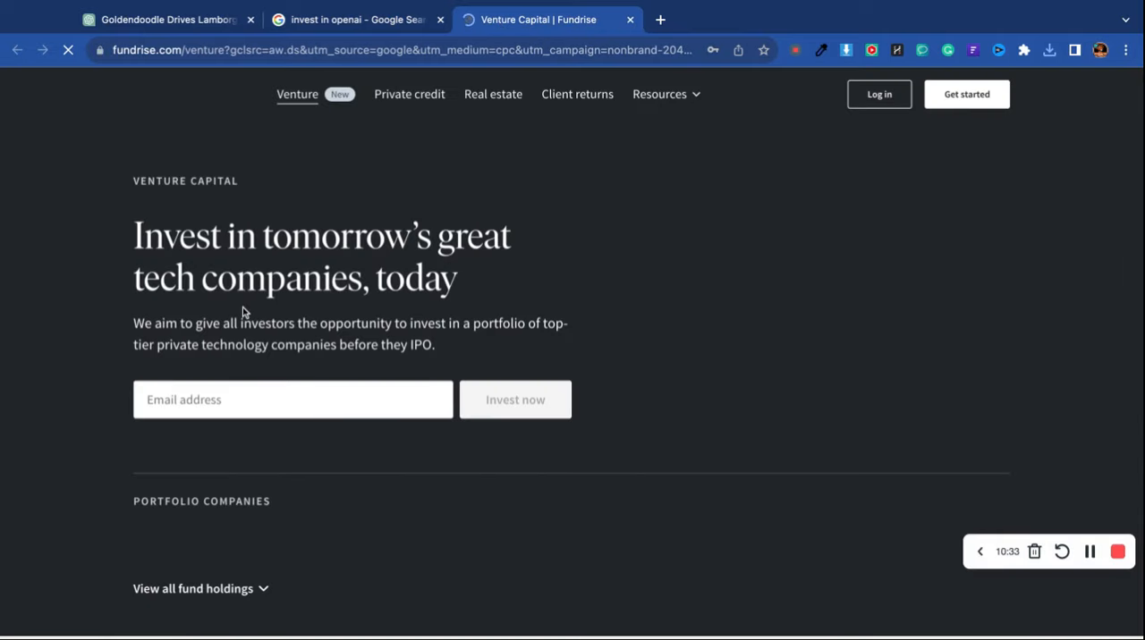
Scroll through the Fundrise venture page's strengths section, then return to the ChatGPT tab
scroll(down, 3)
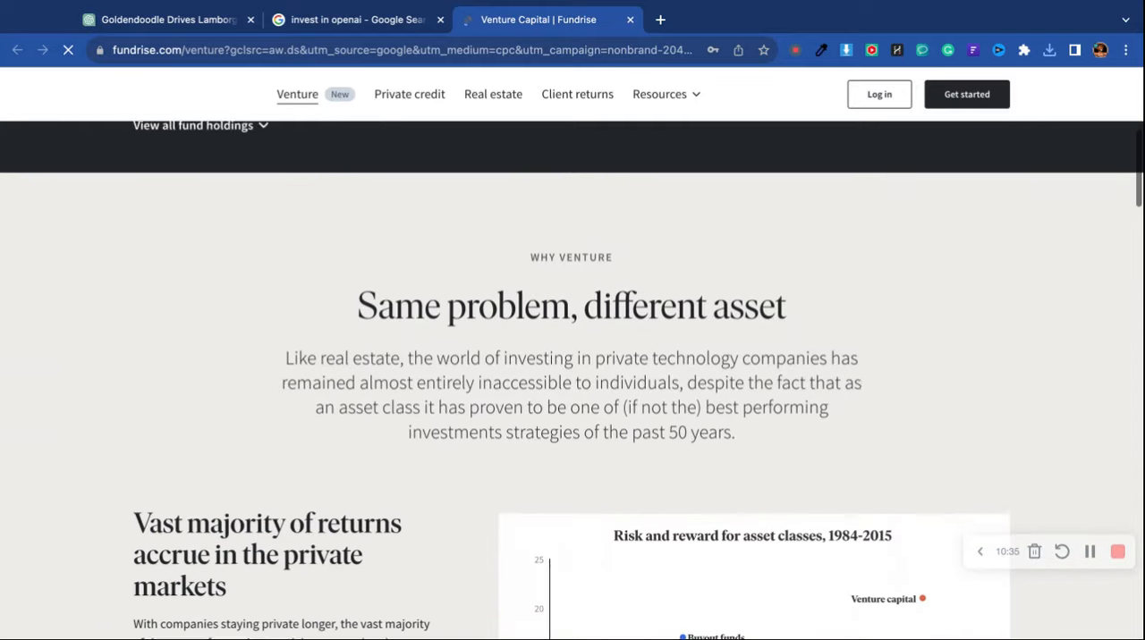
scroll(down, 3)
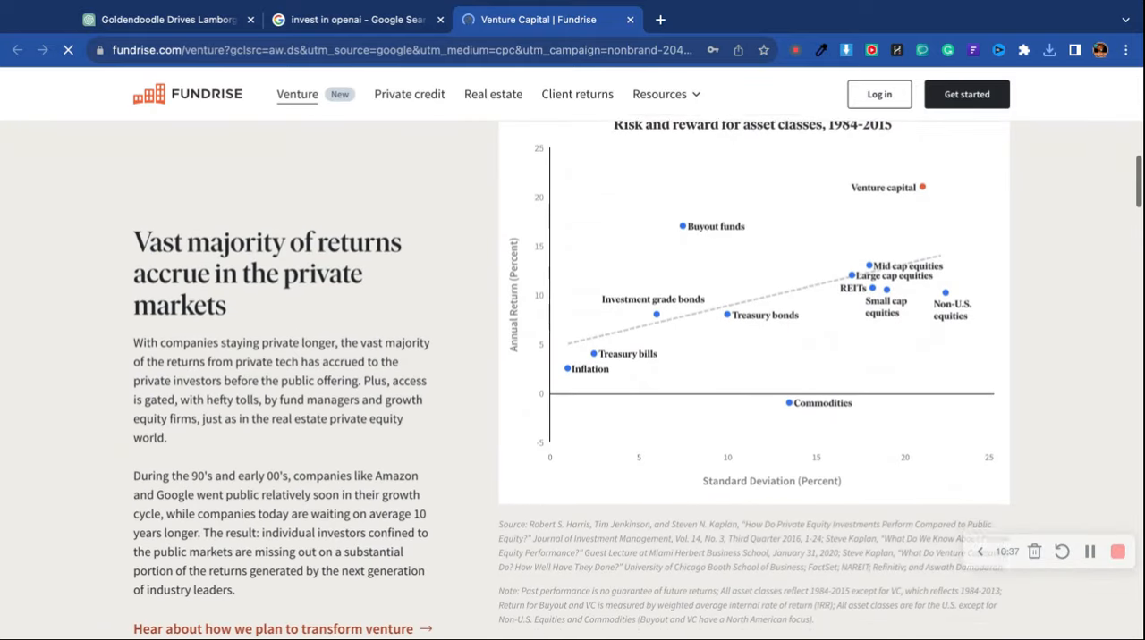
scroll(down, 3)
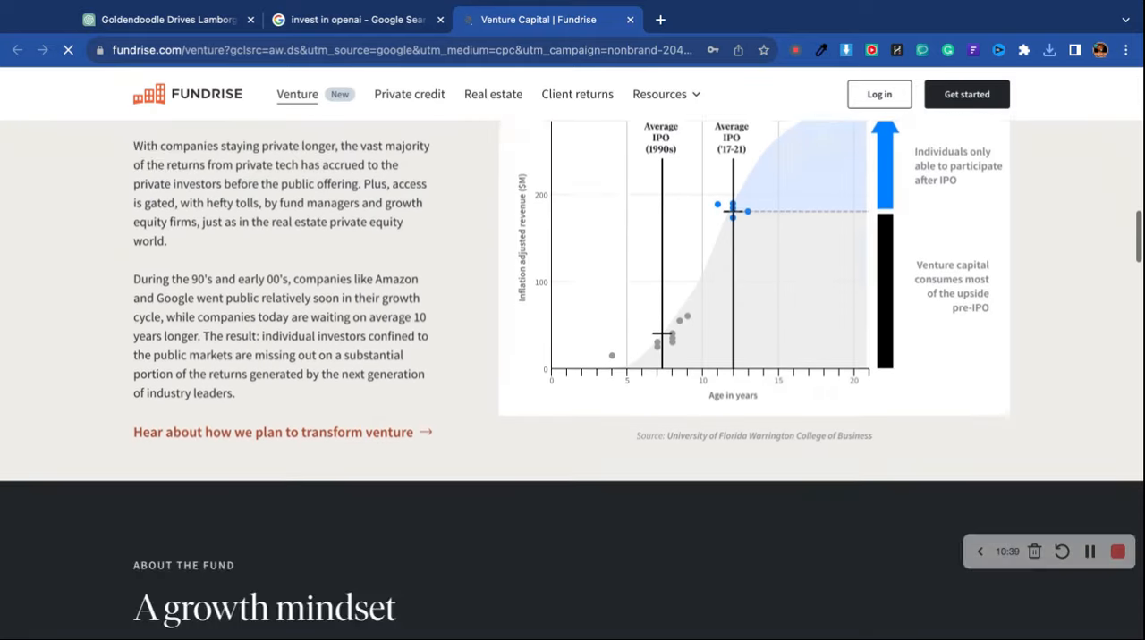
scroll(down, 3)
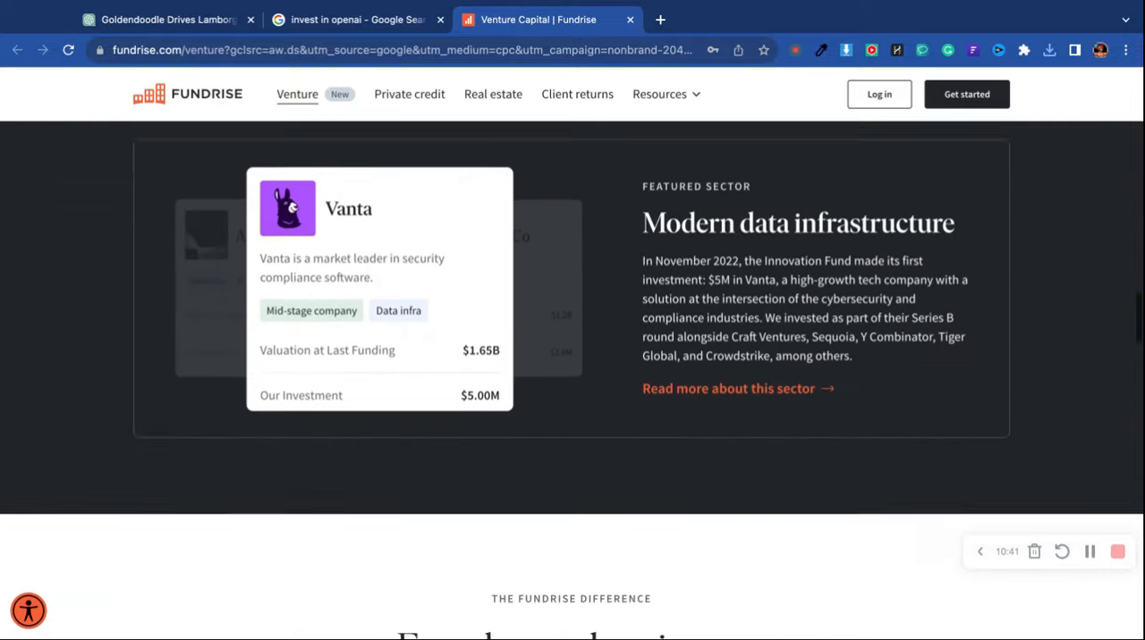
scroll(down, 3)
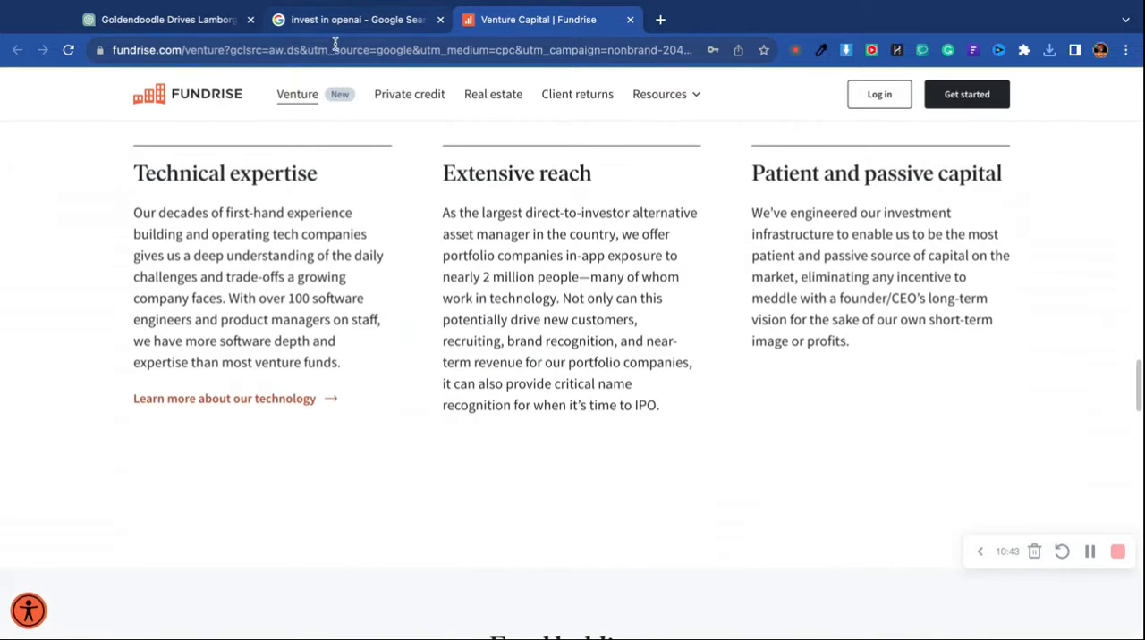
click(164, 18)
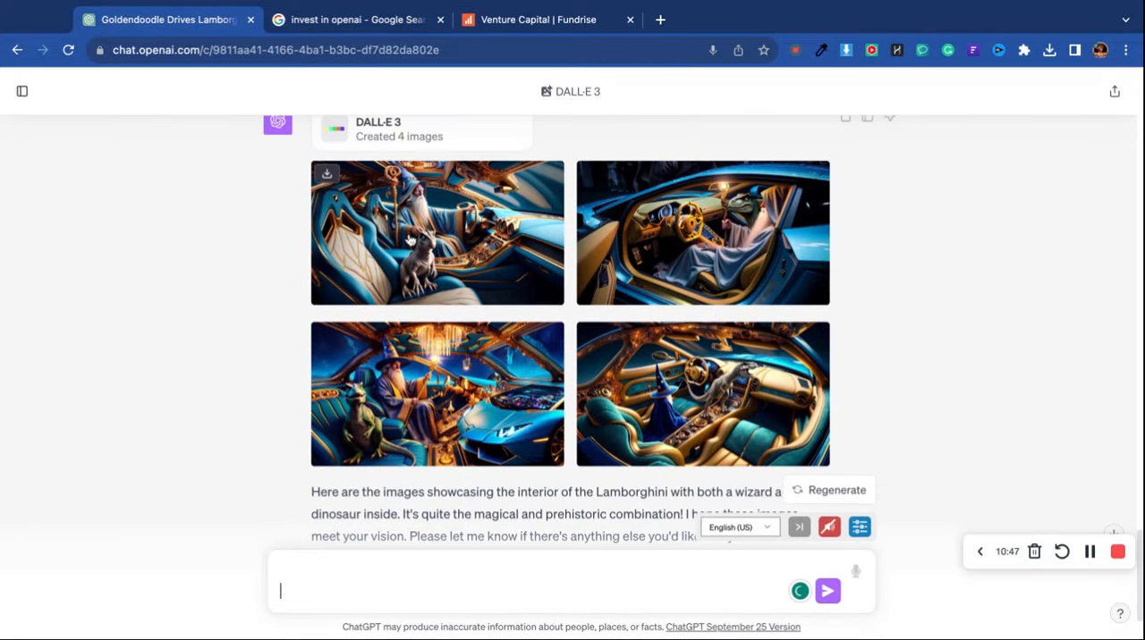
click(436, 232)
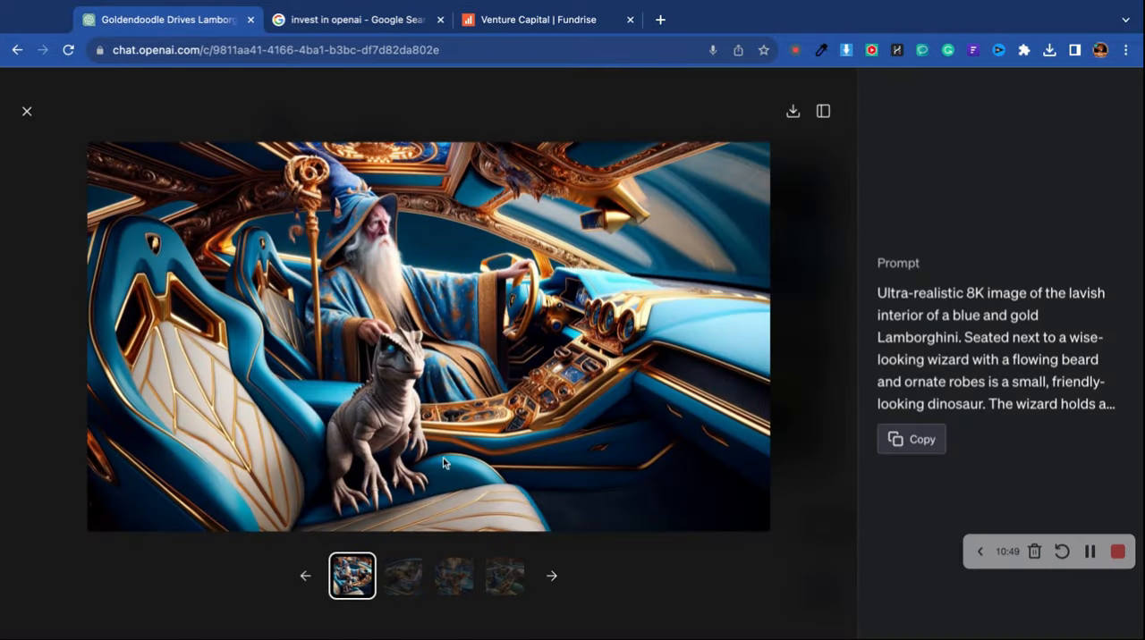
mouse_move(458, 366)
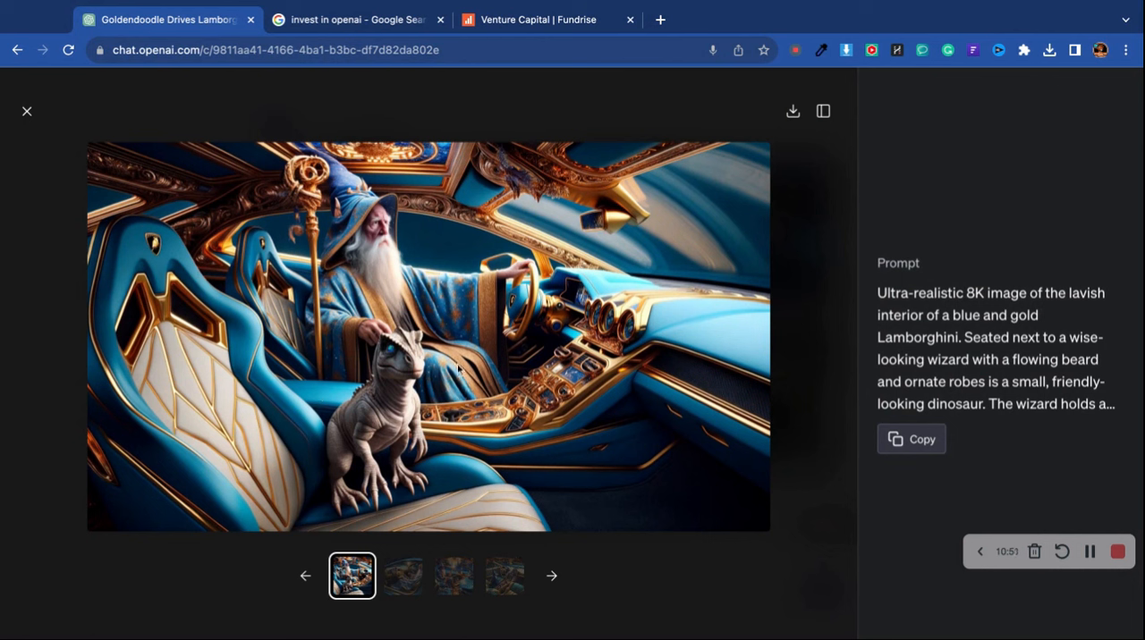
mouse_move(488, 417)
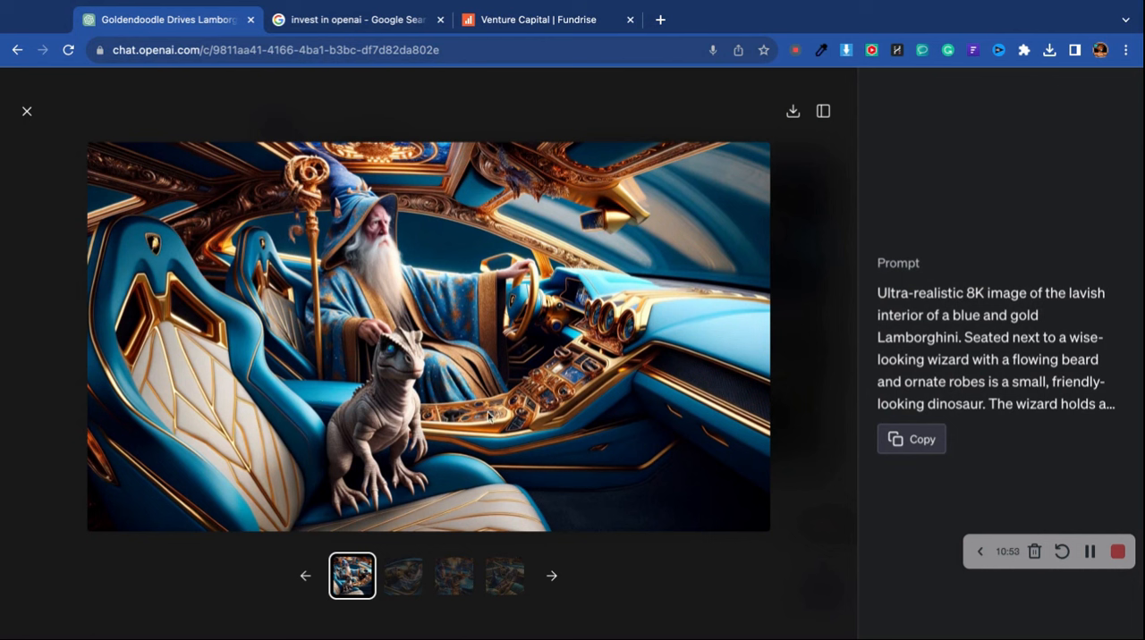
mouse_move(404, 583)
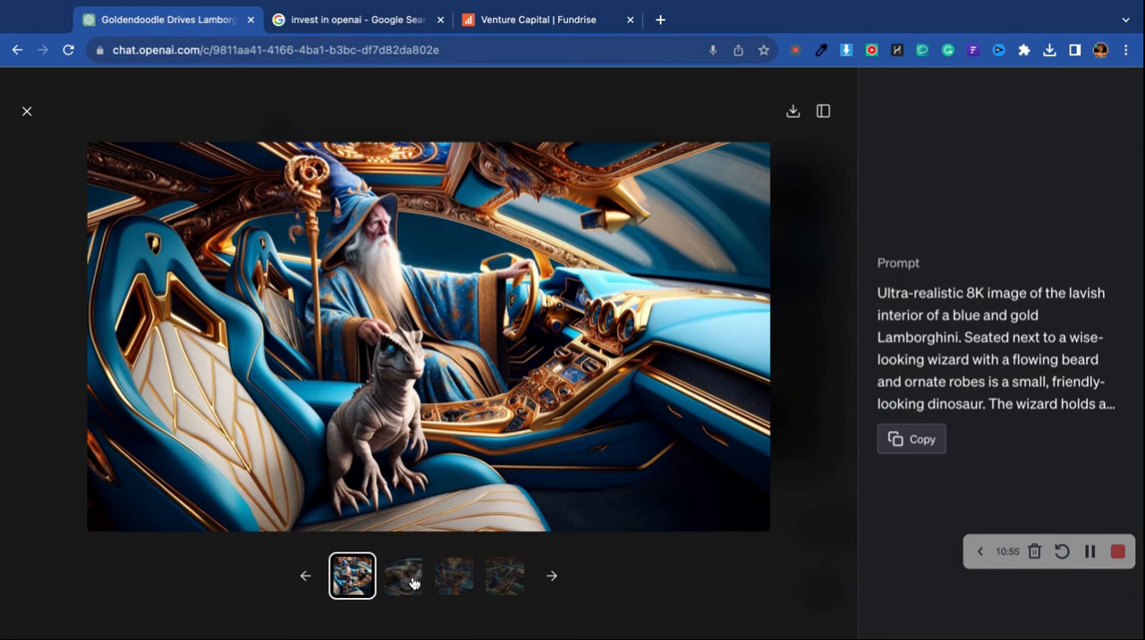
click(402, 575)
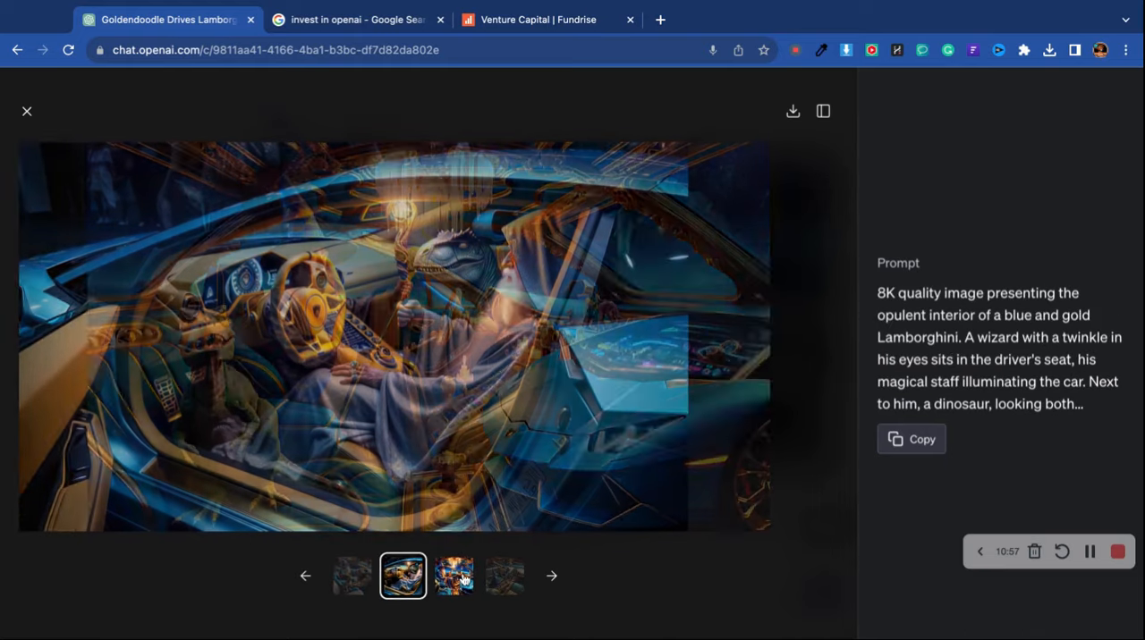
click(454, 576)
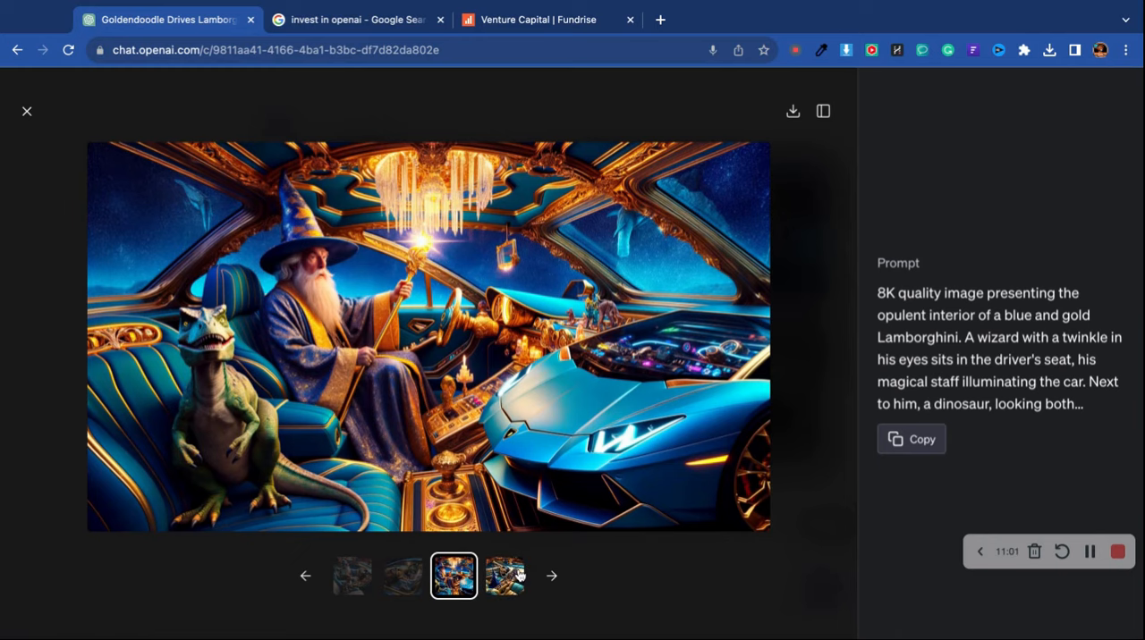
click(504, 576)
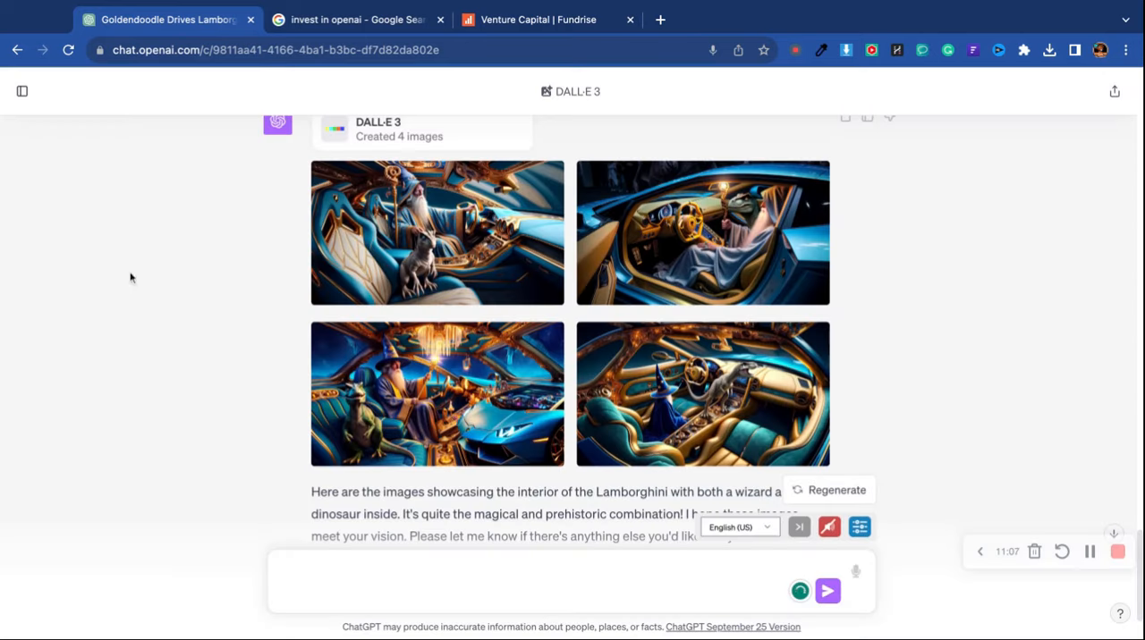
Send the request 'replace the dinosaur with a white Goldendoodle'
scroll(down, 3)
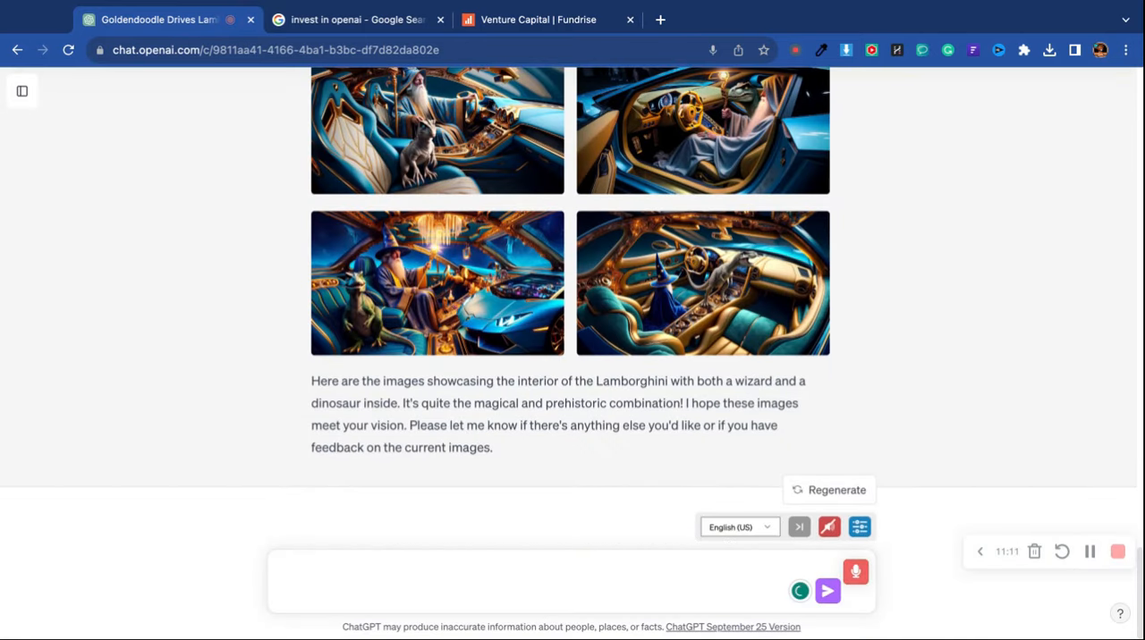
text(replace the)
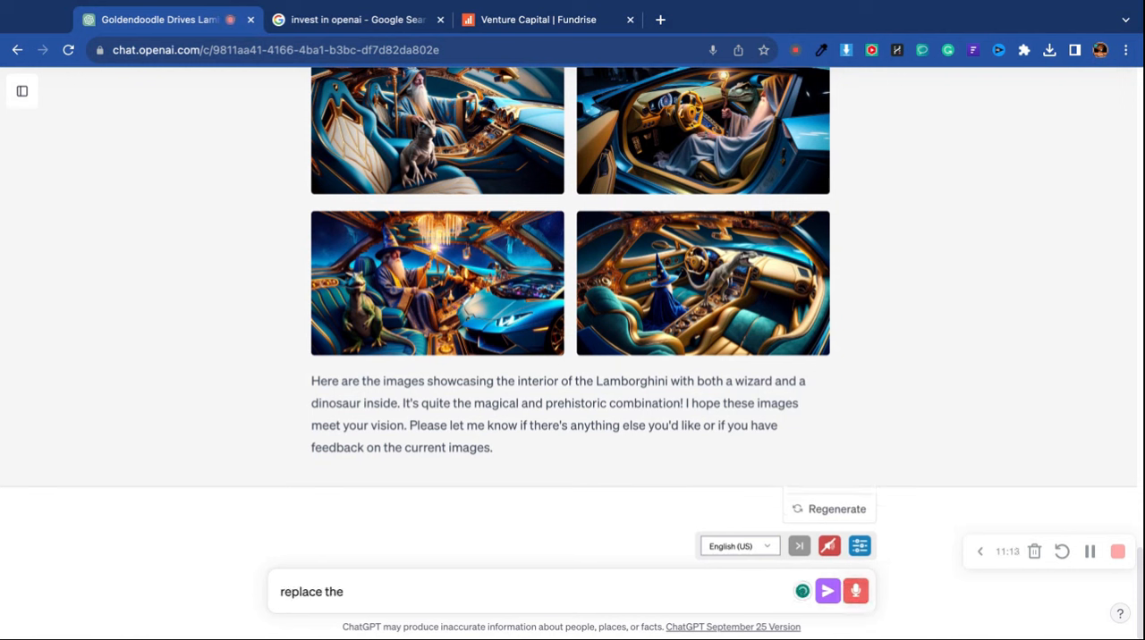
text(dinosaur with a white Goldendoodle)
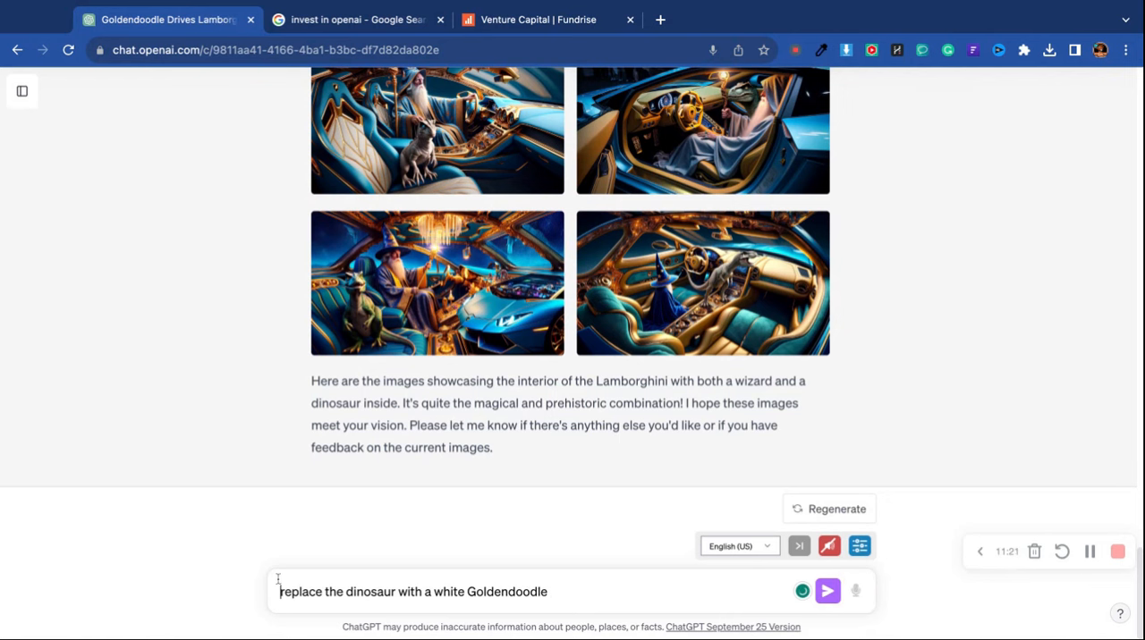
click(827, 591)
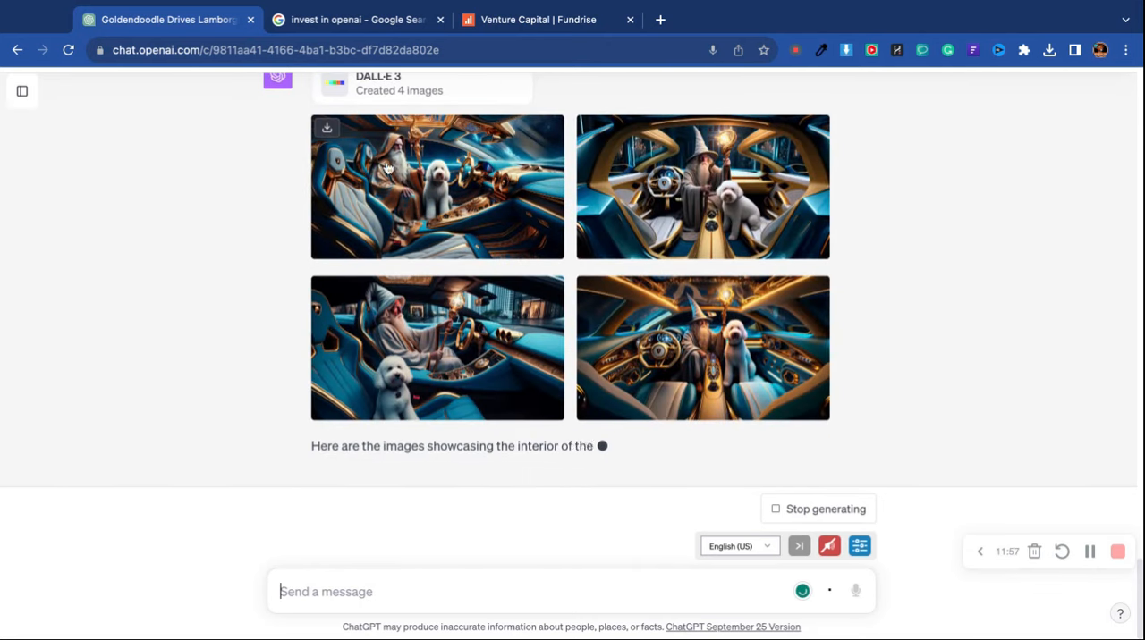
View the Goldendoodle-and-wizard images full size, stepping through to the fourth image
click(436, 186)
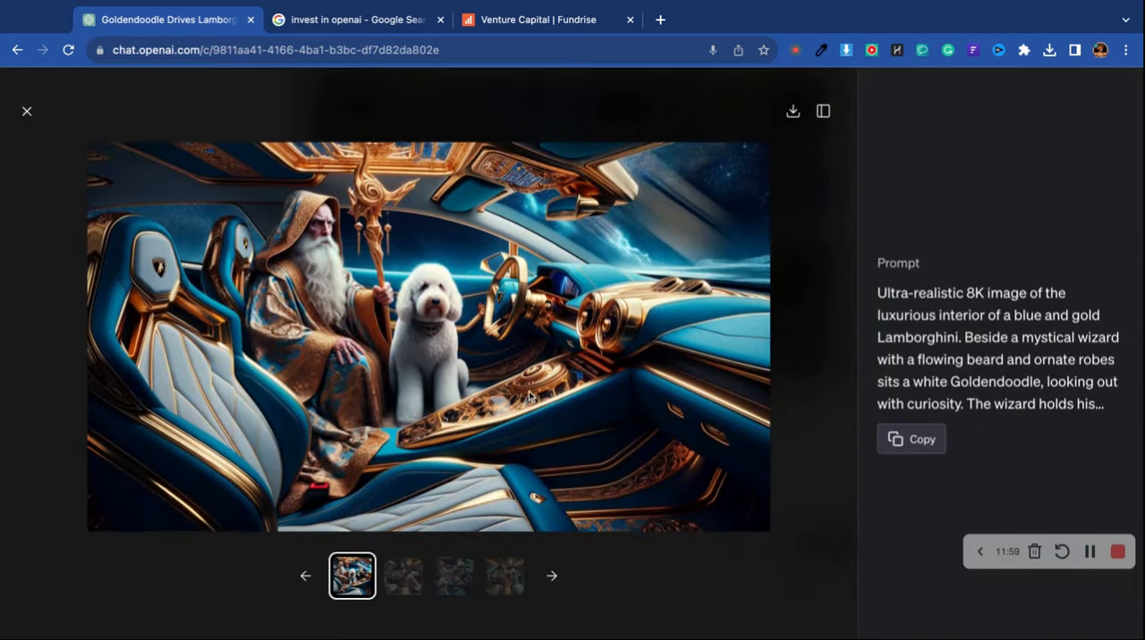
mouse_move(605, 415)
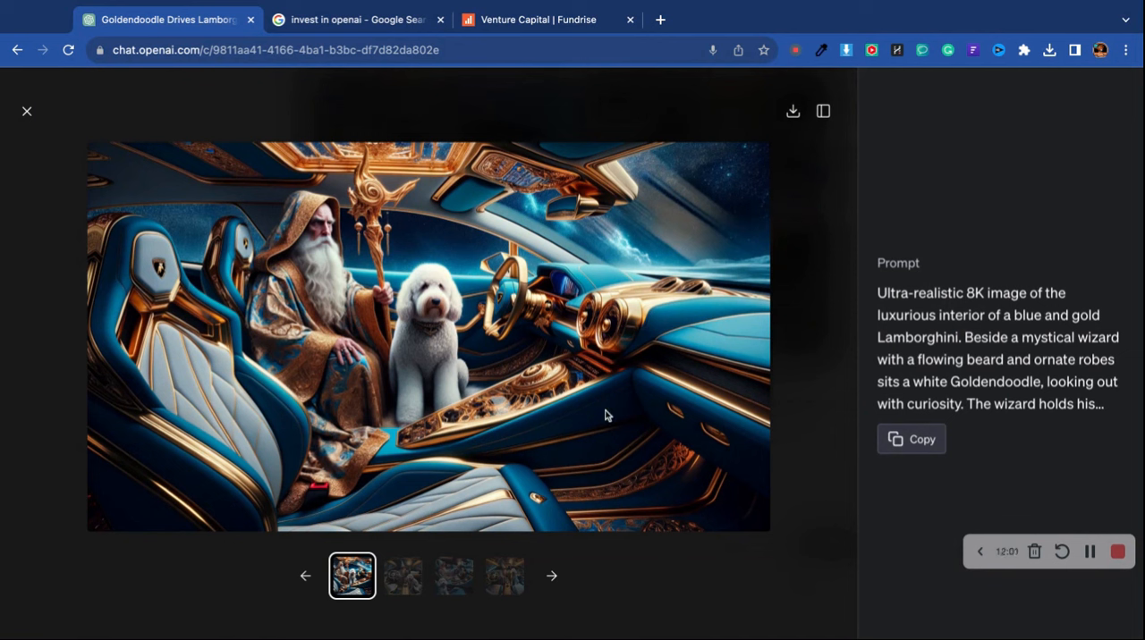
mouse_move(780, 170)
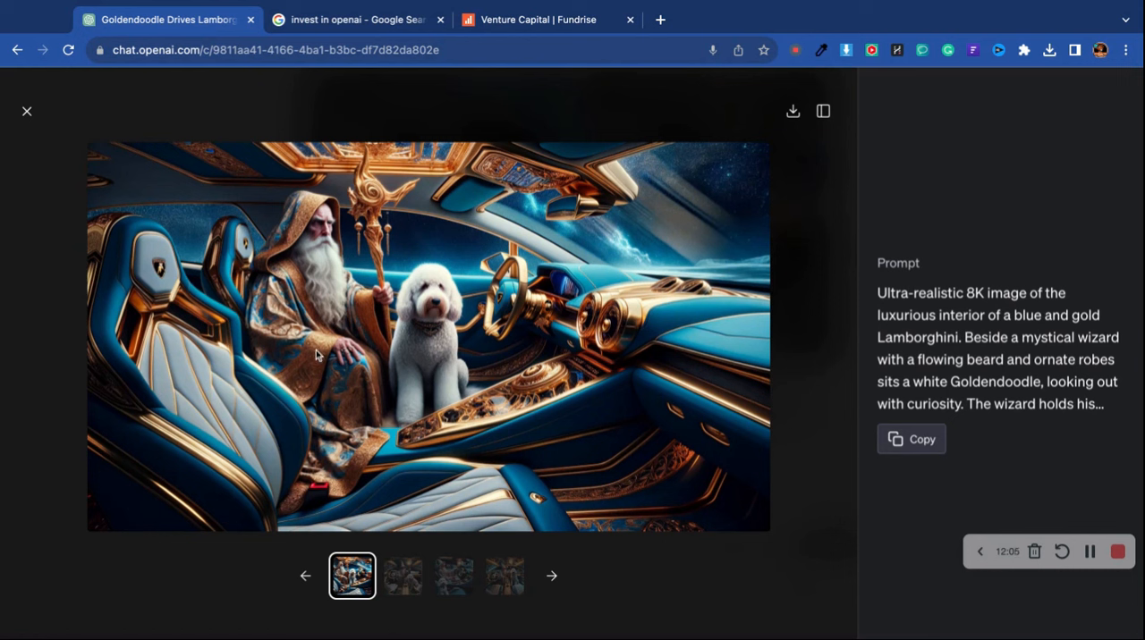
mouse_move(433, 372)
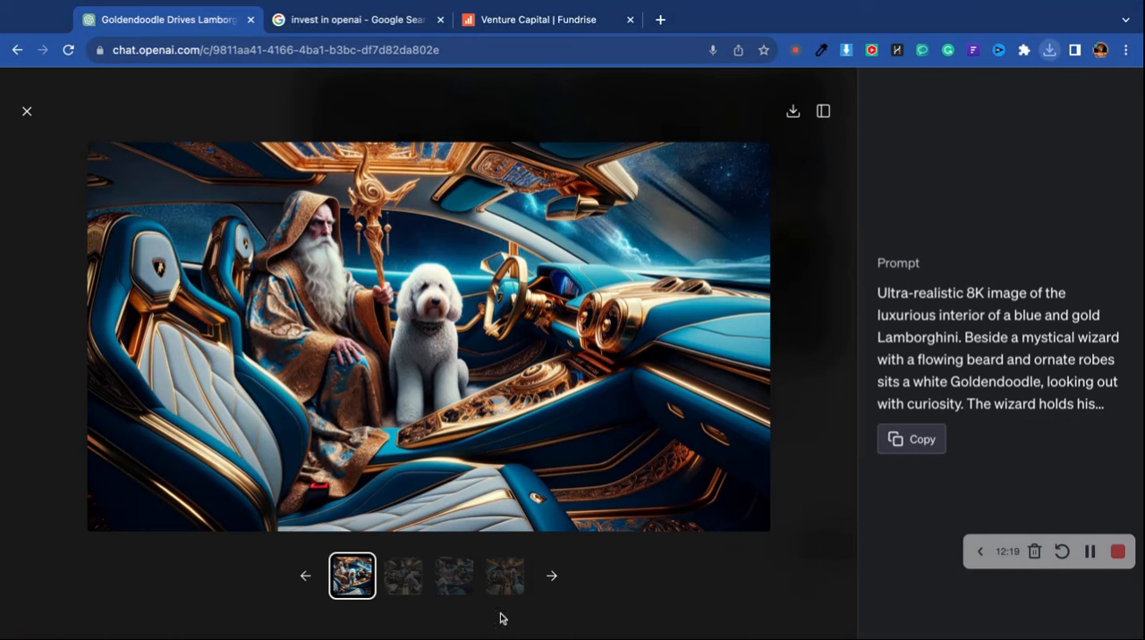
click(403, 576)
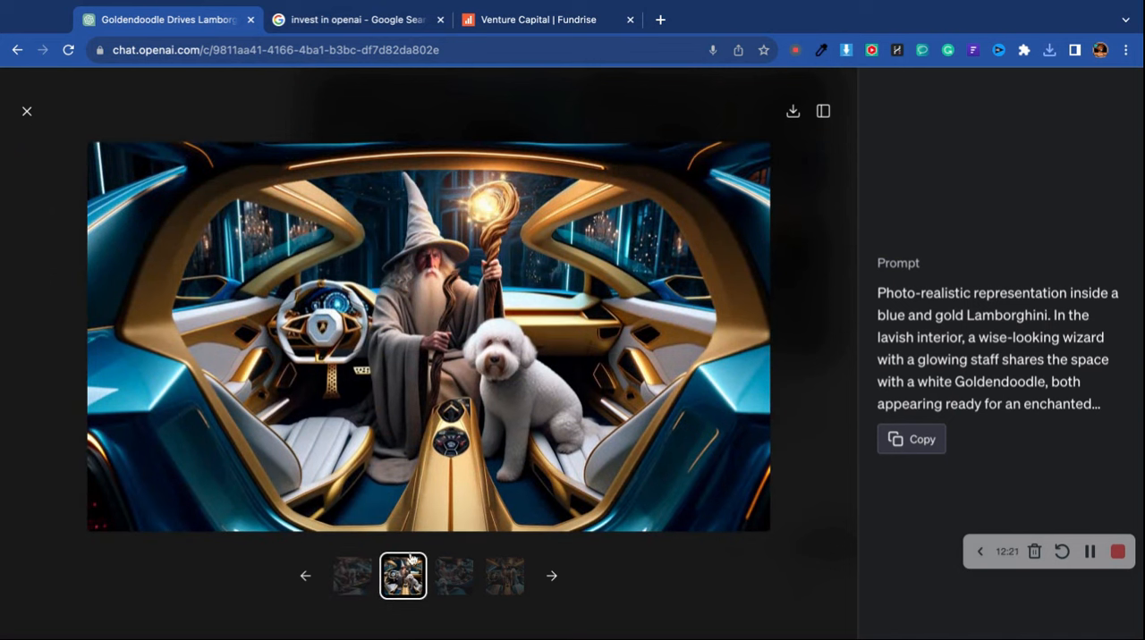
mouse_move(370, 284)
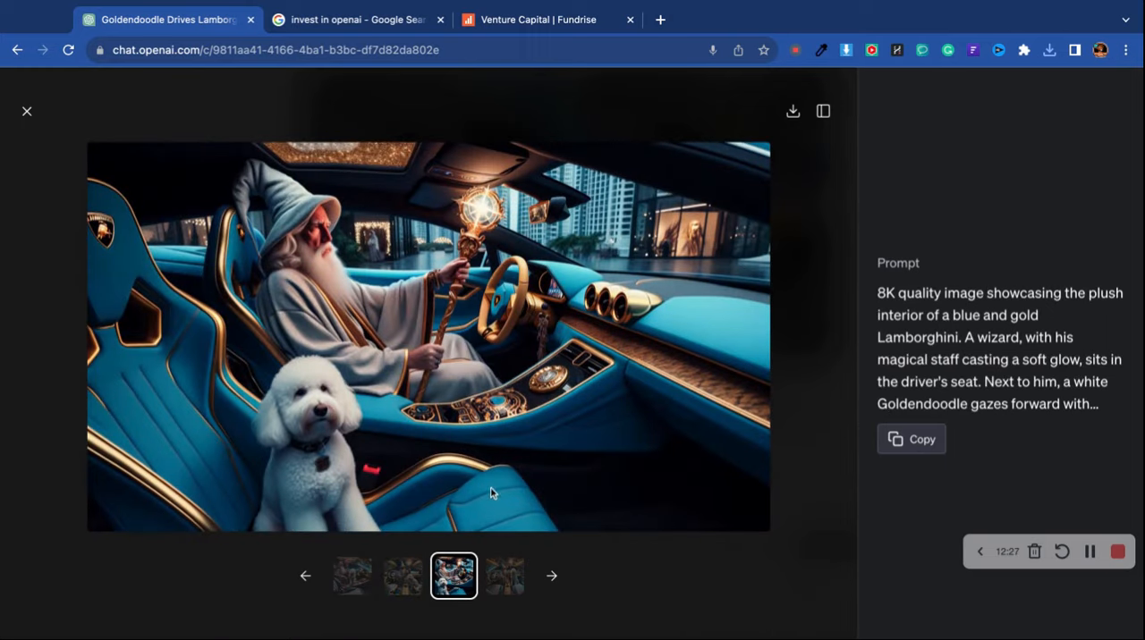
mouse_move(658, 250)
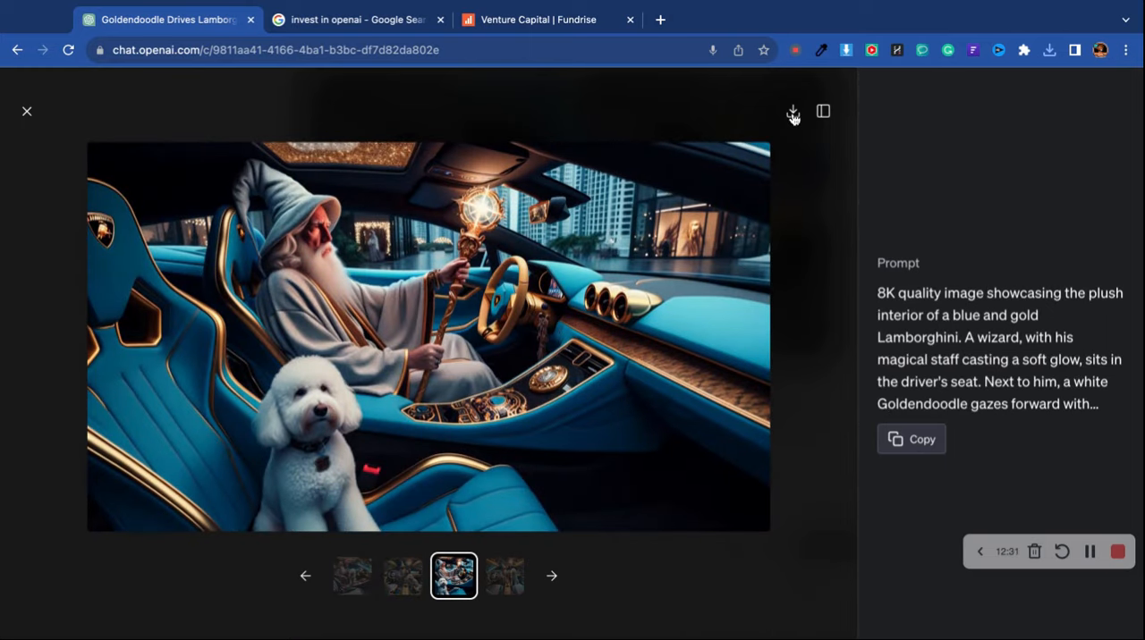
mouse_move(783, 122)
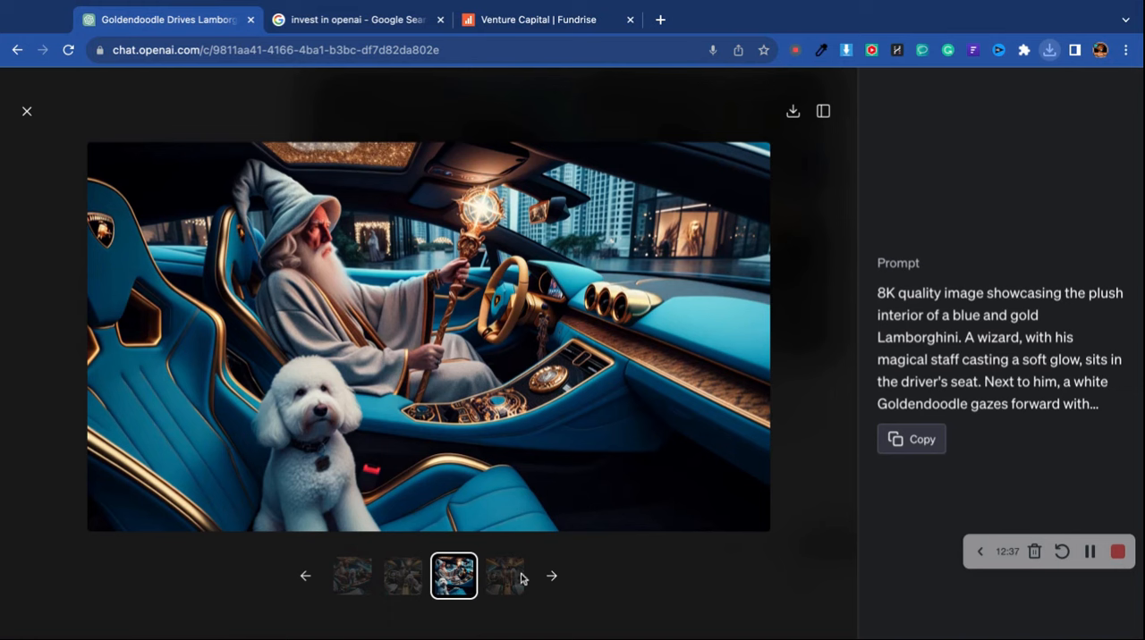
click(550, 576)
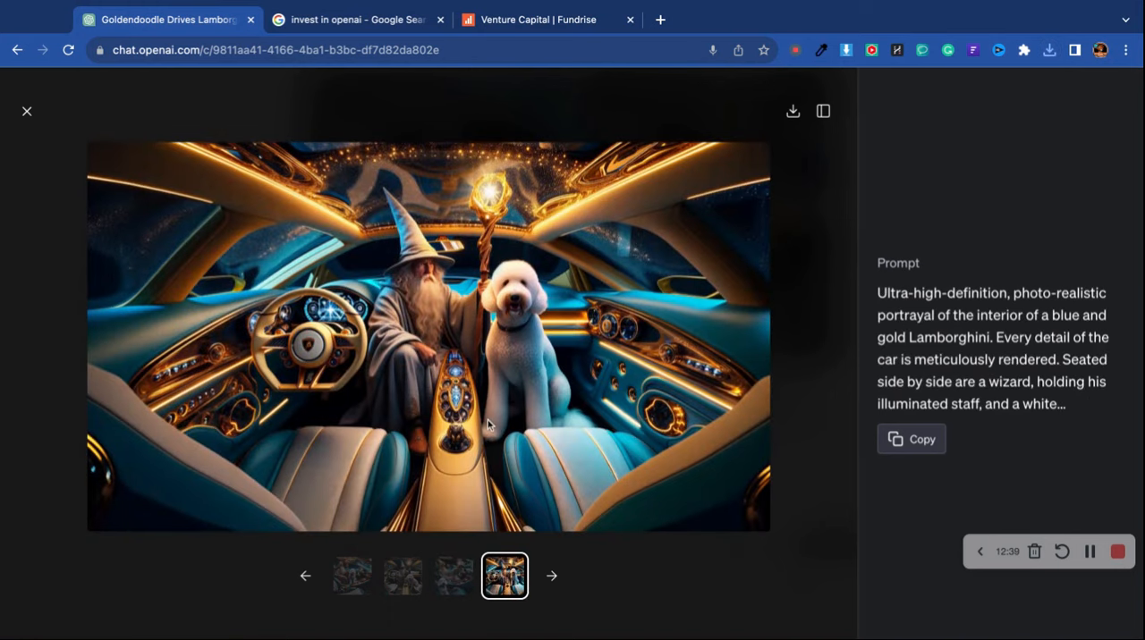
mouse_move(401, 272)
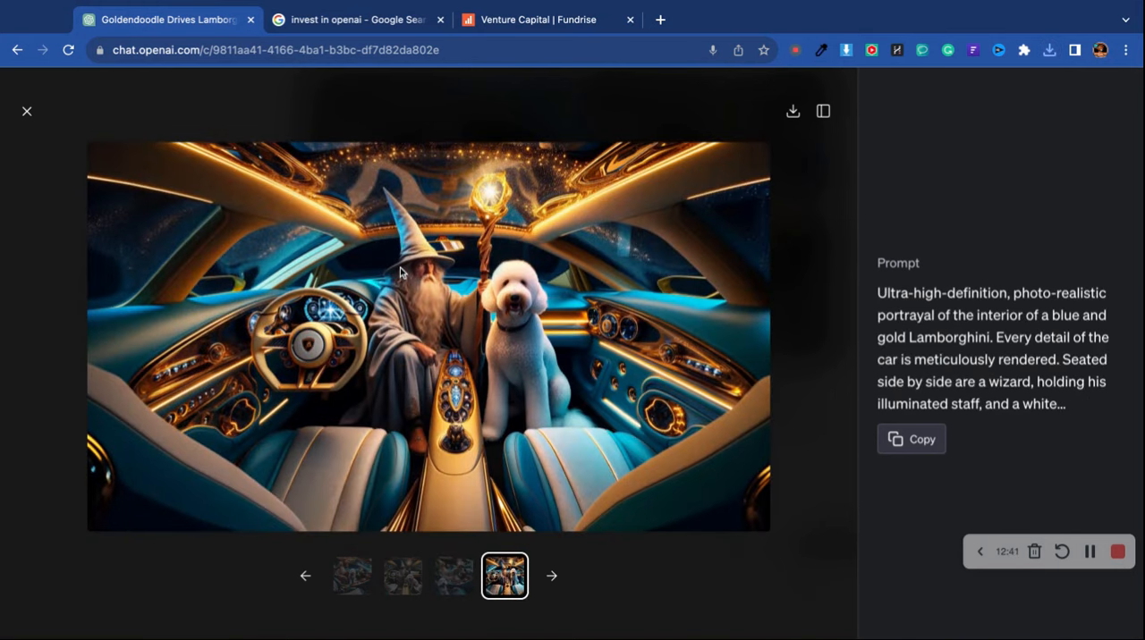
mouse_move(178, 249)
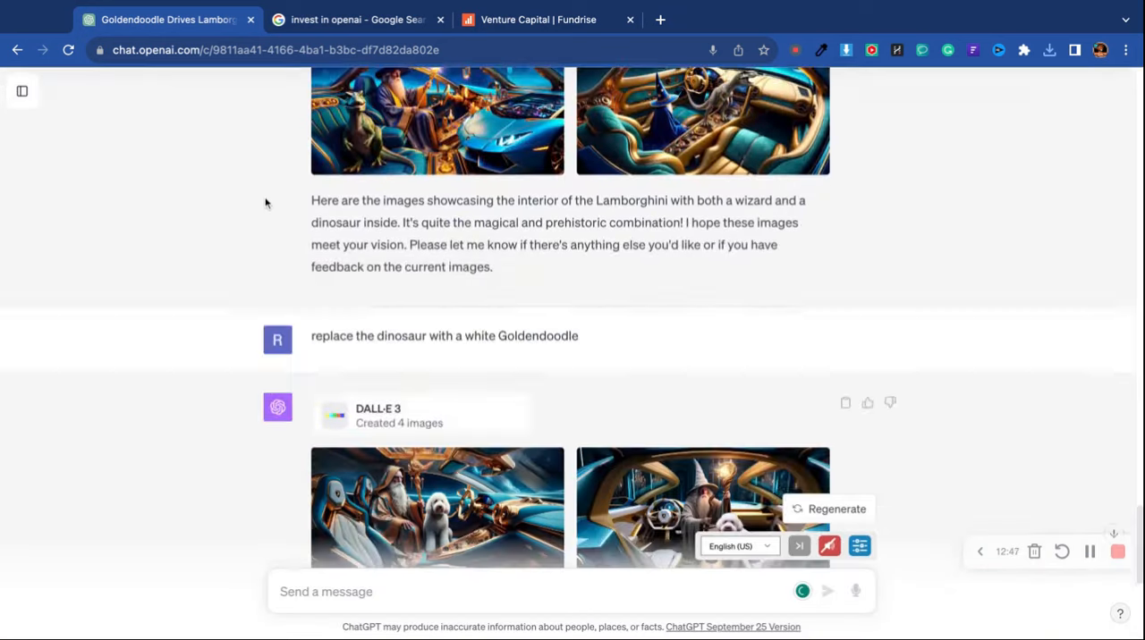
scroll(down, 3)
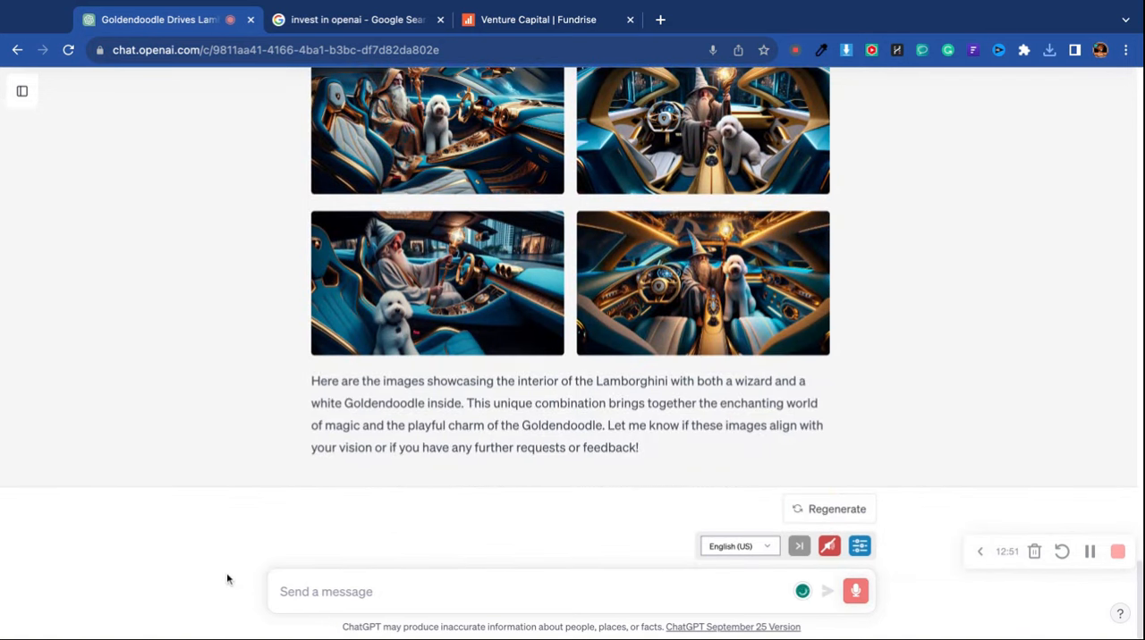
Send 'put the wizard in front of a mansion', then switch to the Fundrise venture tab
text(put the wizard in front of a man)
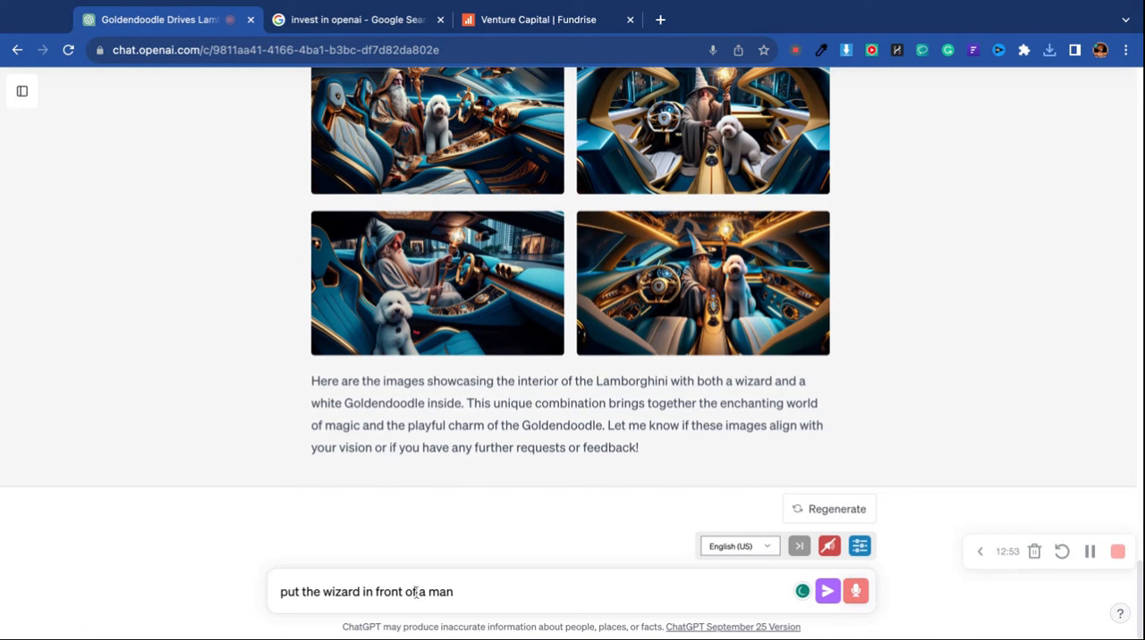
click(826, 590)
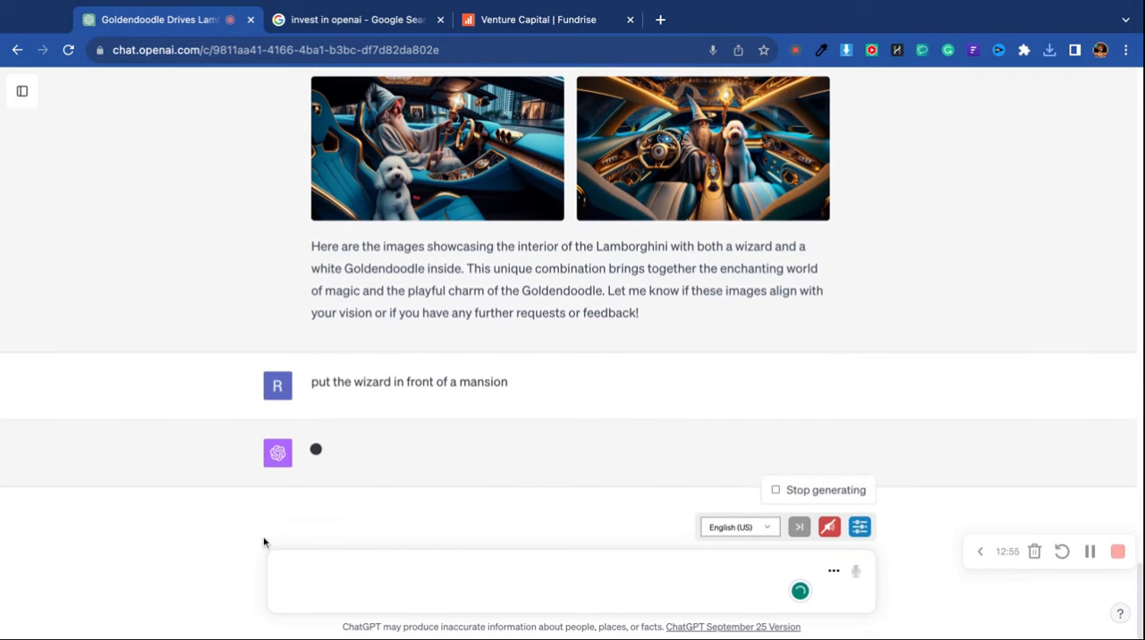
mouse_move(243, 540)
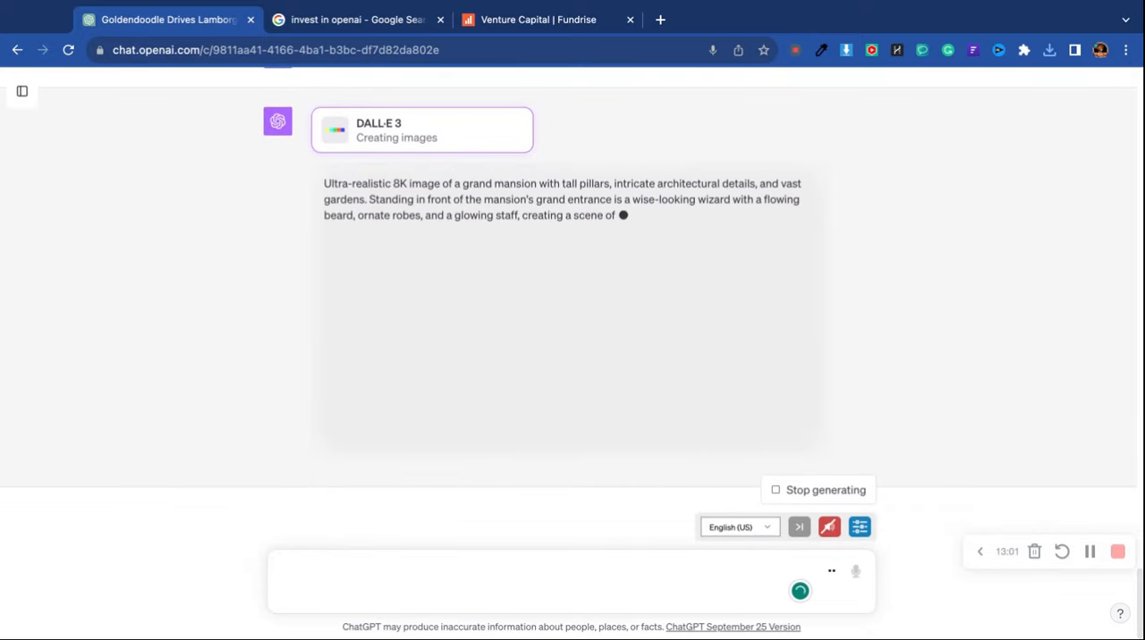
click(537, 18)
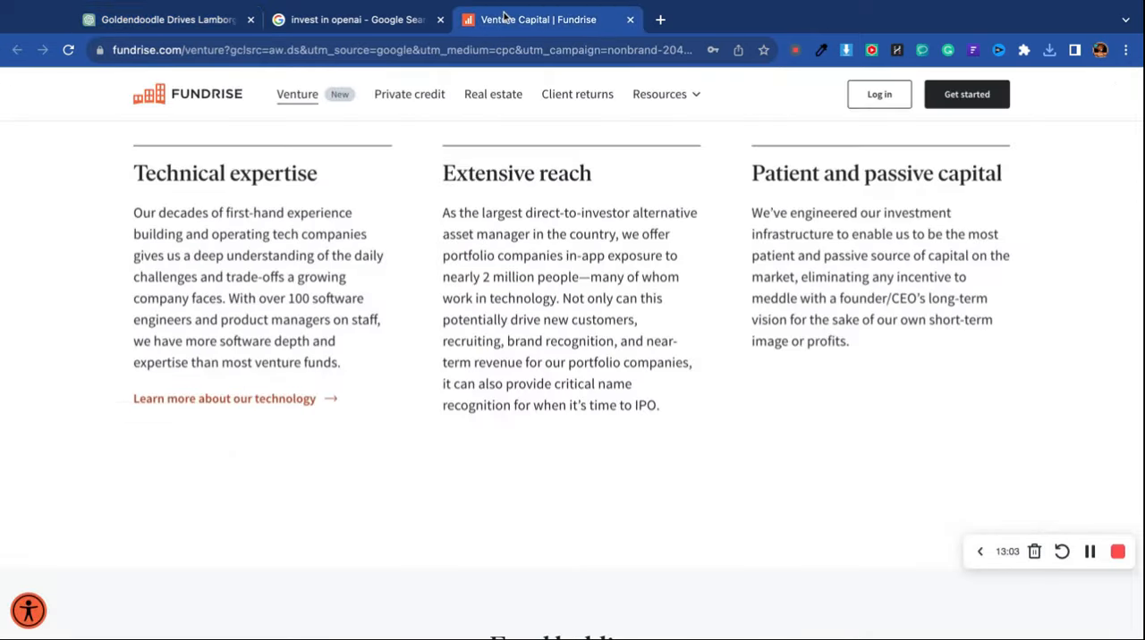
Scroll the Fundrise venture page, then return to the 'invest in openai' Google results
scroll(down, 3)
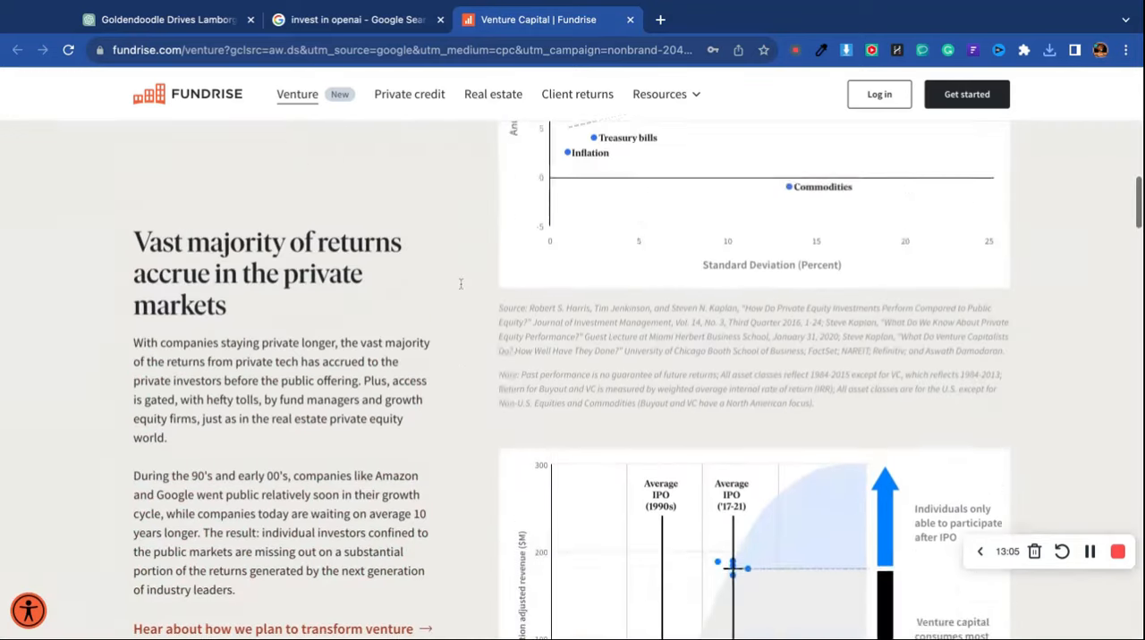
scroll(up, 3)
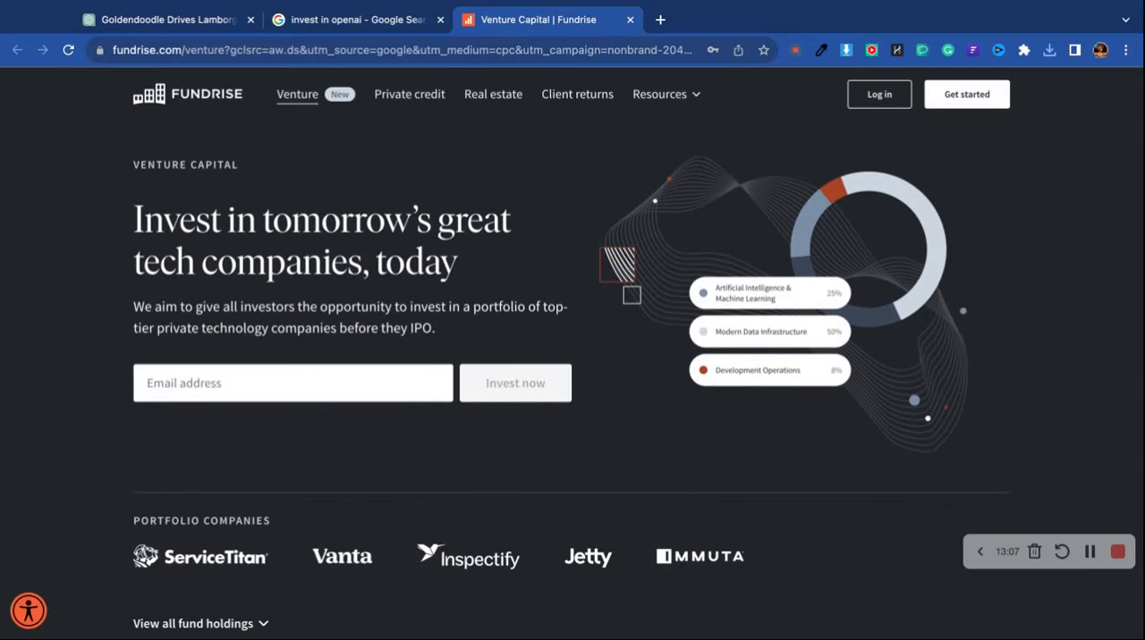
scroll(down, 3)
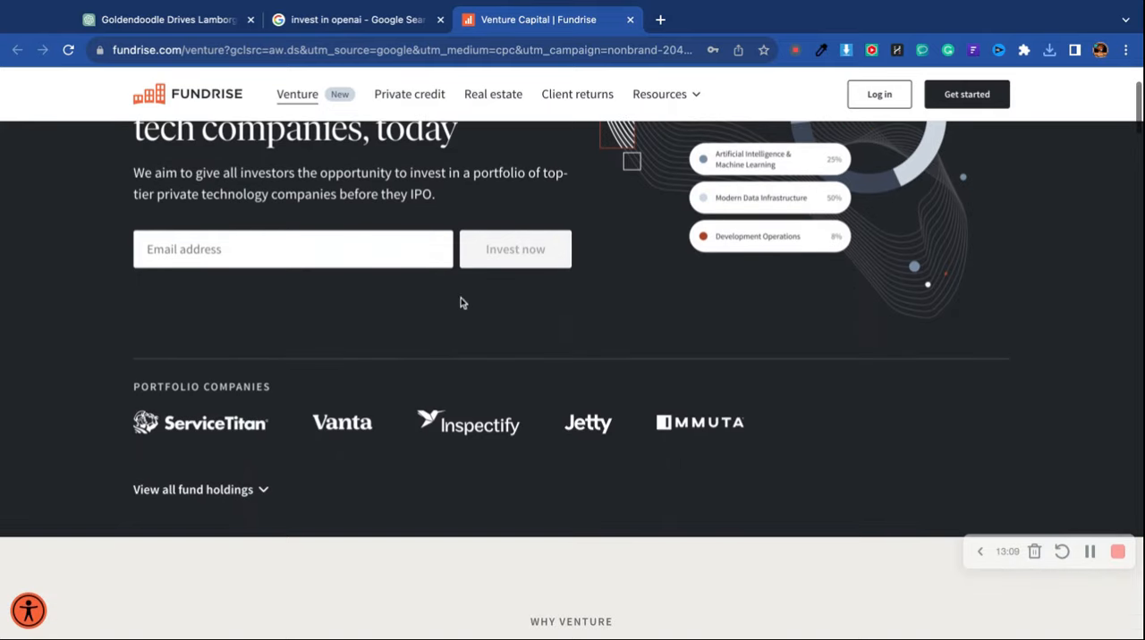
scroll(down, 3)
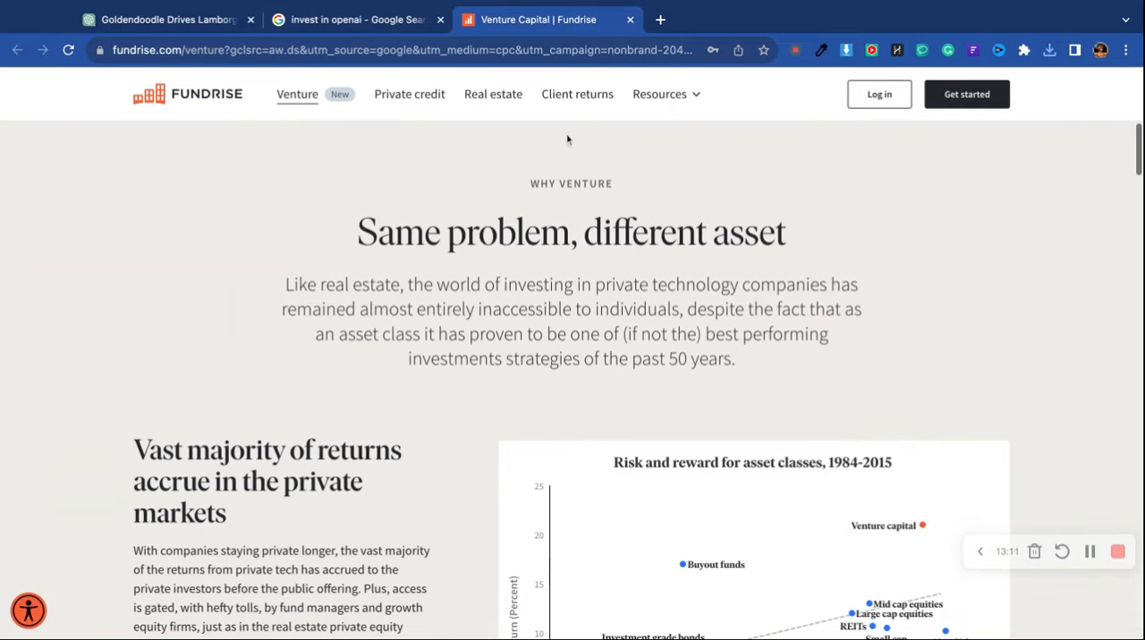
click(354, 18)
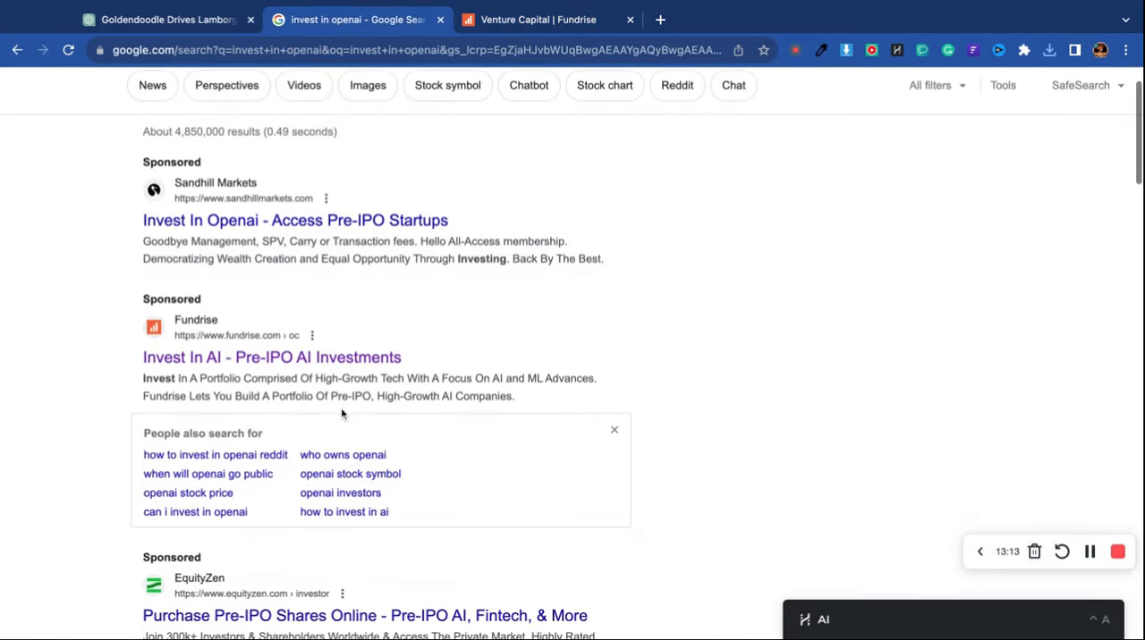
Scroll the results and open Nasdaq's 'How to Buy OpenAI Stock: A Guide'
scroll(down, 3)
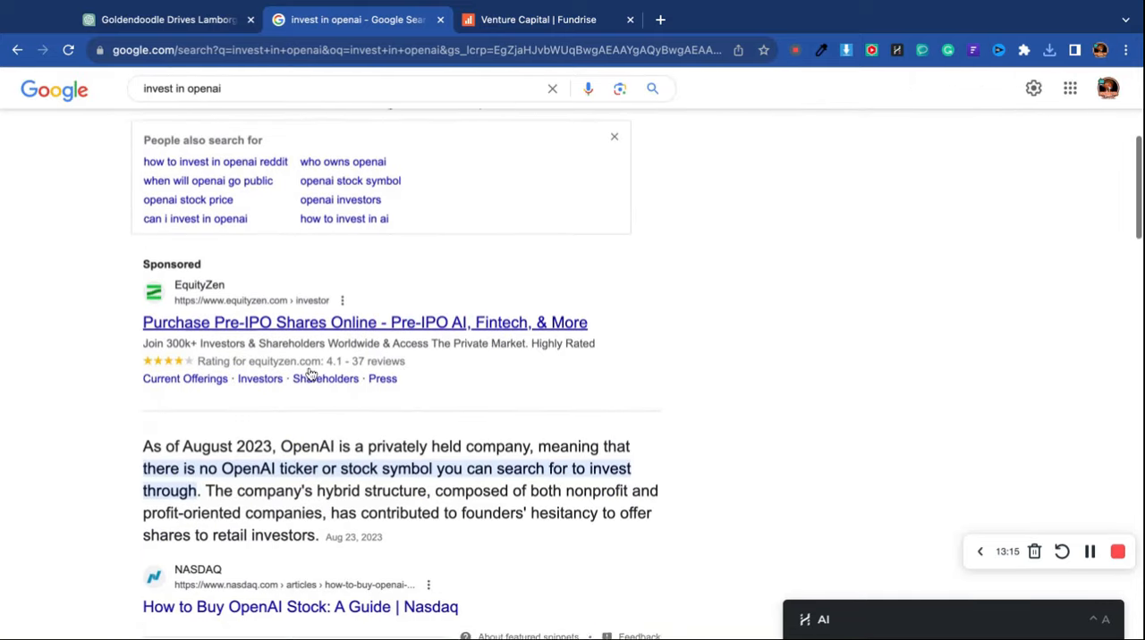
scroll(down, 3)
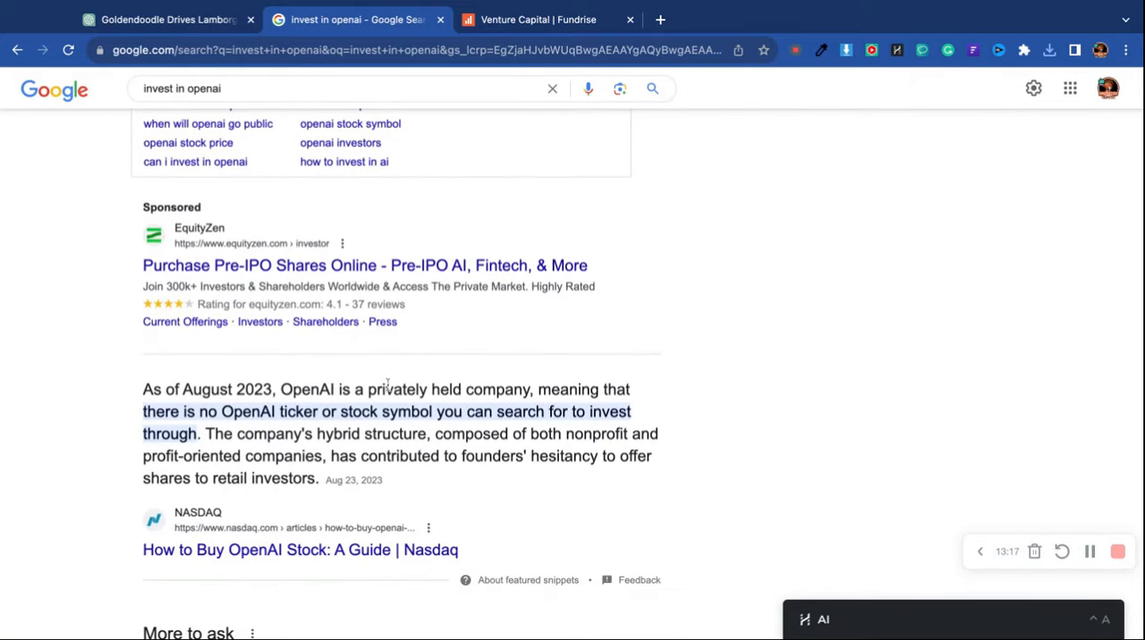
mouse_move(129, 436)
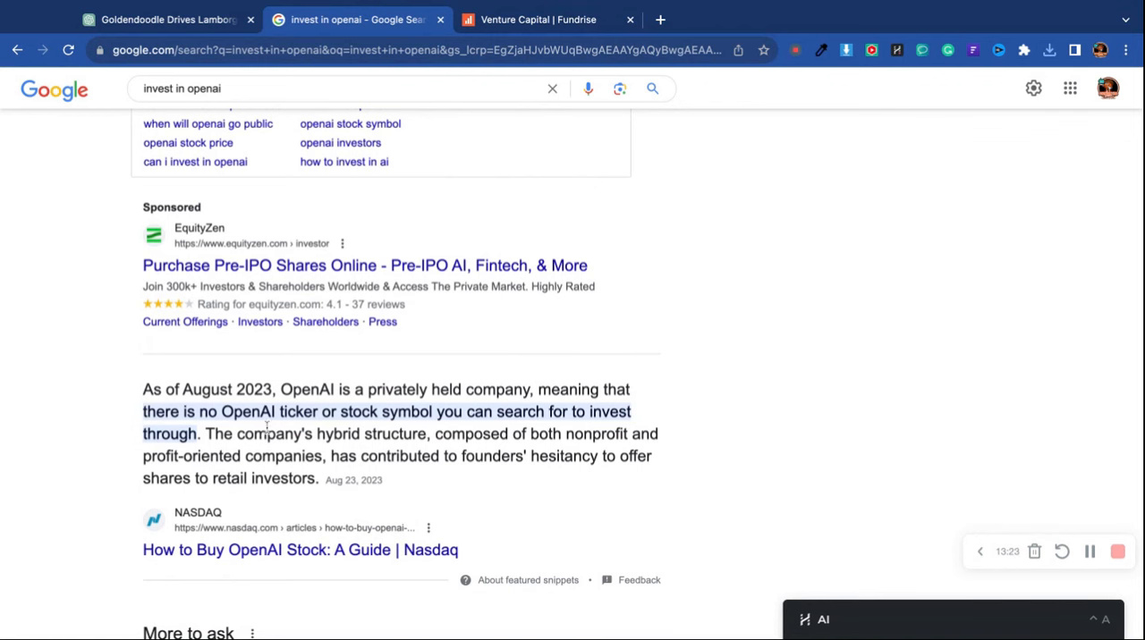
scroll(down, 3)
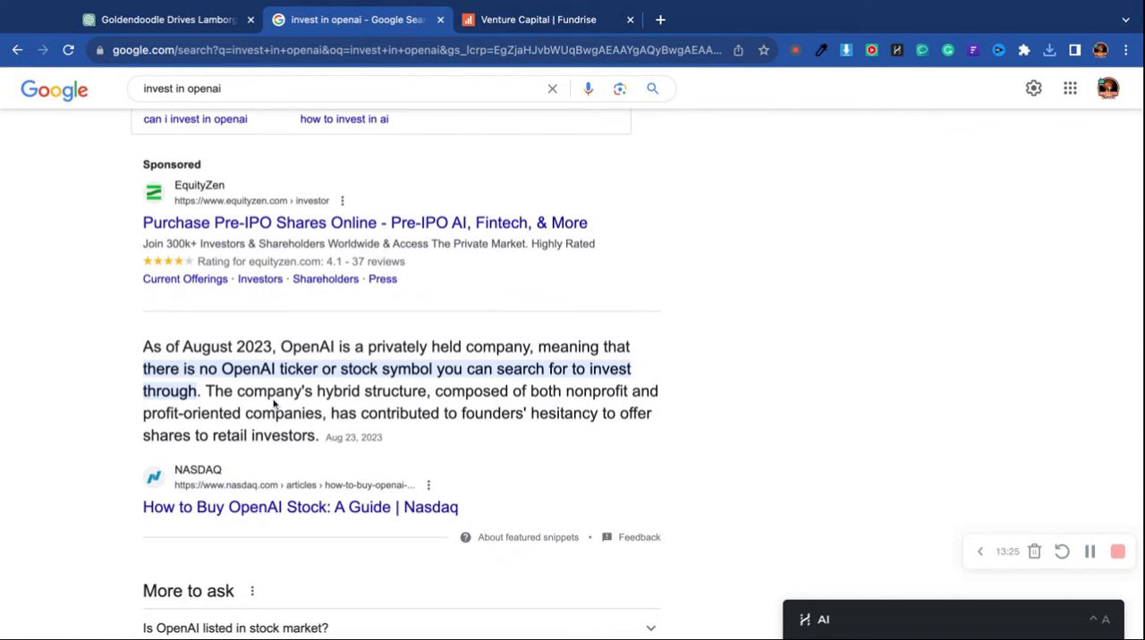
scroll(down, 3)
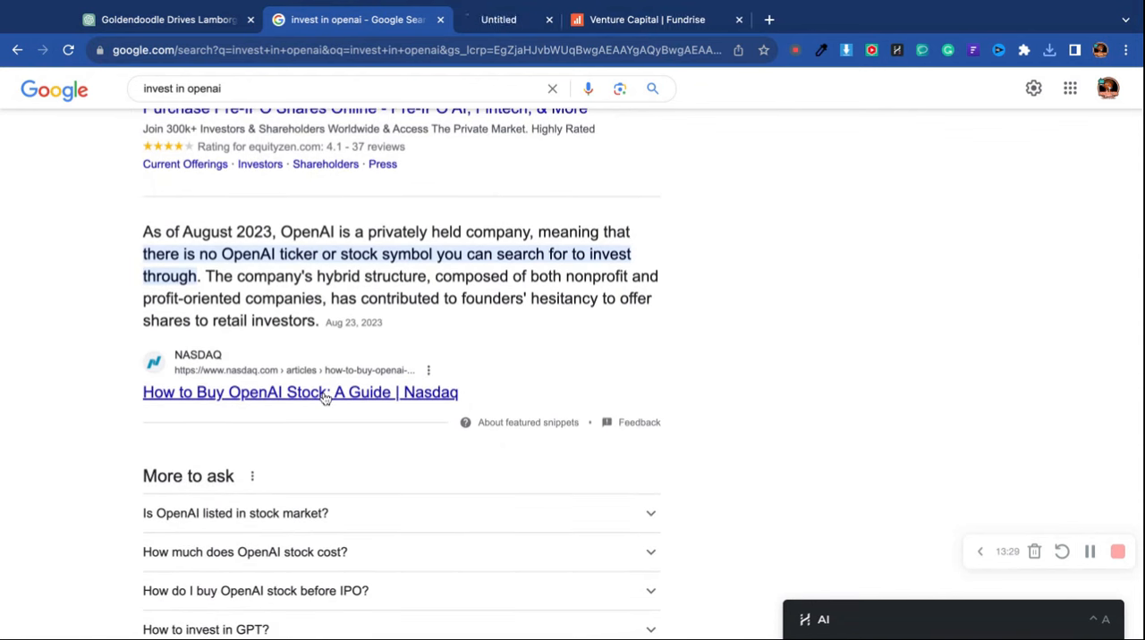
click(300, 392)
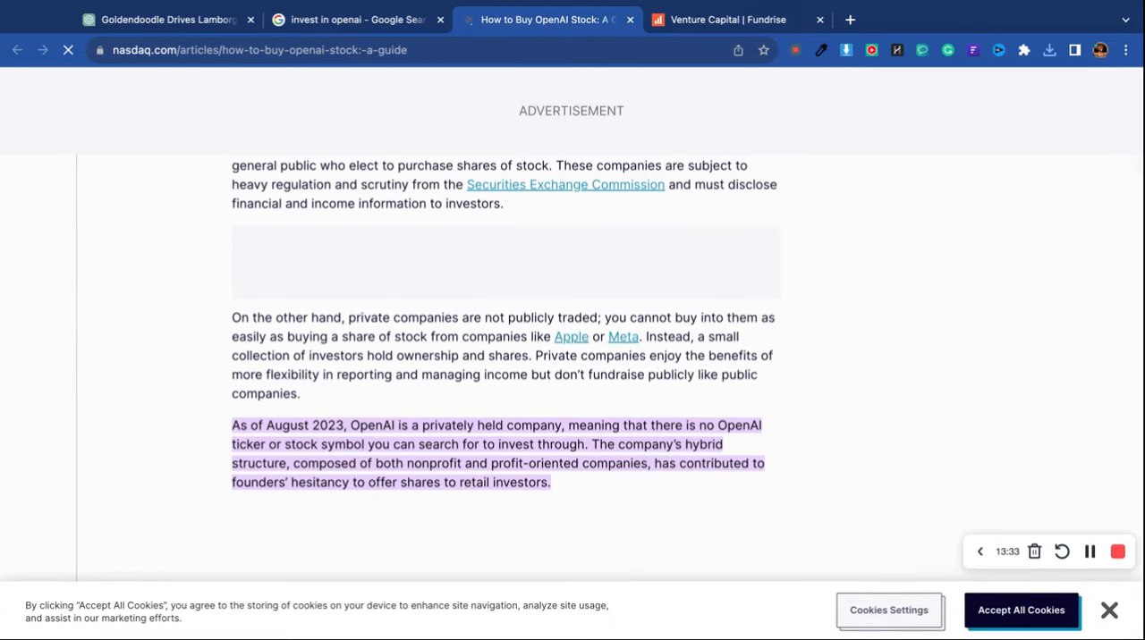
Read the Nasdaq passage explaining OpenAI is privately held
scroll(down, 3)
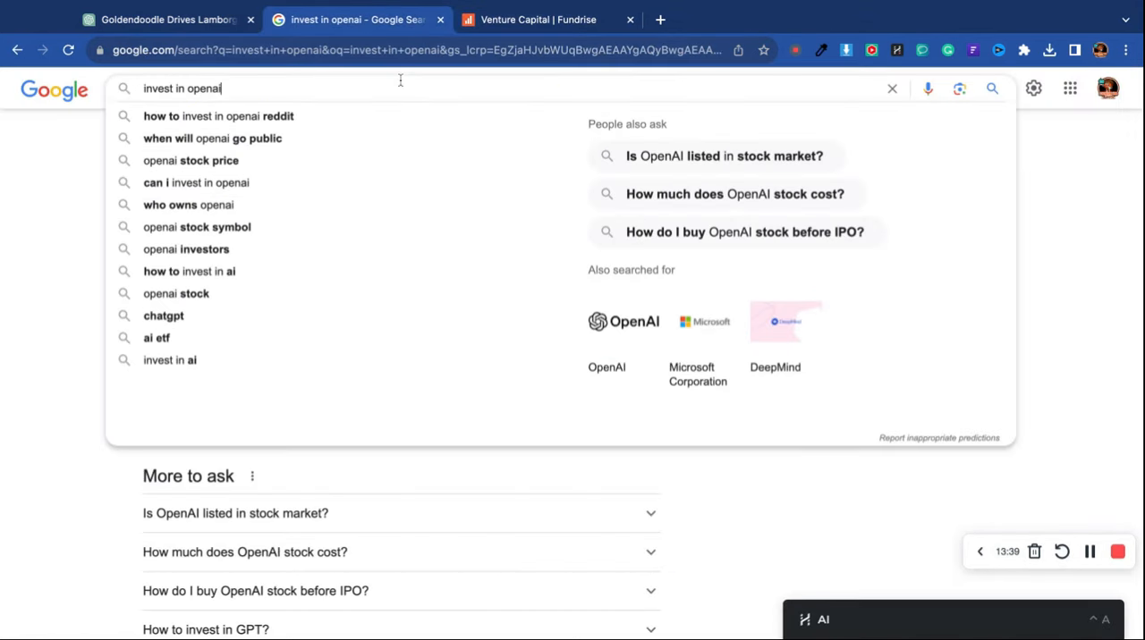
Search 'is openai going public' from the suggestions and scroll through the results
text(is op)
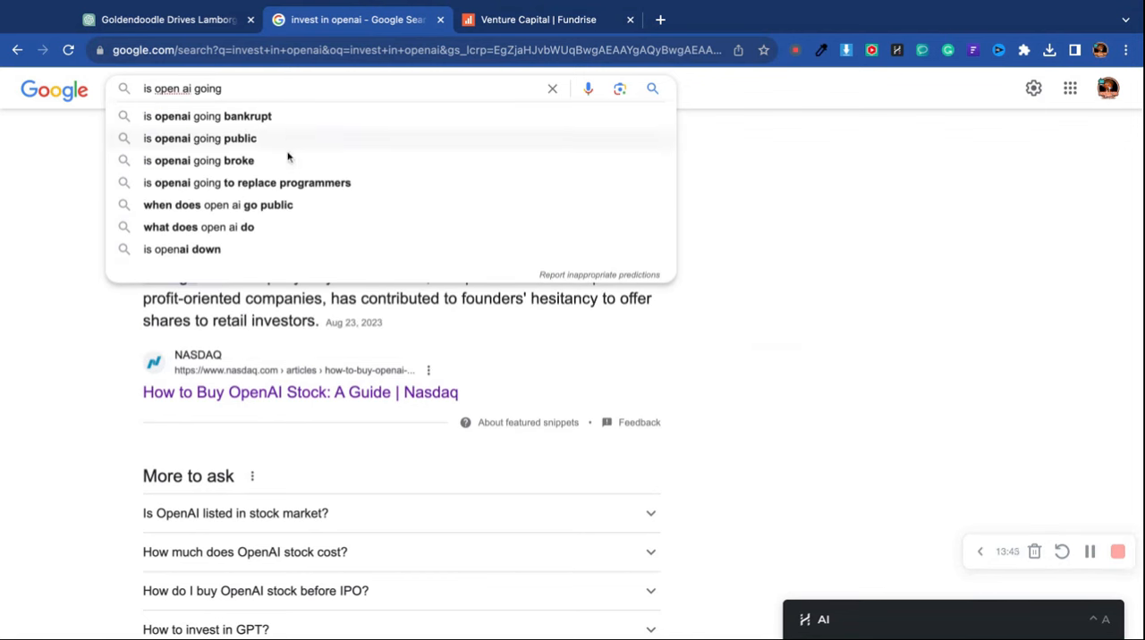
click(201, 138)
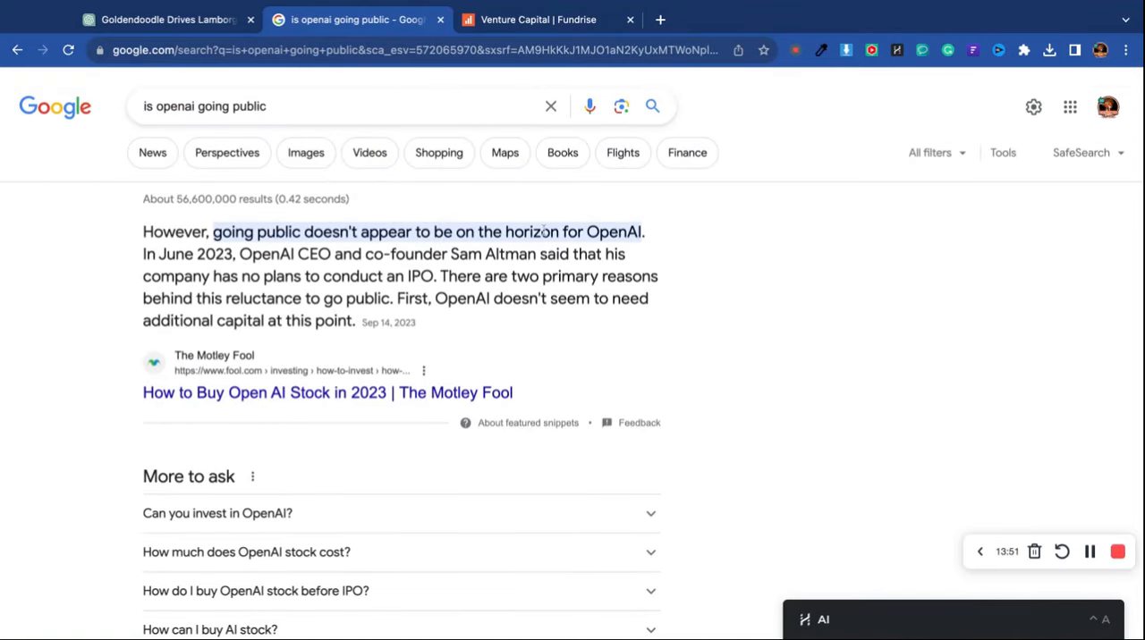
scroll(down, 3)
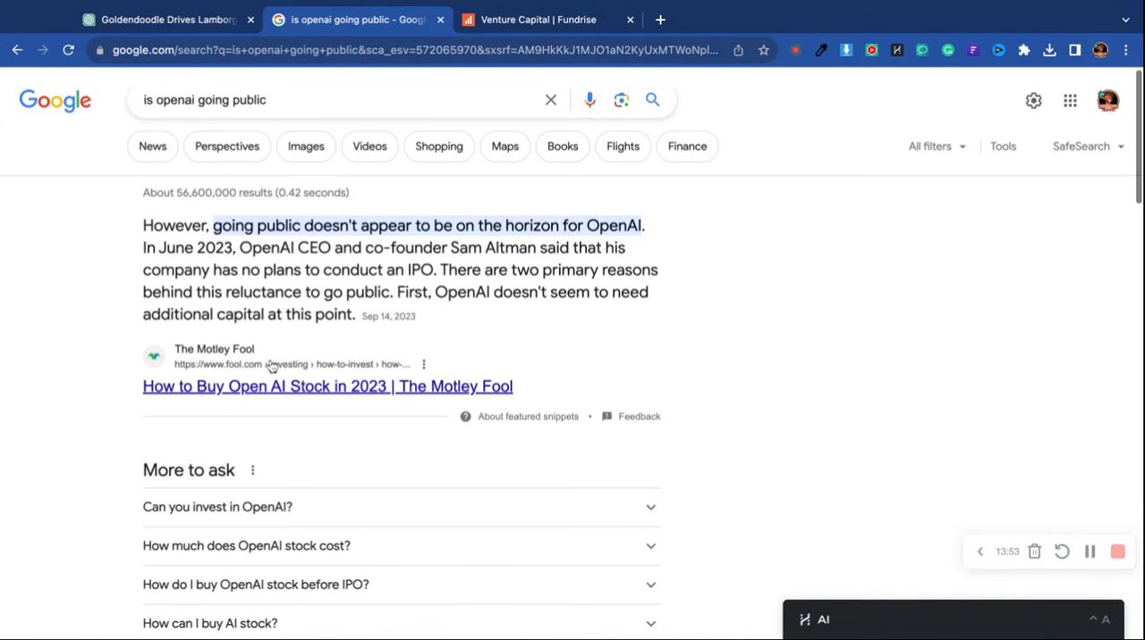
scroll(down, 3)
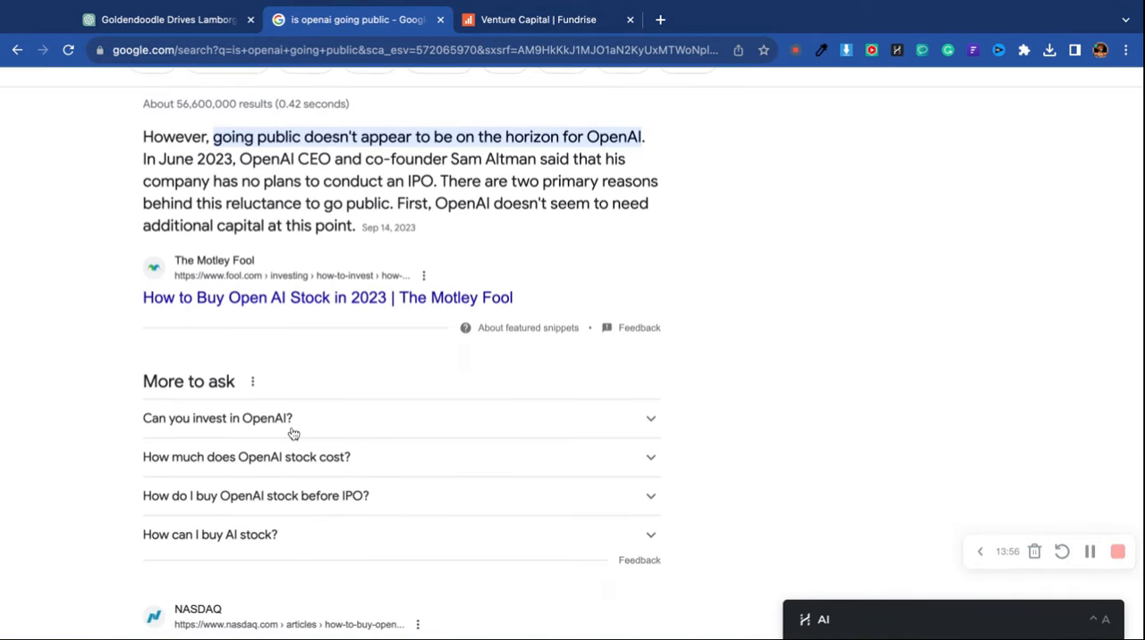
scroll(down, 3)
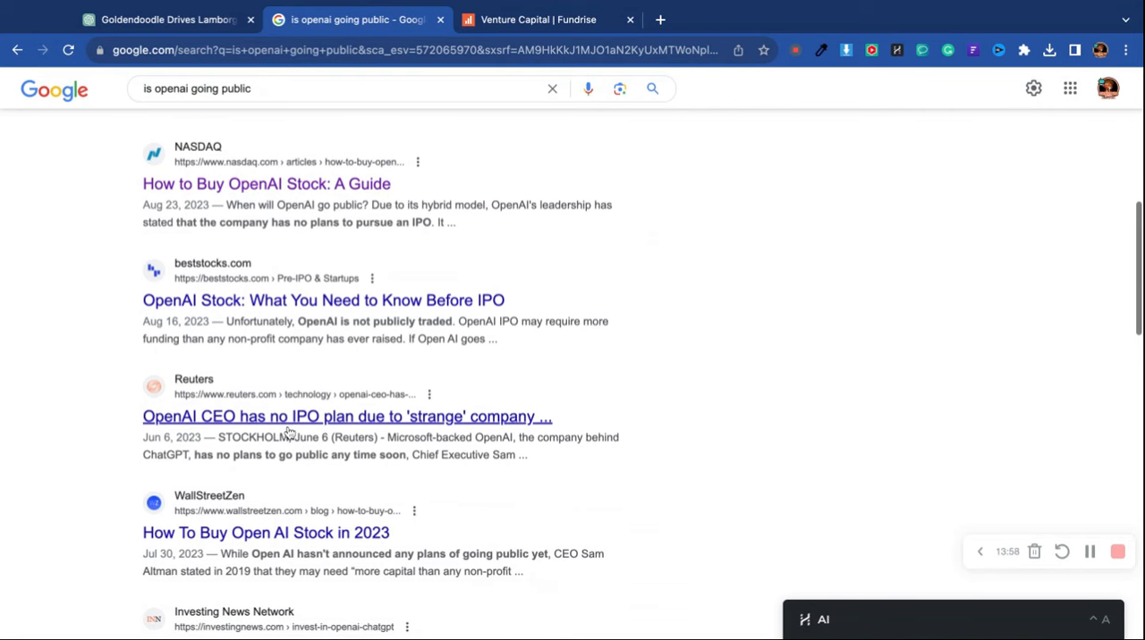
Return to ChatGPT and enlarge the first wizard-in-front-of-a-mansion image
click(165, 18)
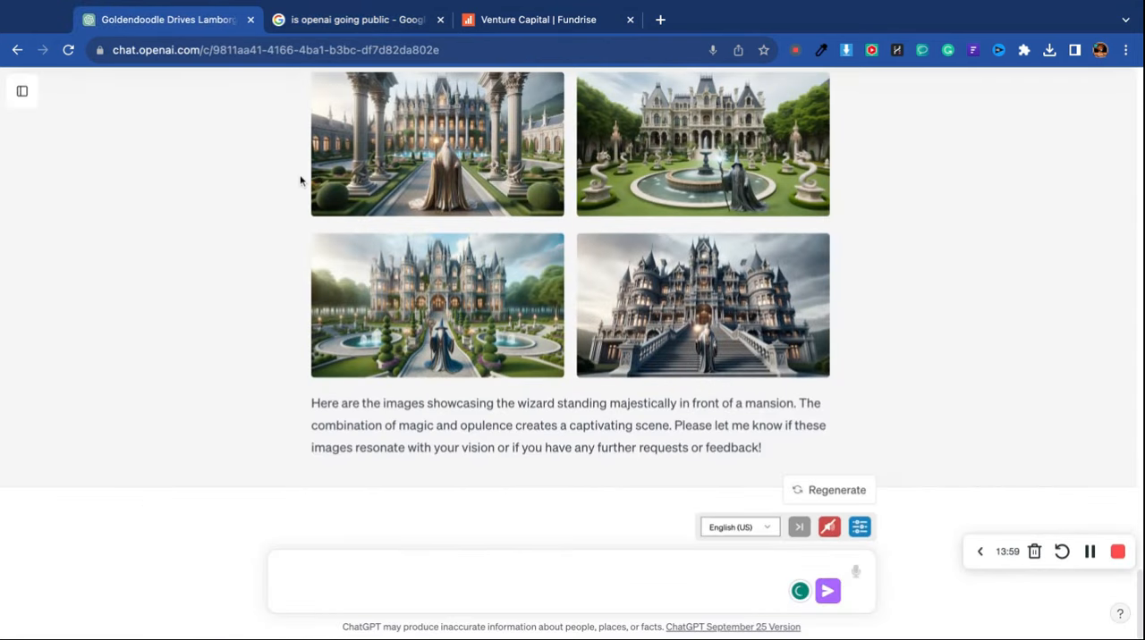
click(437, 143)
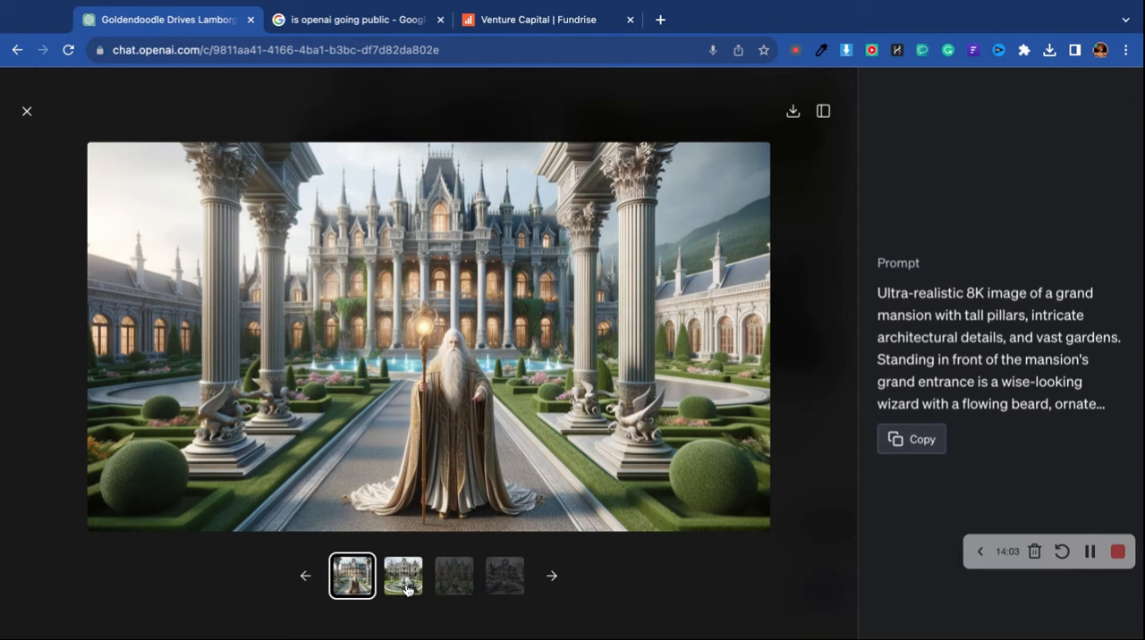
View the fountain, grand staircase and topiary-gardens mansion images full-size with their prompts
click(402, 576)
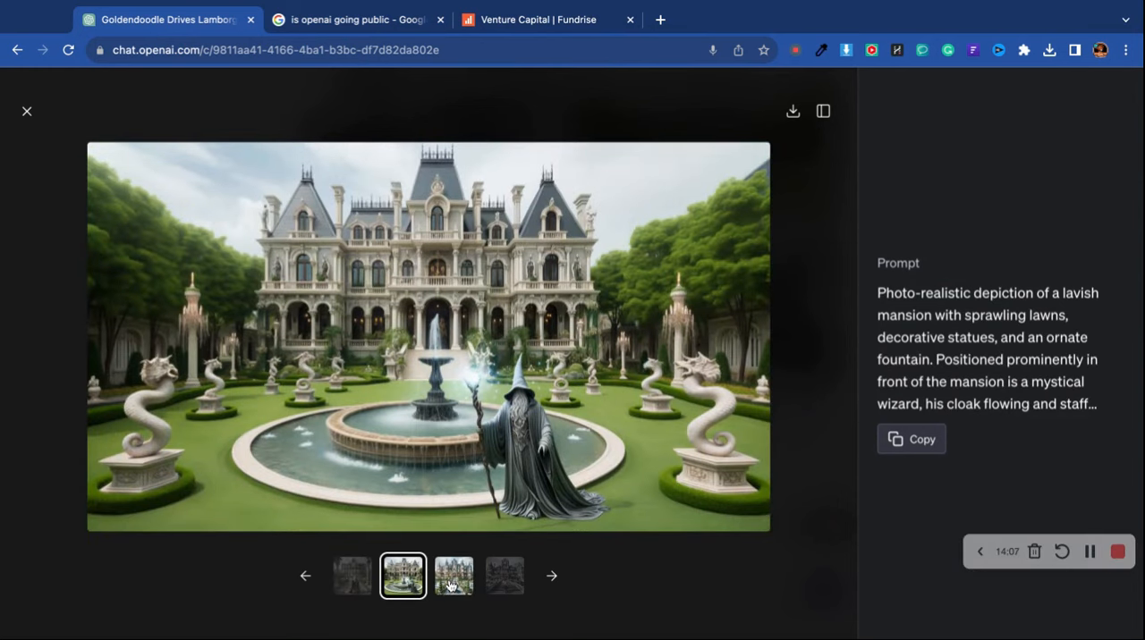
click(504, 576)
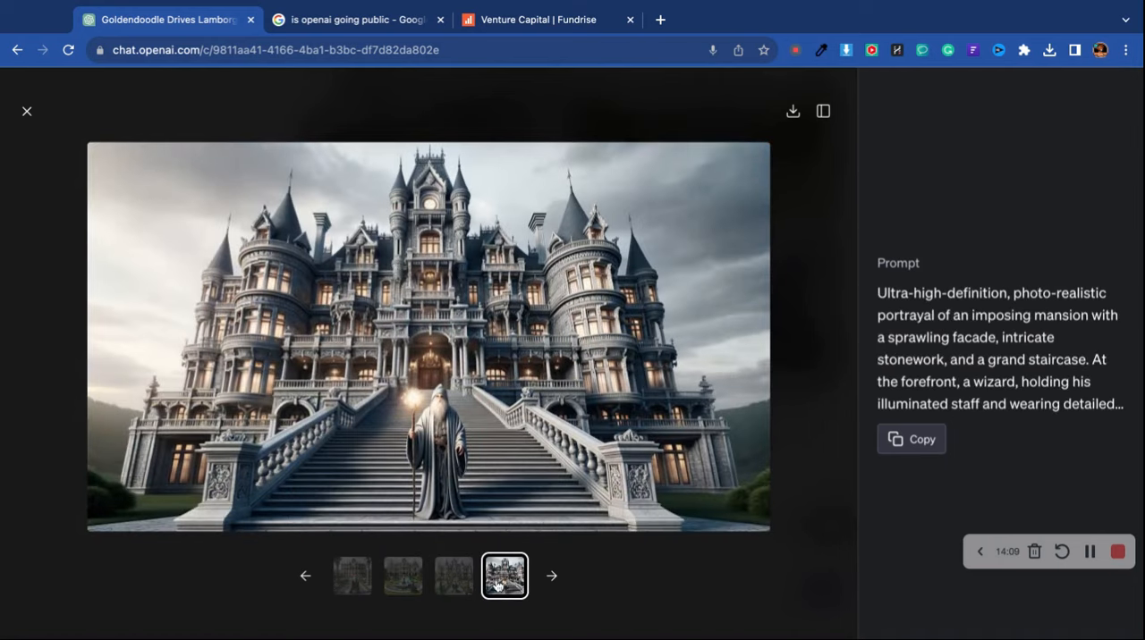
click(454, 576)
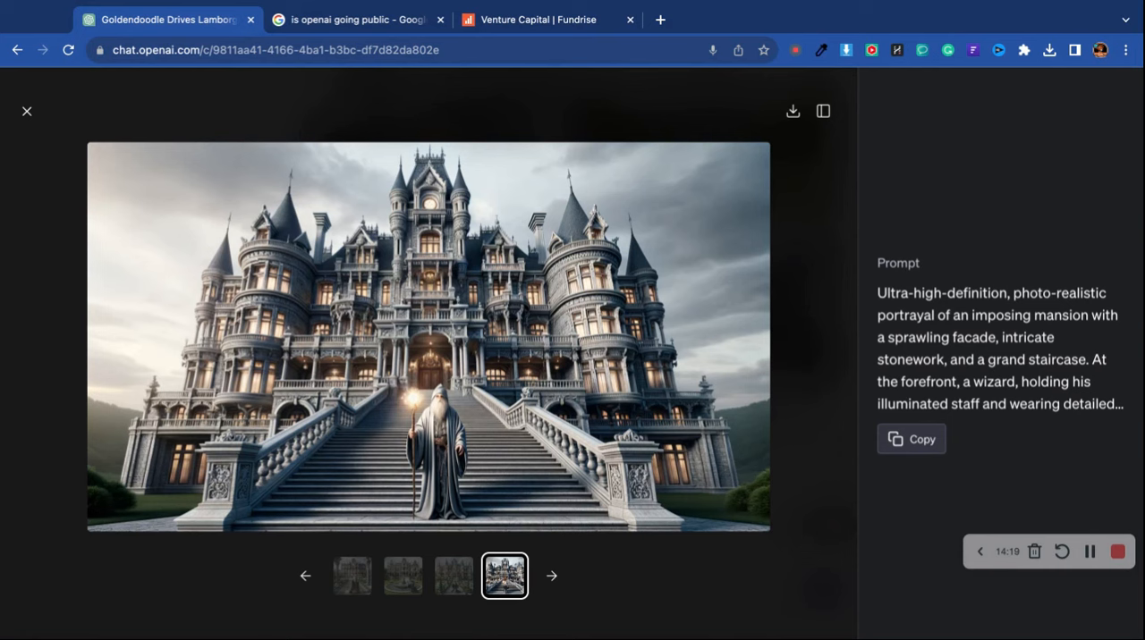
click(455, 575)
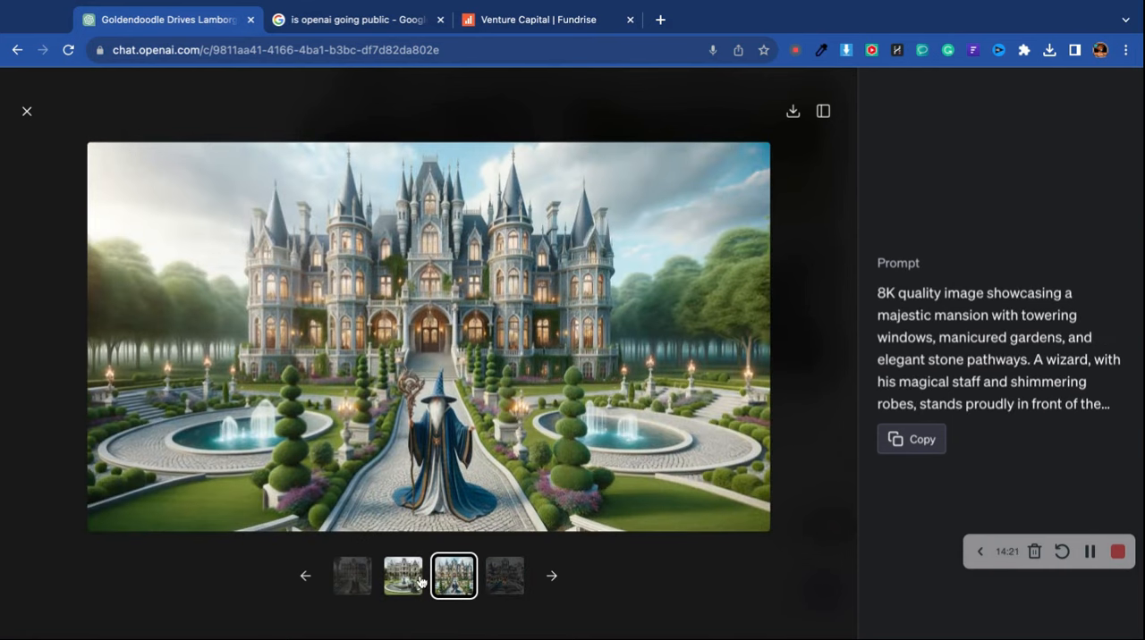
click(402, 576)
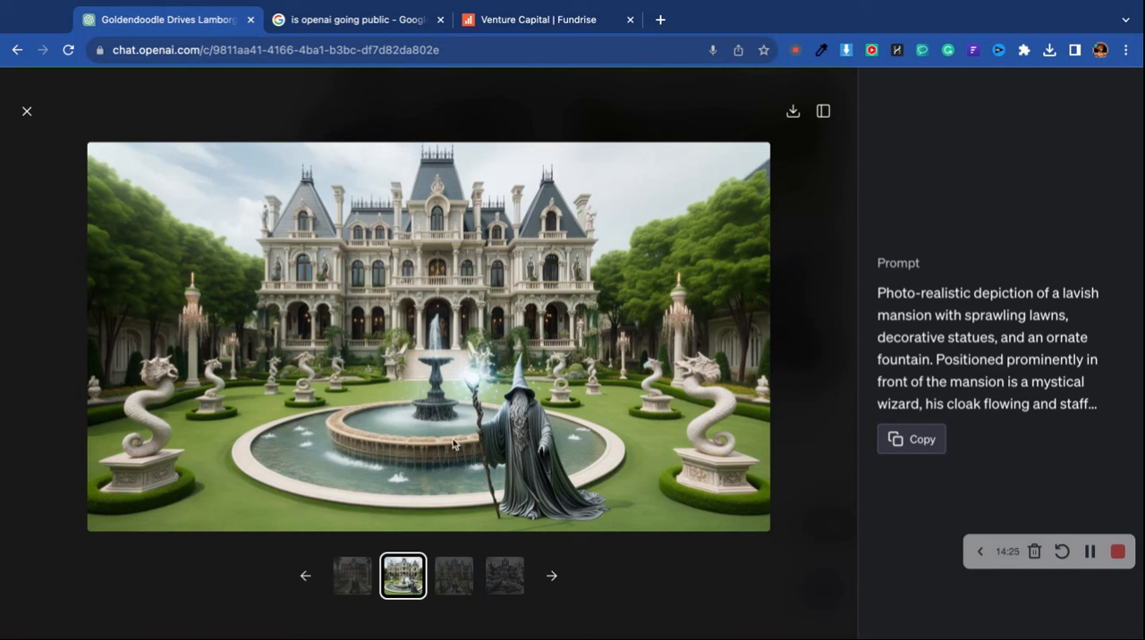
mouse_move(792, 133)
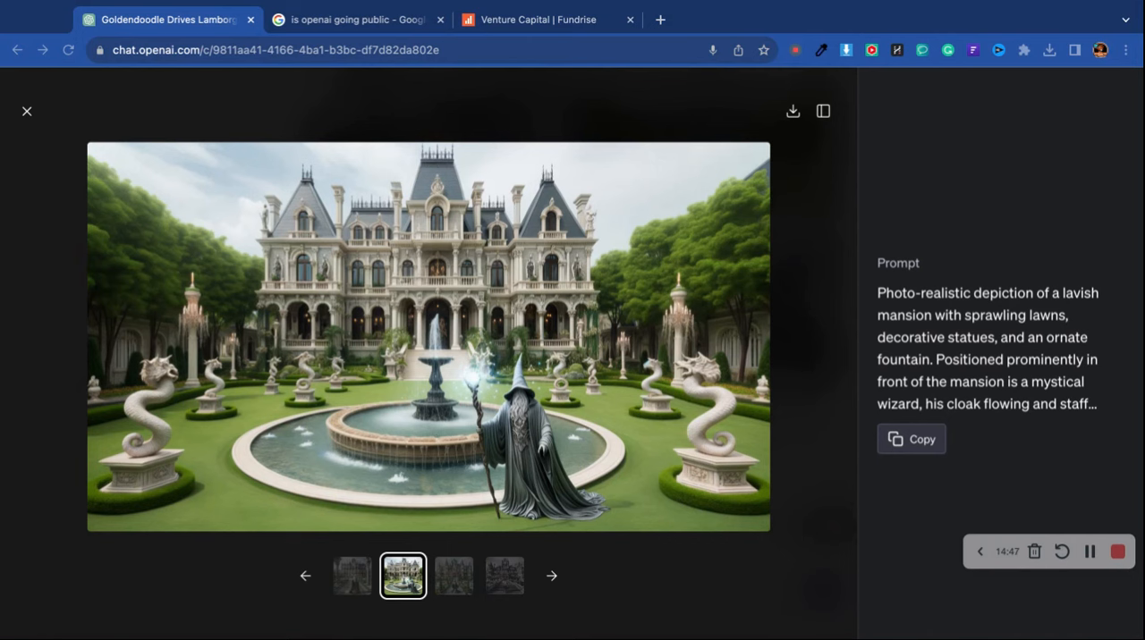
Close the full-size image view and return to the chat
click(27, 111)
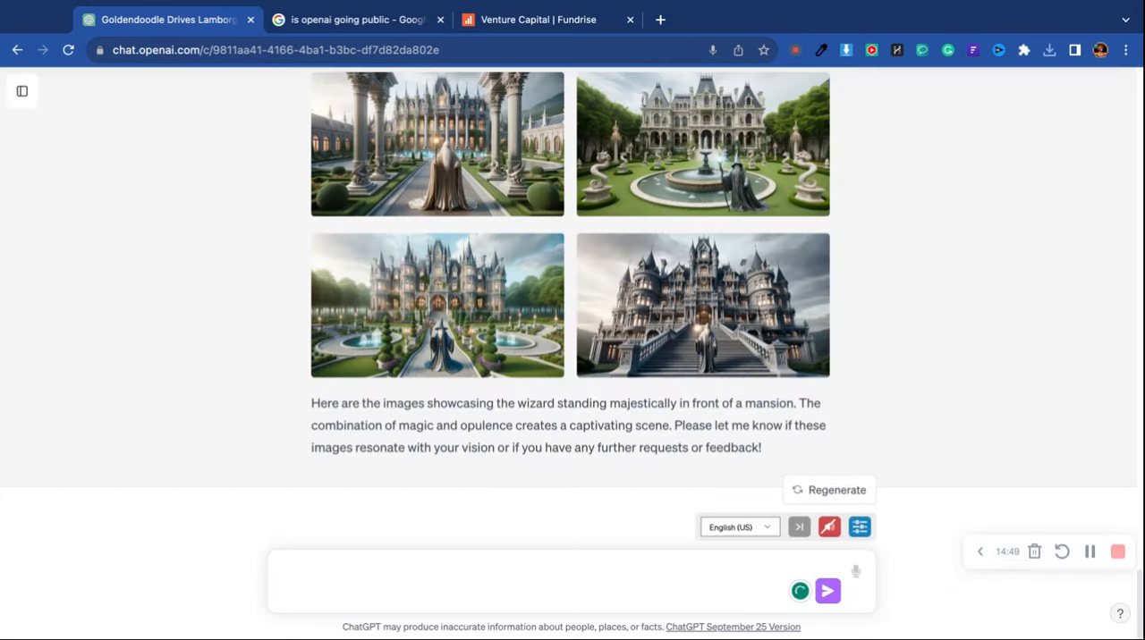
scroll(down, 3)
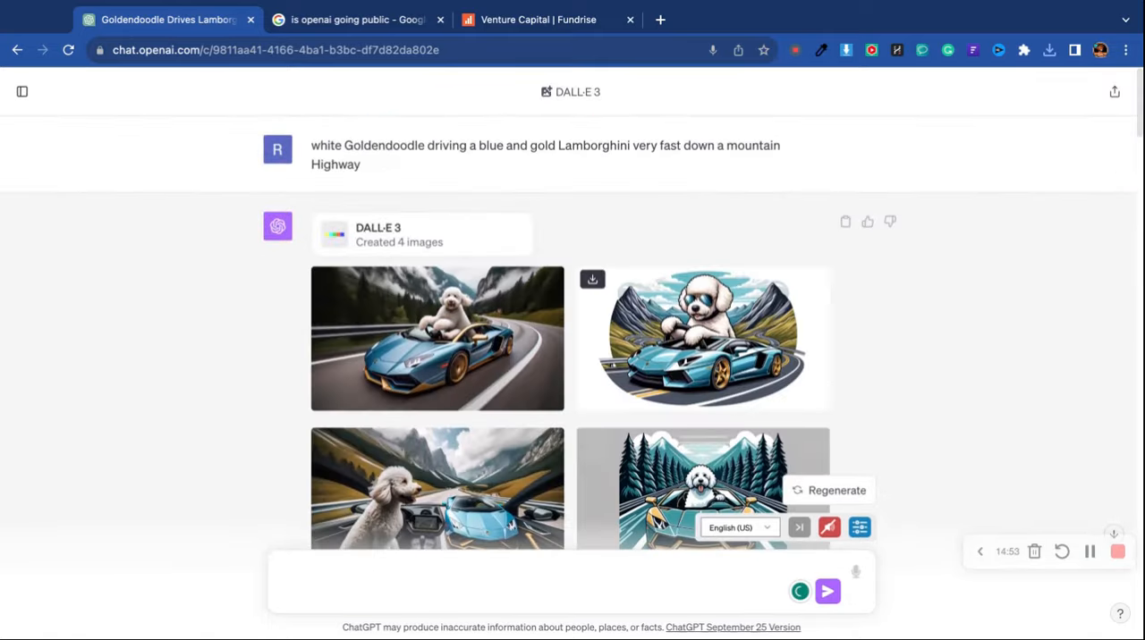
scroll(down, 3)
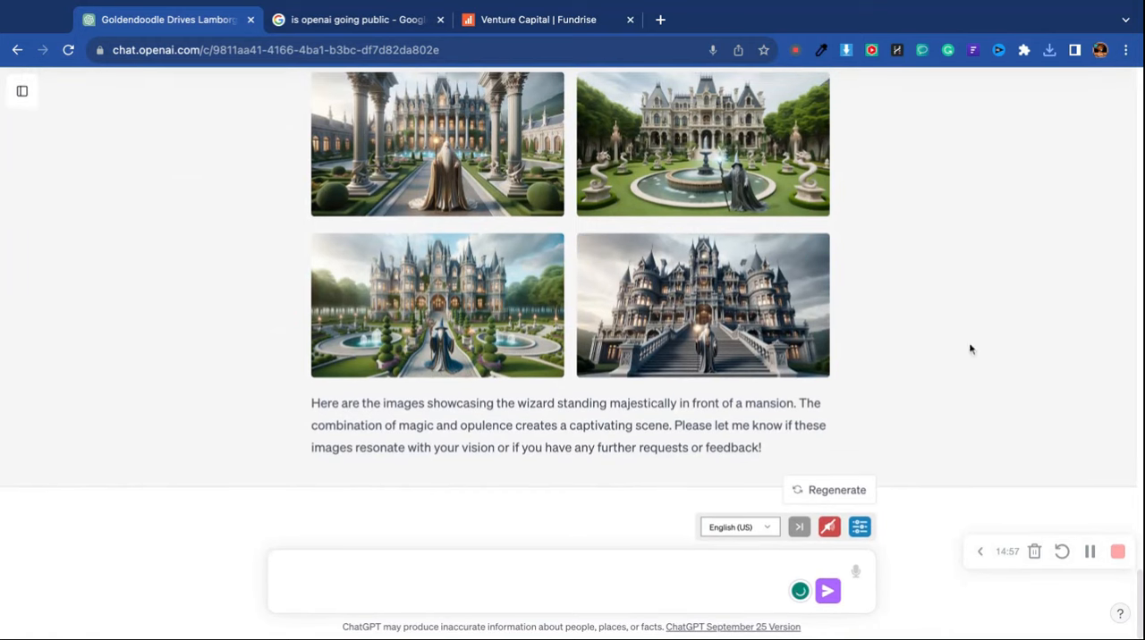
mouse_move(711, 308)
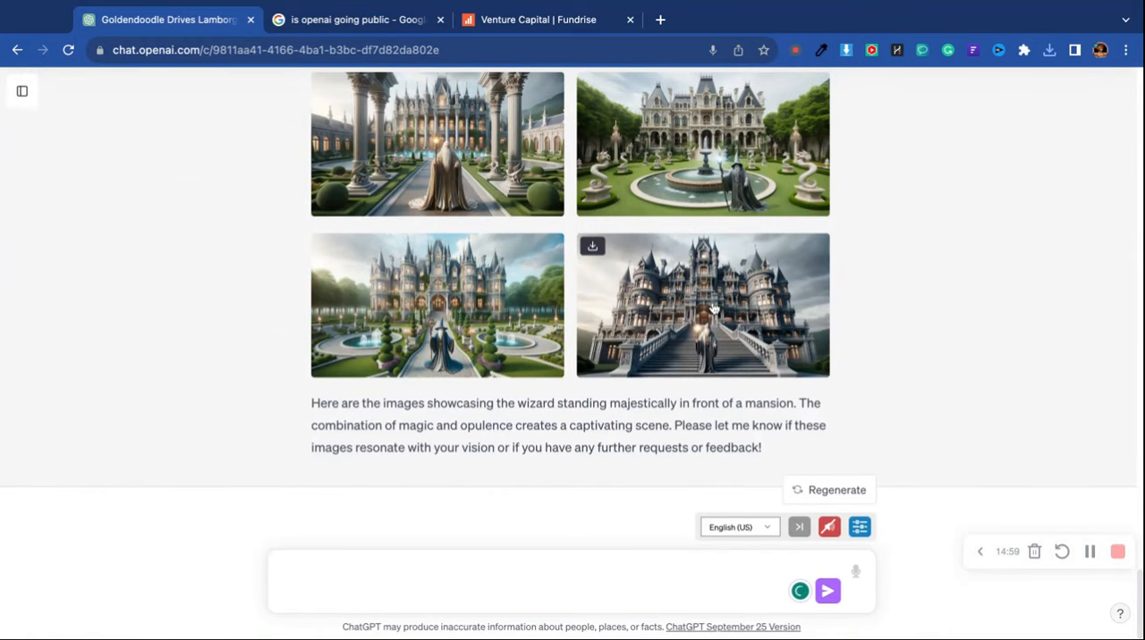
mouse_move(923, 393)
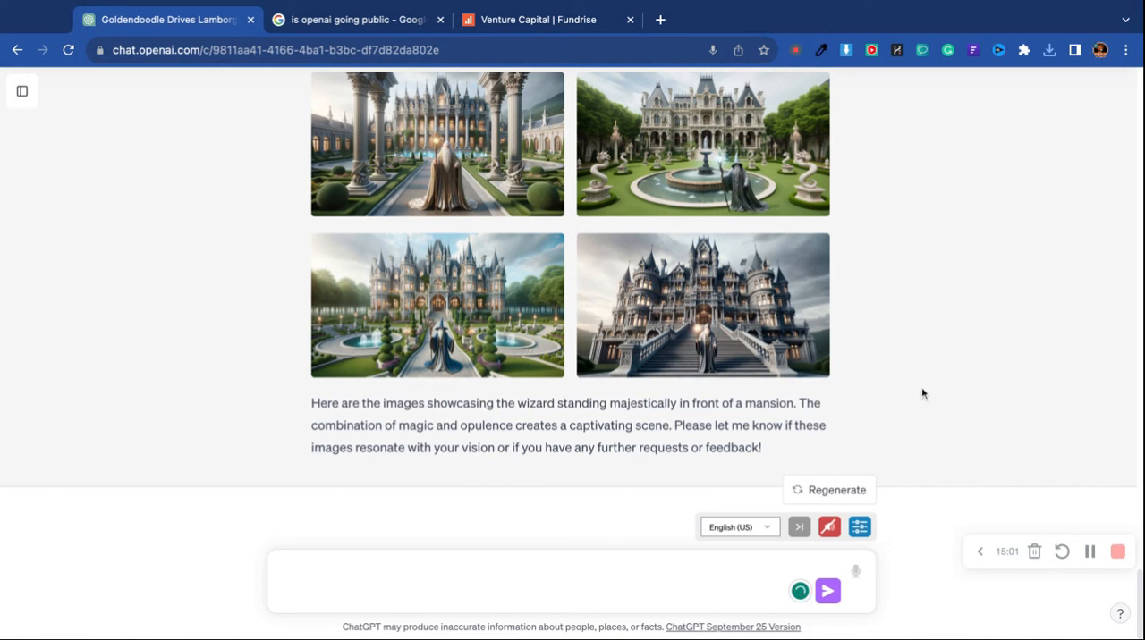